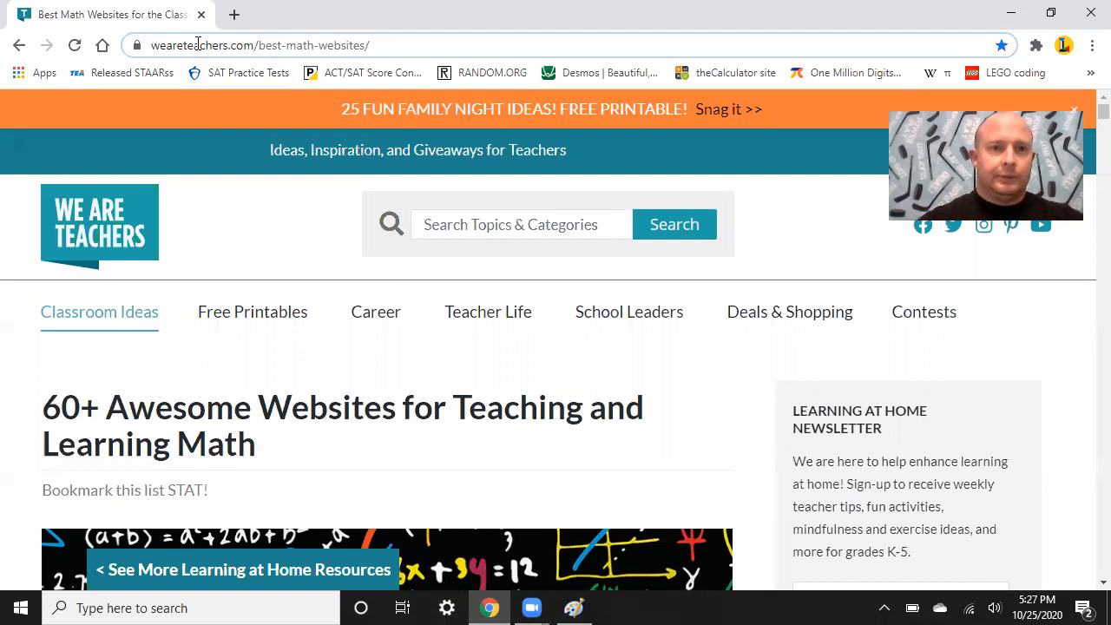
Search the web for 'released staar test' and go to the TEA STAAR Released Test Questions result.
click(261, 45)
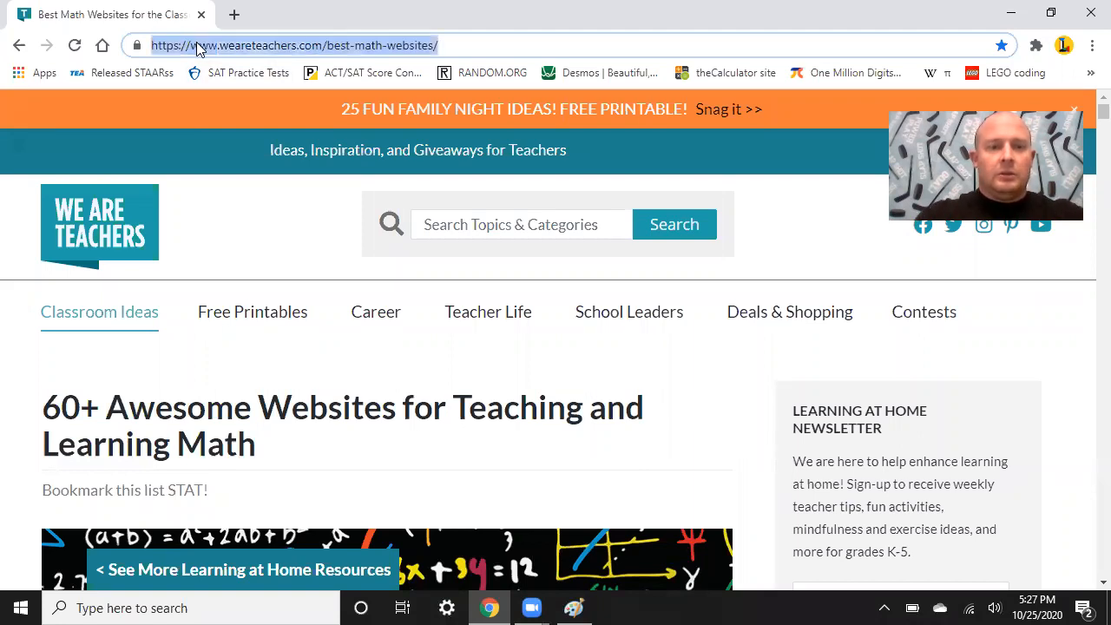
text(released s)
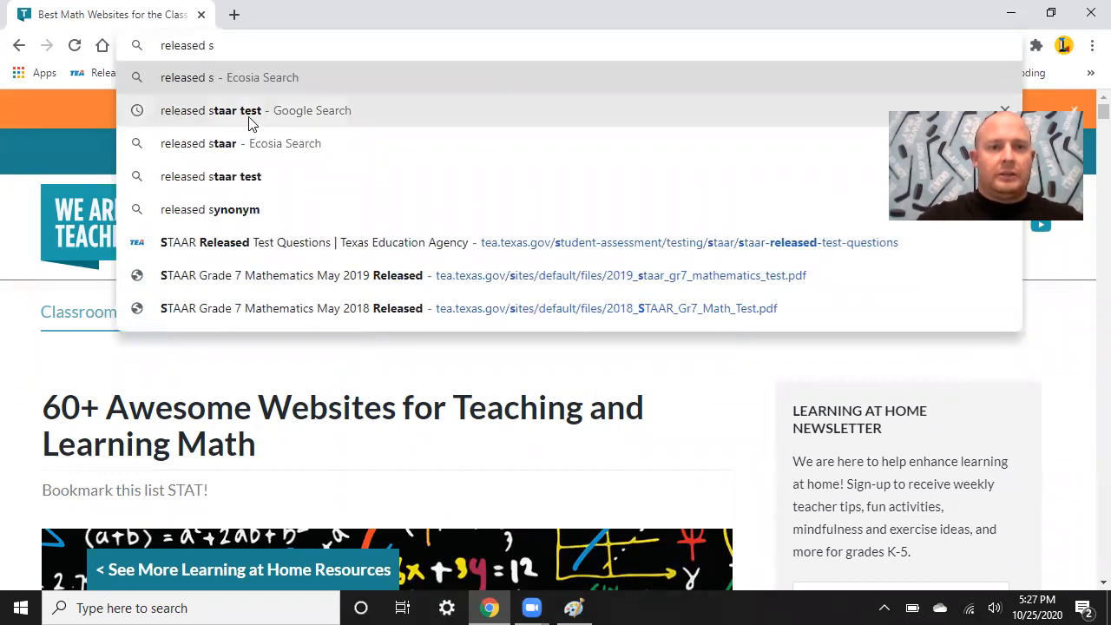
click(212, 111)
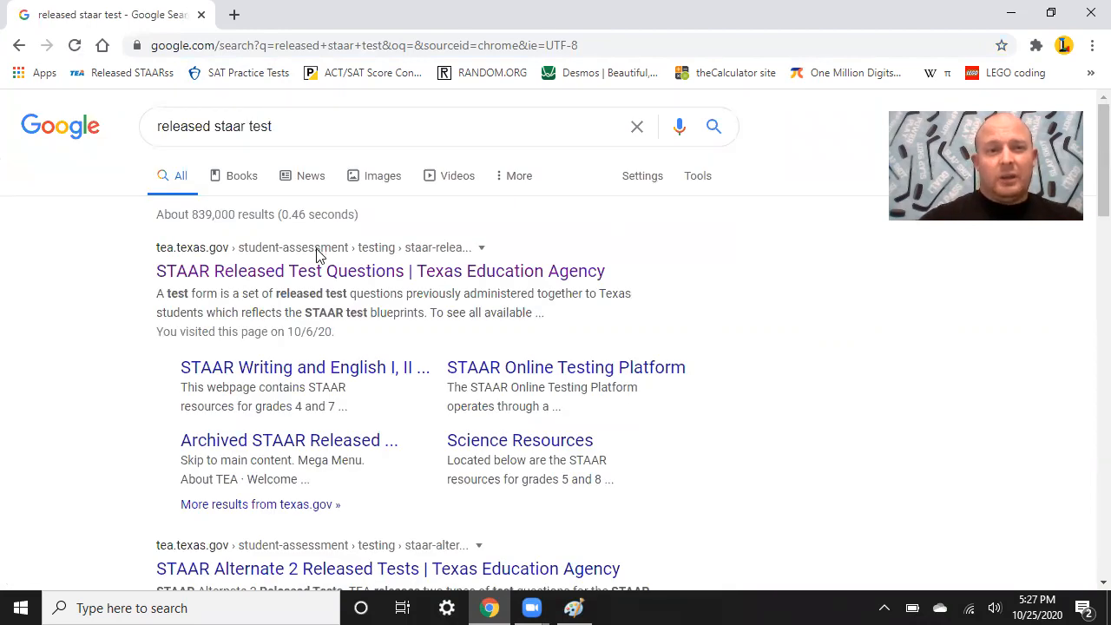
click(380, 271)
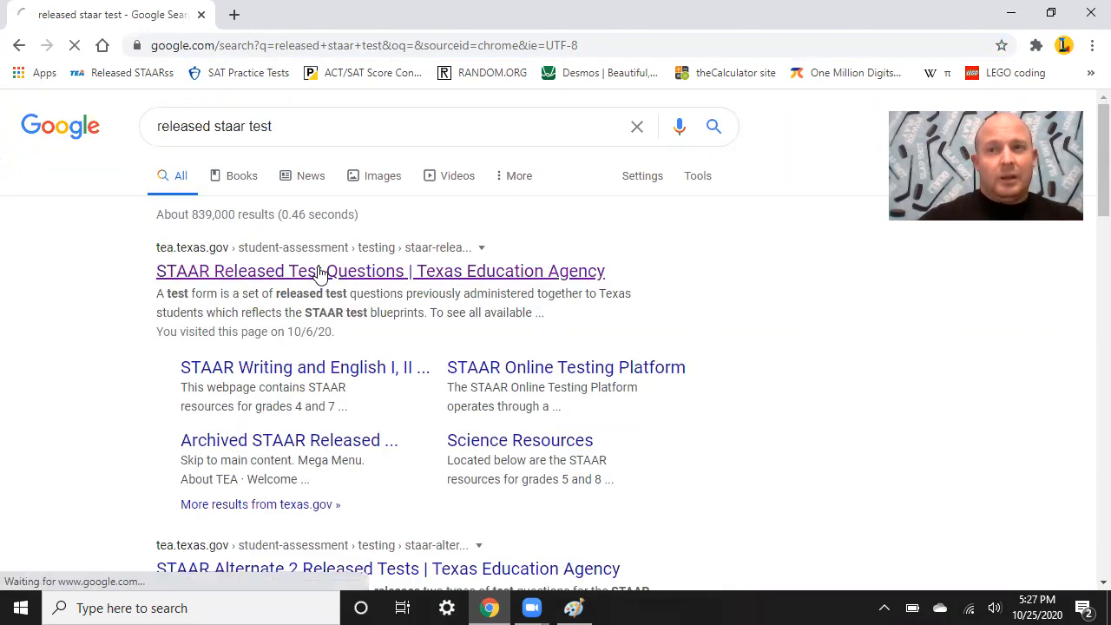
click(380, 271)
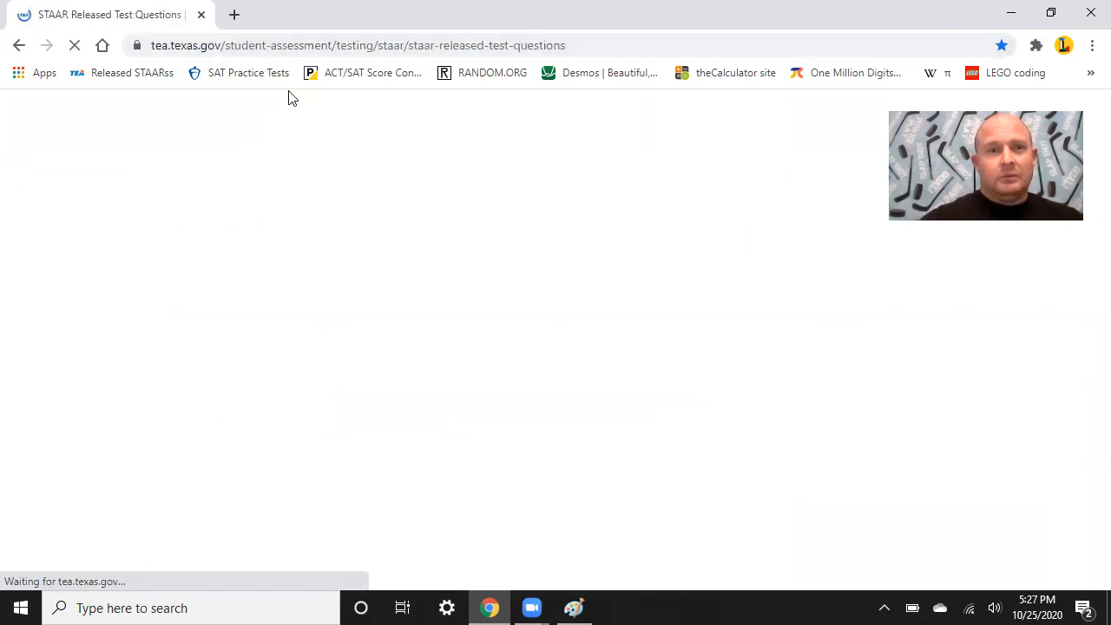
mouse_move(122, 73)
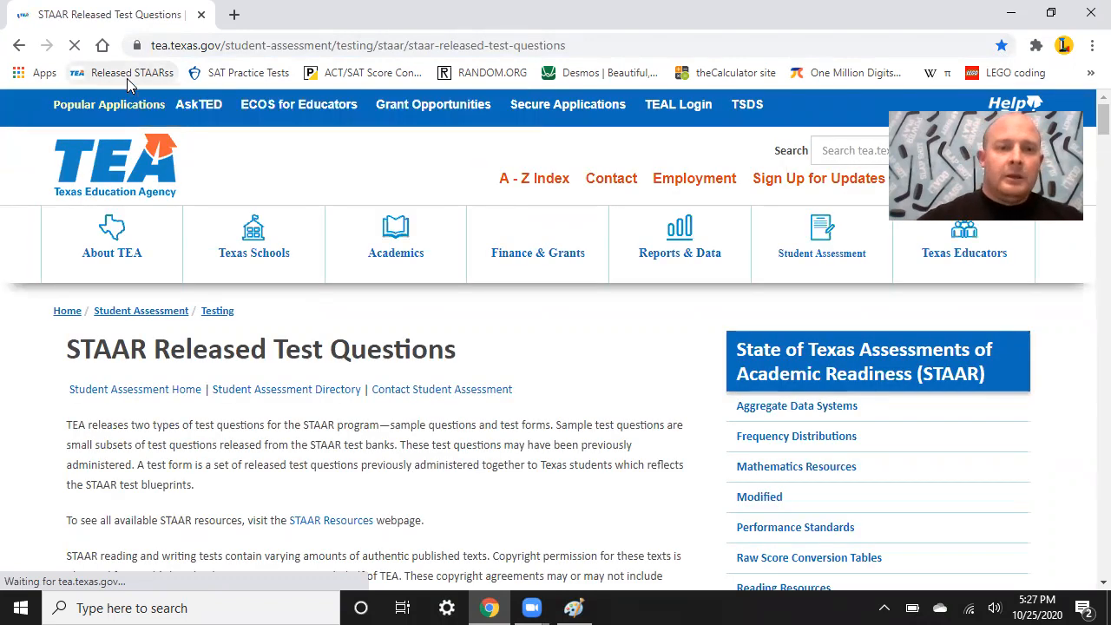
Scroll to grade 7 and open the Mathematics 2019 and 2018 answer keys in new tabs.
scroll(down, 3)
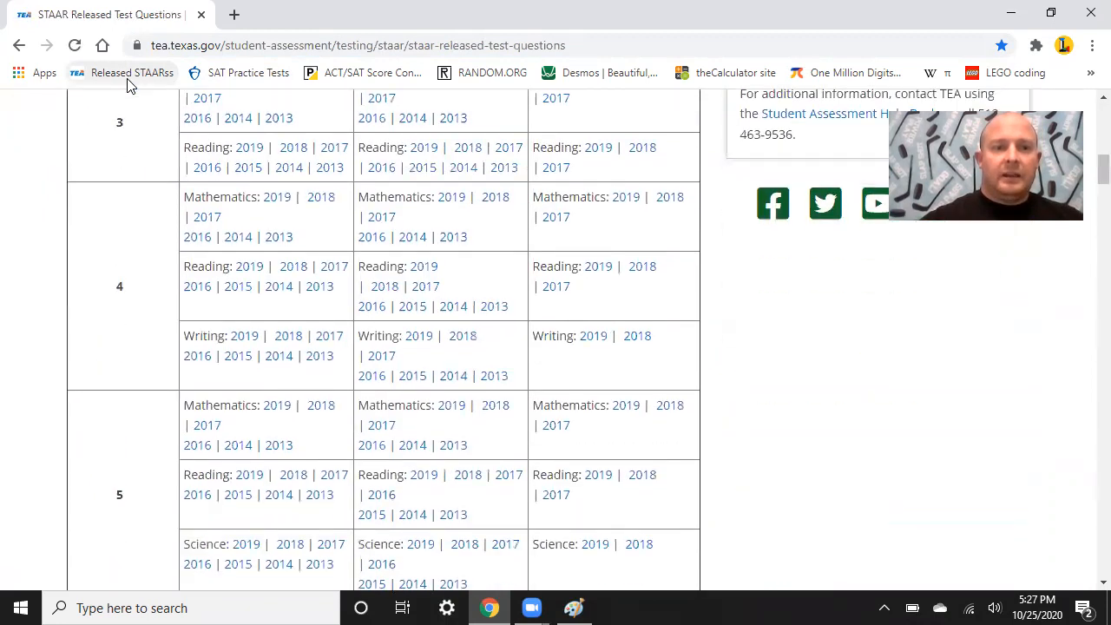
scroll(down, 3)
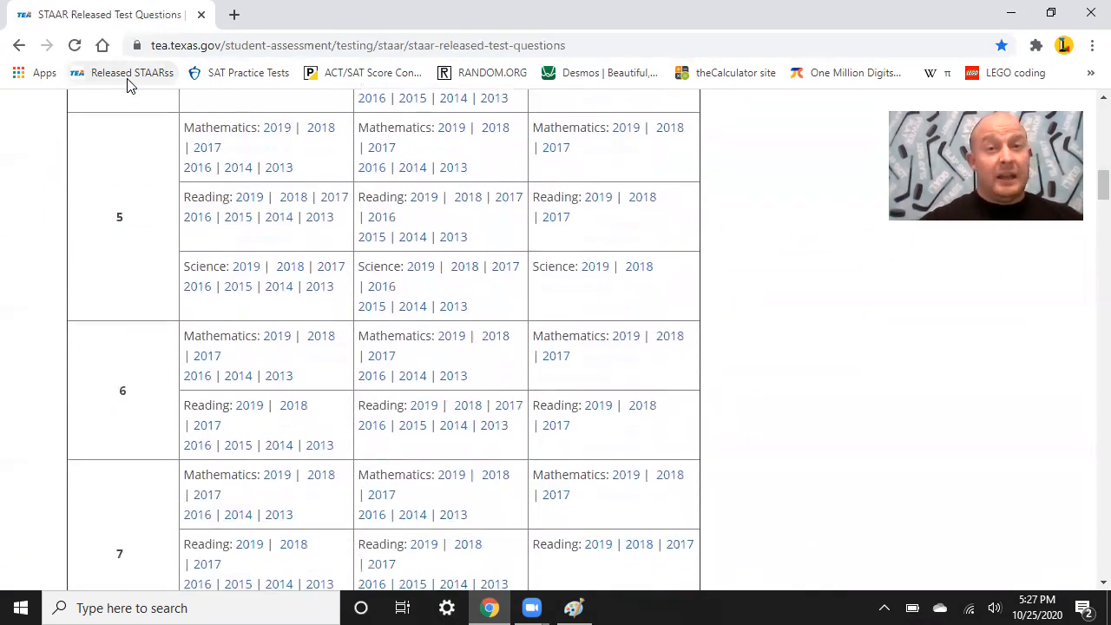
scroll(down, 3)
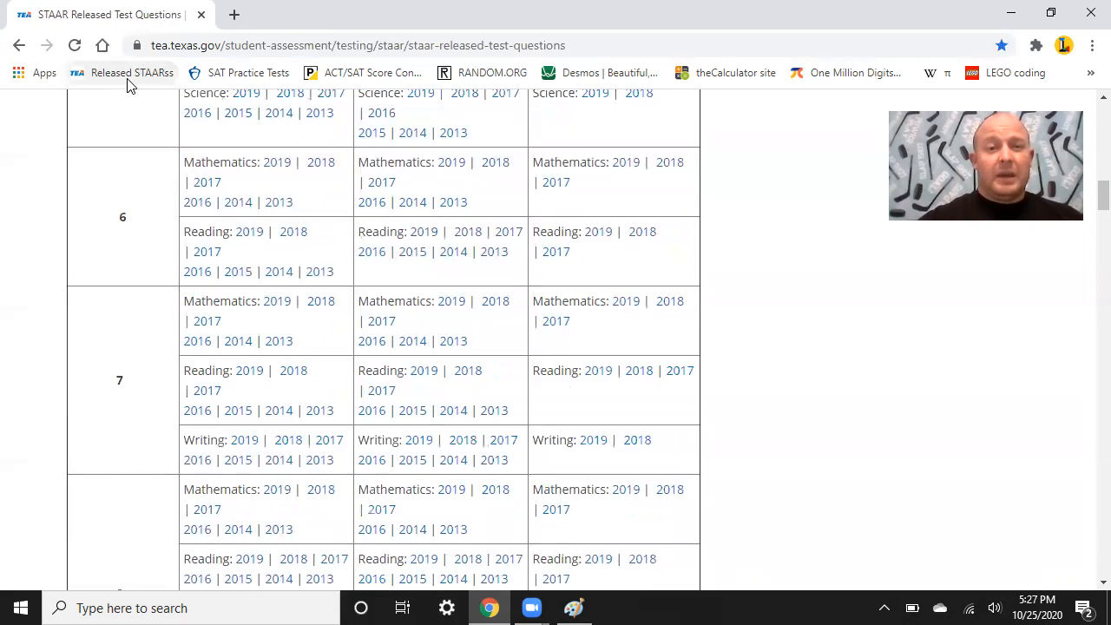
mouse_move(329, 254)
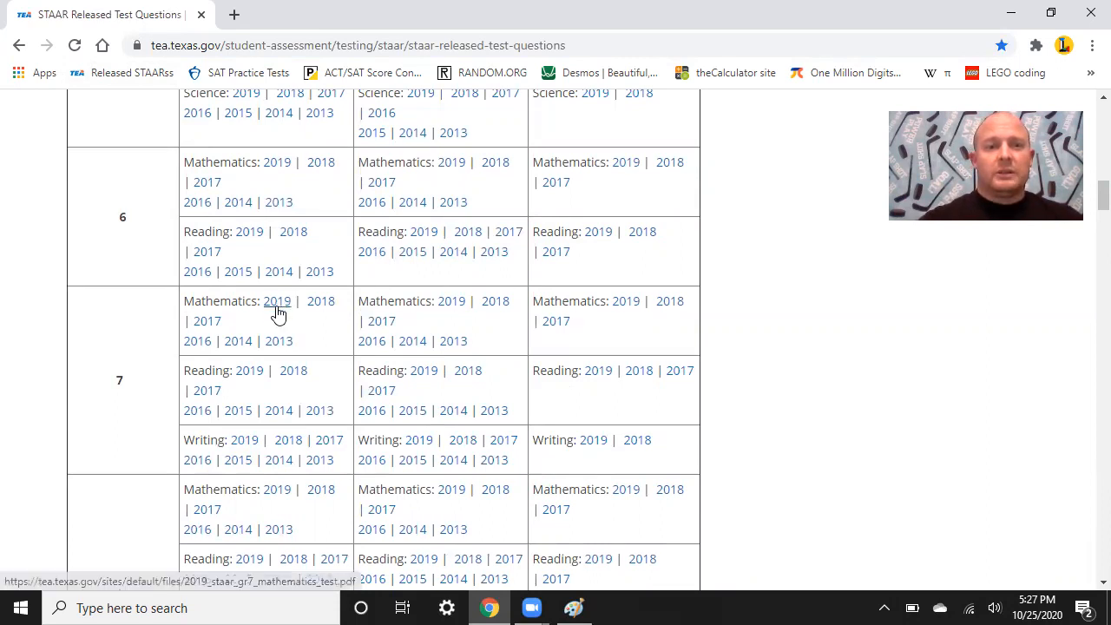
mouse_move(278, 303)
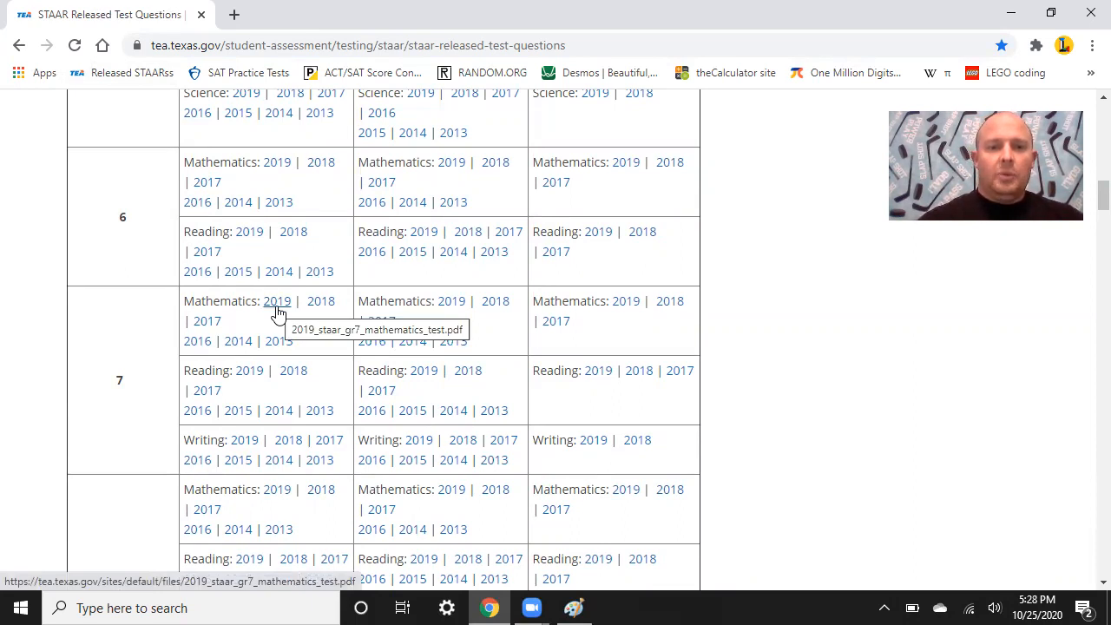
mouse_move(450, 302)
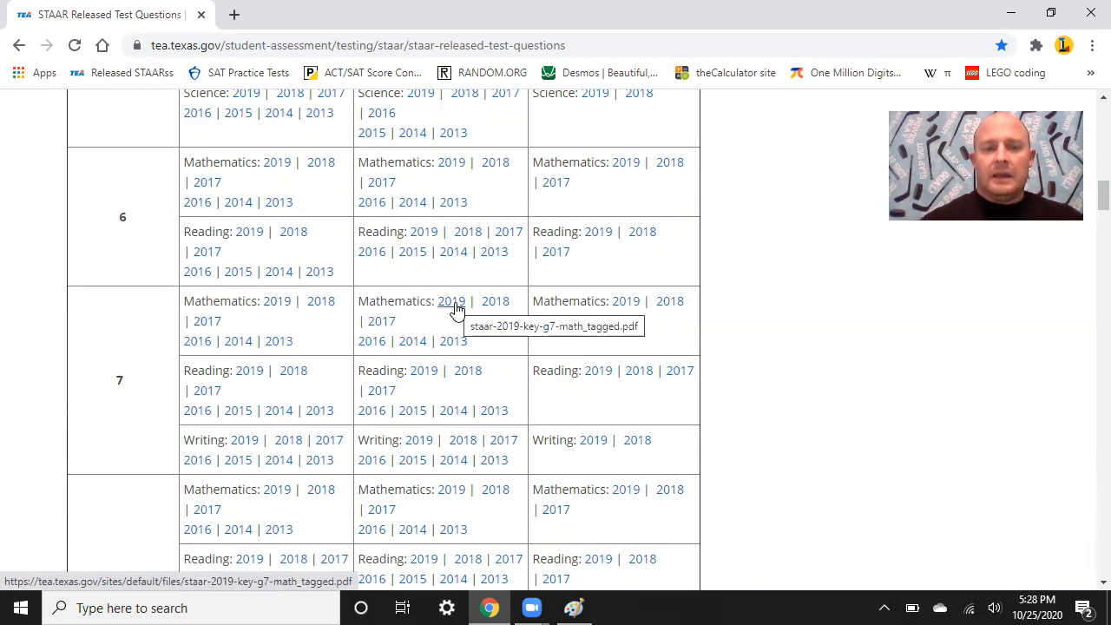
right_click(452, 302)
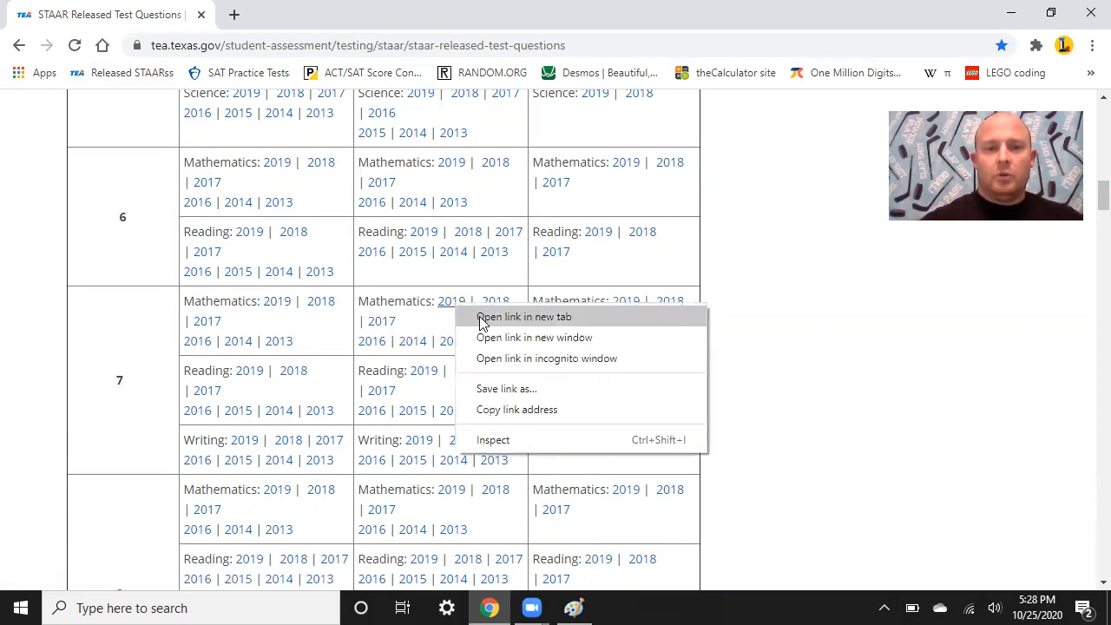
click(525, 316)
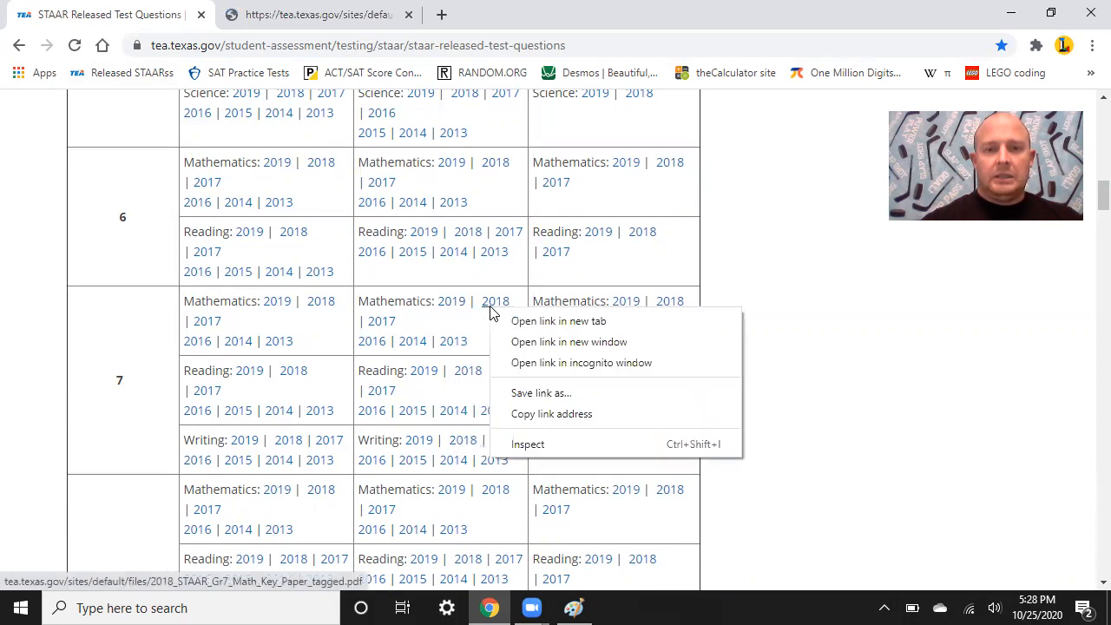
click(559, 320)
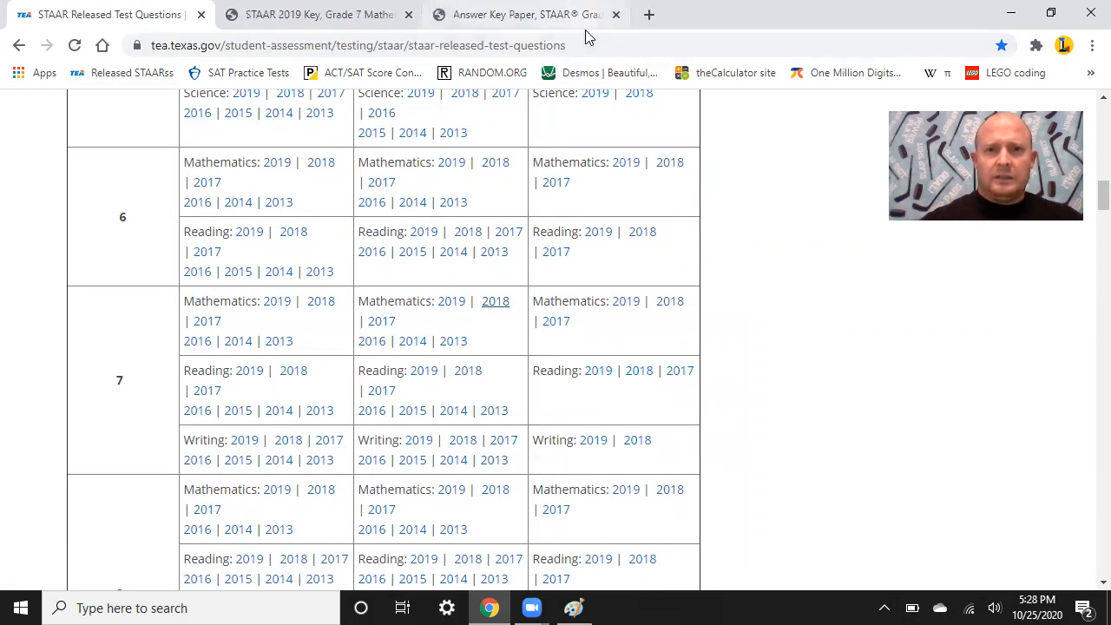
Switch to the 2018 grade 7 mathematics answer key PDF to review its table.
click(495, 300)
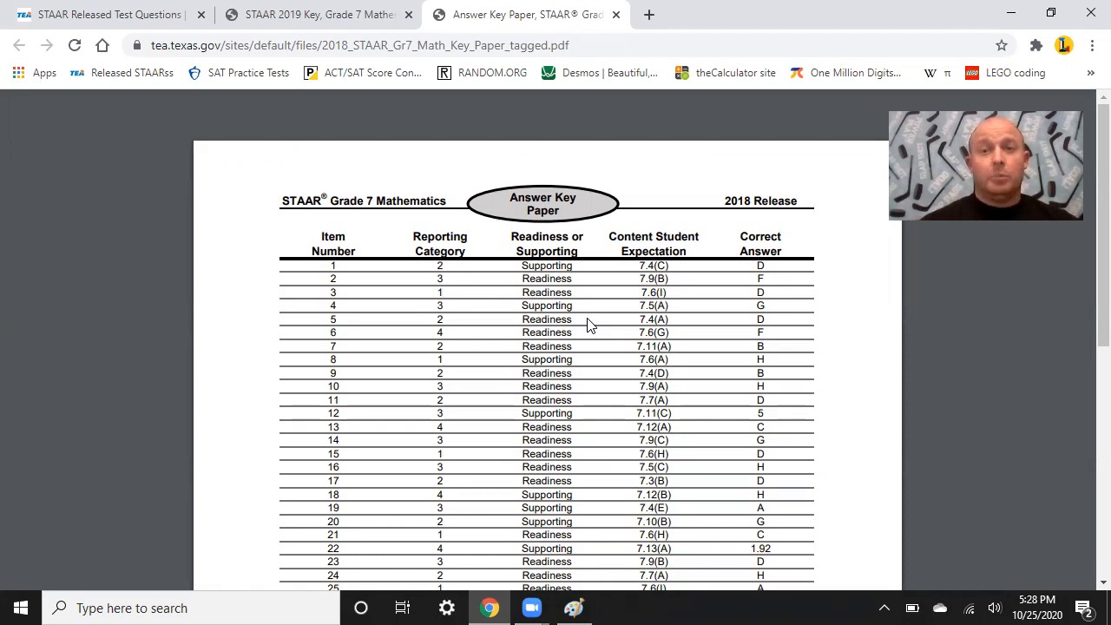
mouse_move(653, 299)
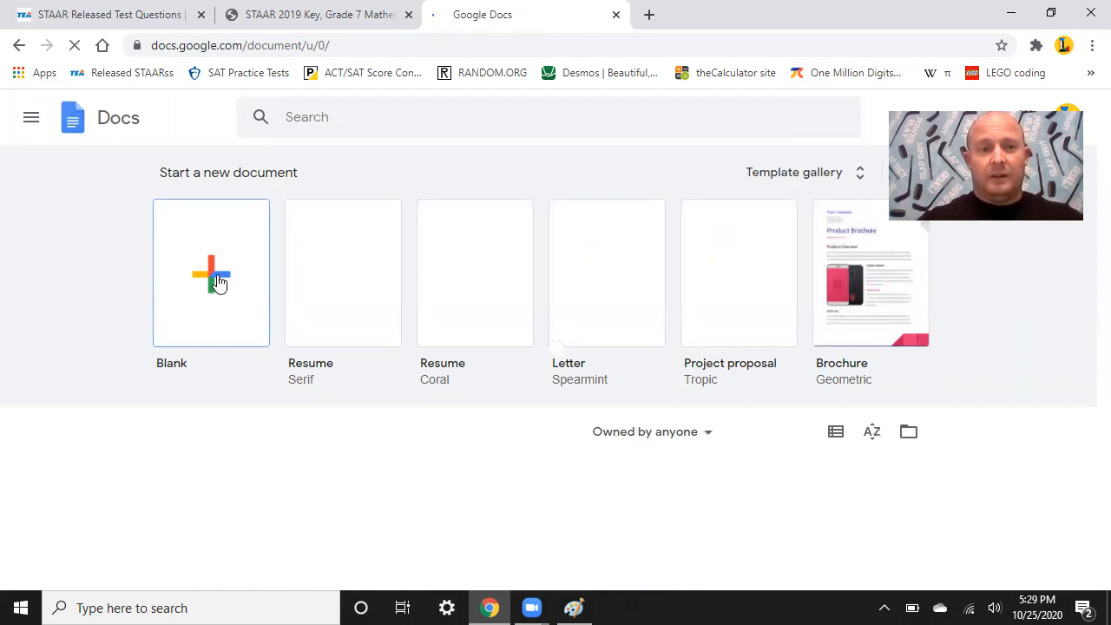
Create a new blank Google Docs document for the answer key text.
click(212, 273)
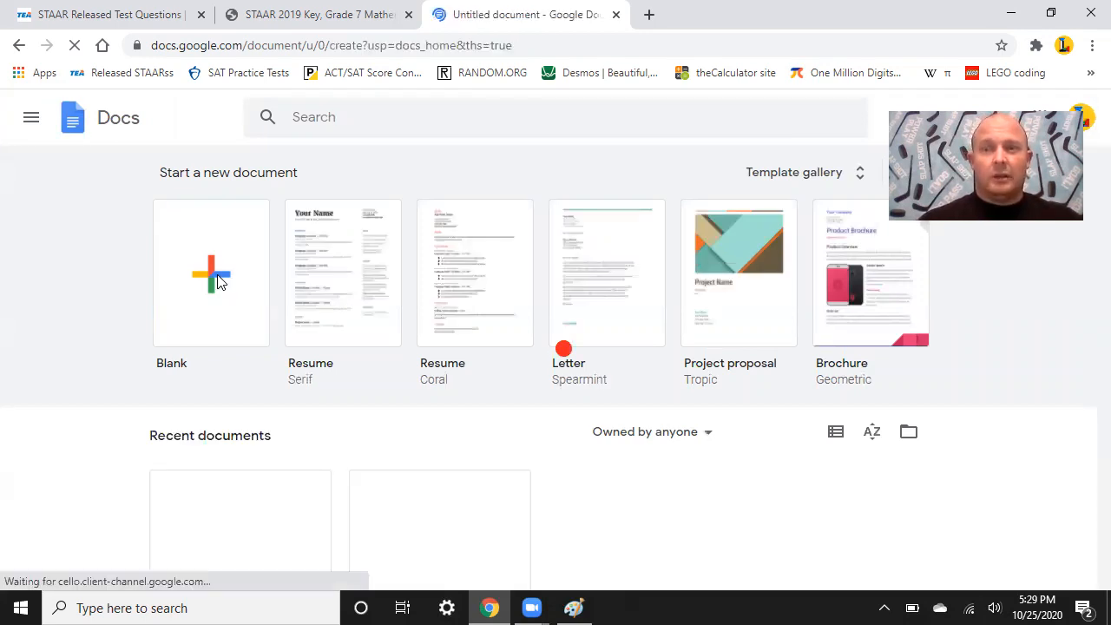
click(212, 273)
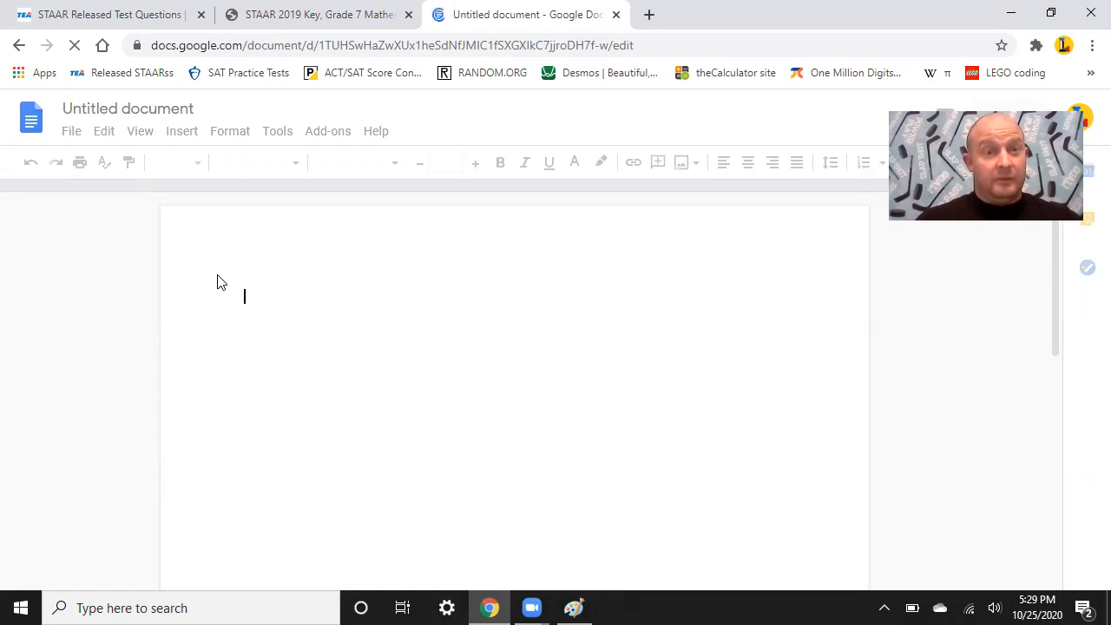
mouse_move(264, 302)
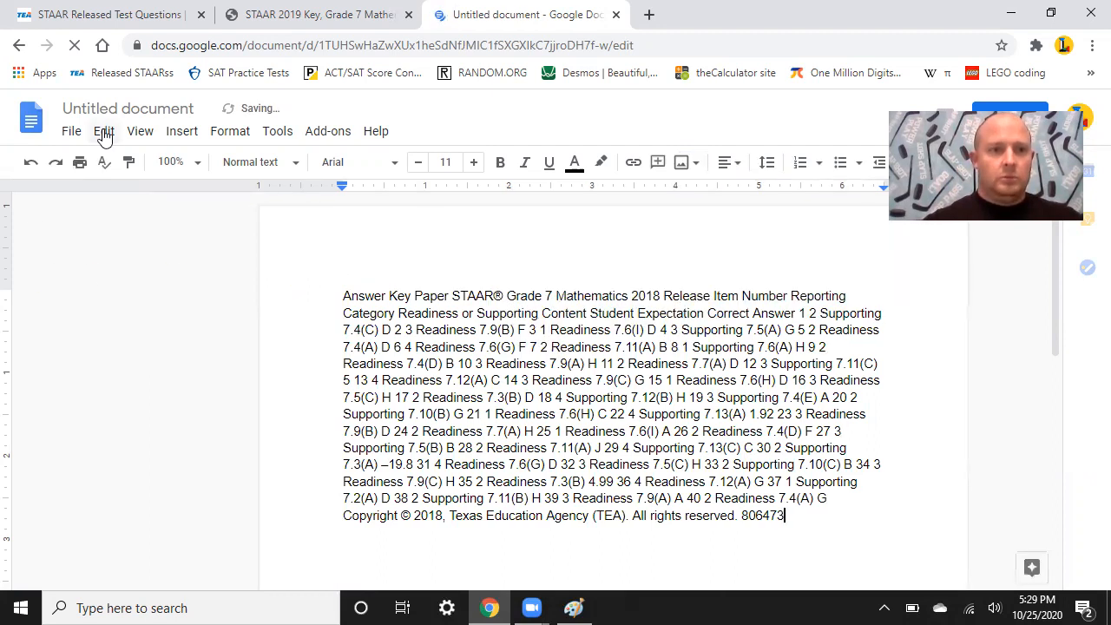
Find '10(B)' in the pasted answer key text via Edit > Find and replace.
click(104, 132)
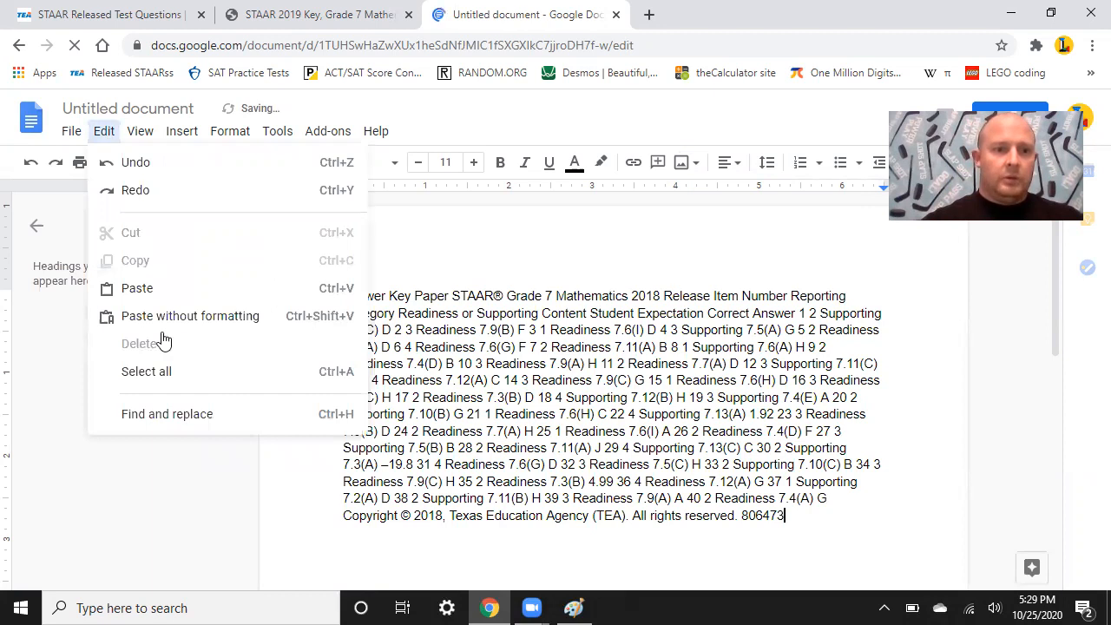
mouse_move(170, 417)
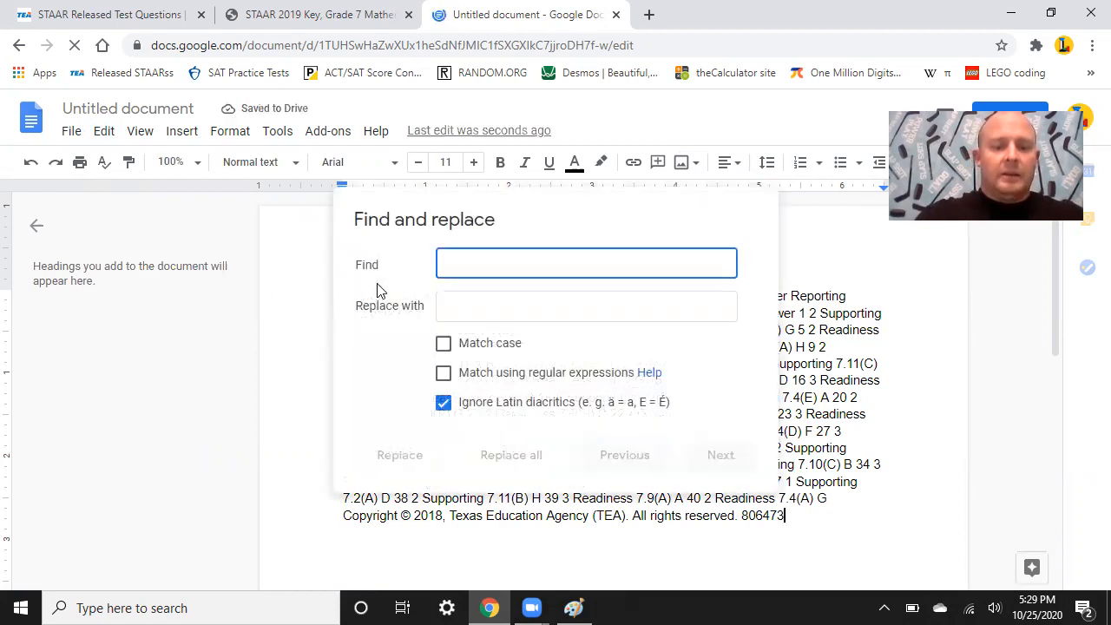
text(10(B)
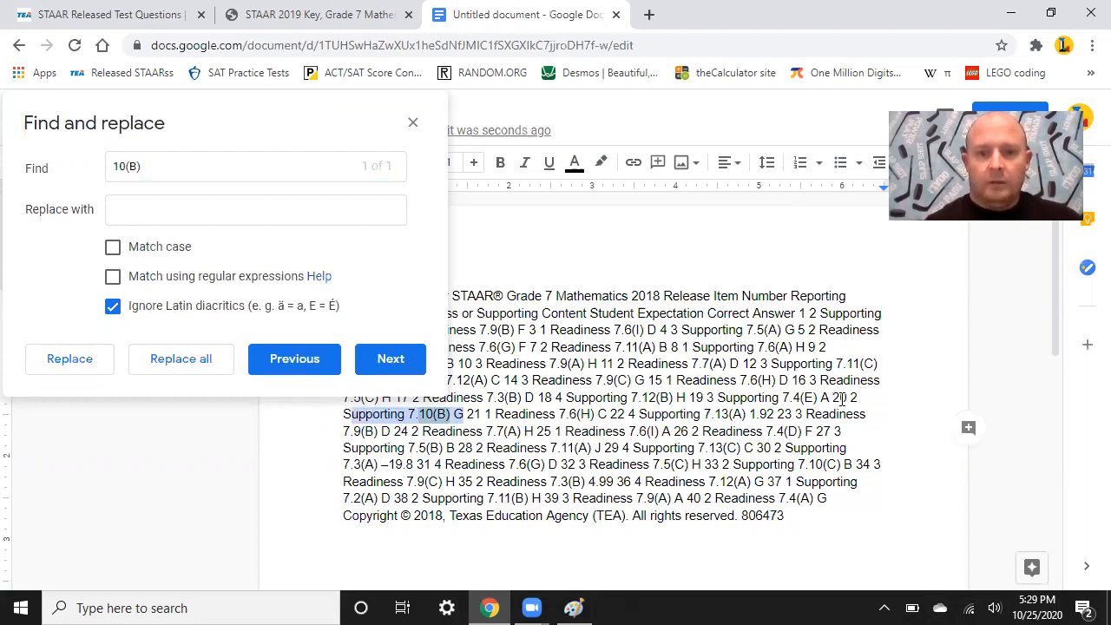
click(389, 358)
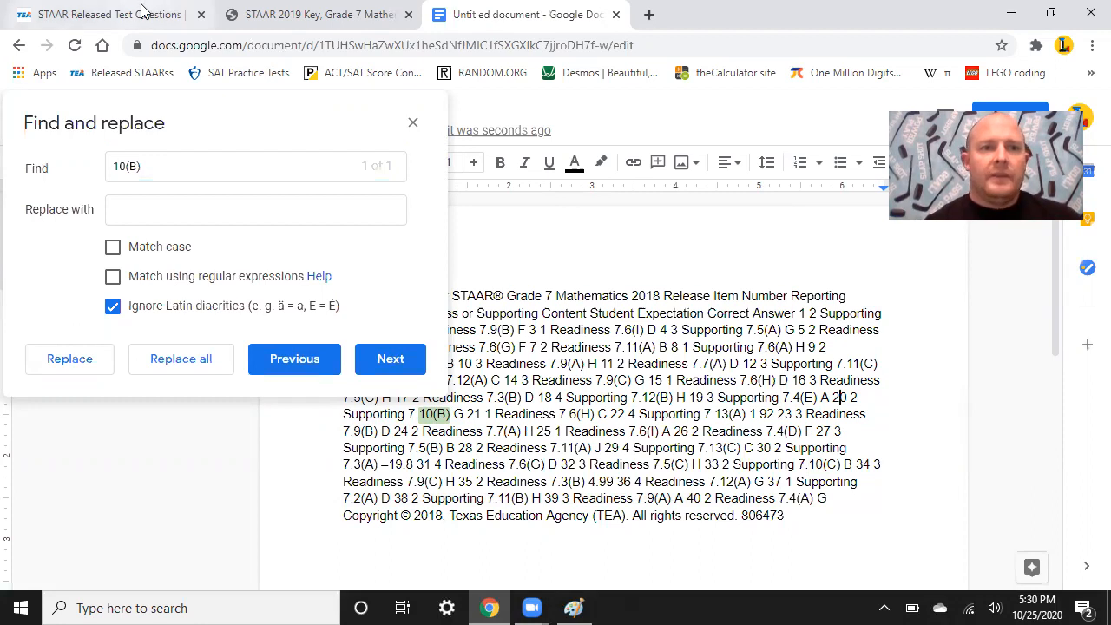
Return to the TEA page and load the 2018 Grade 7 Mathematics released test.
click(105, 14)
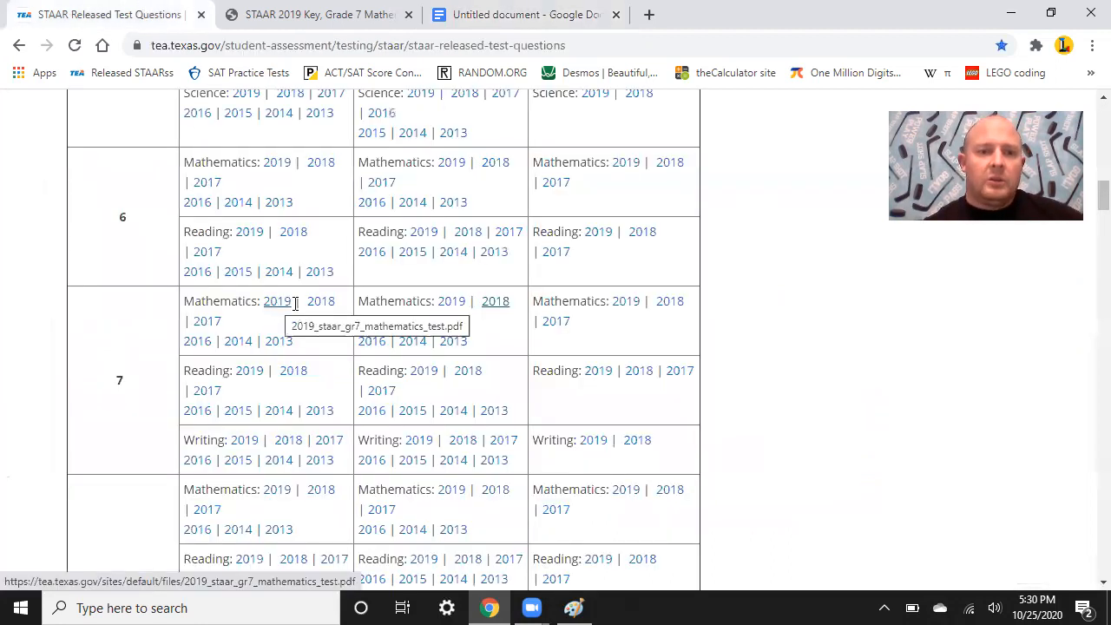
right_click(320, 301)
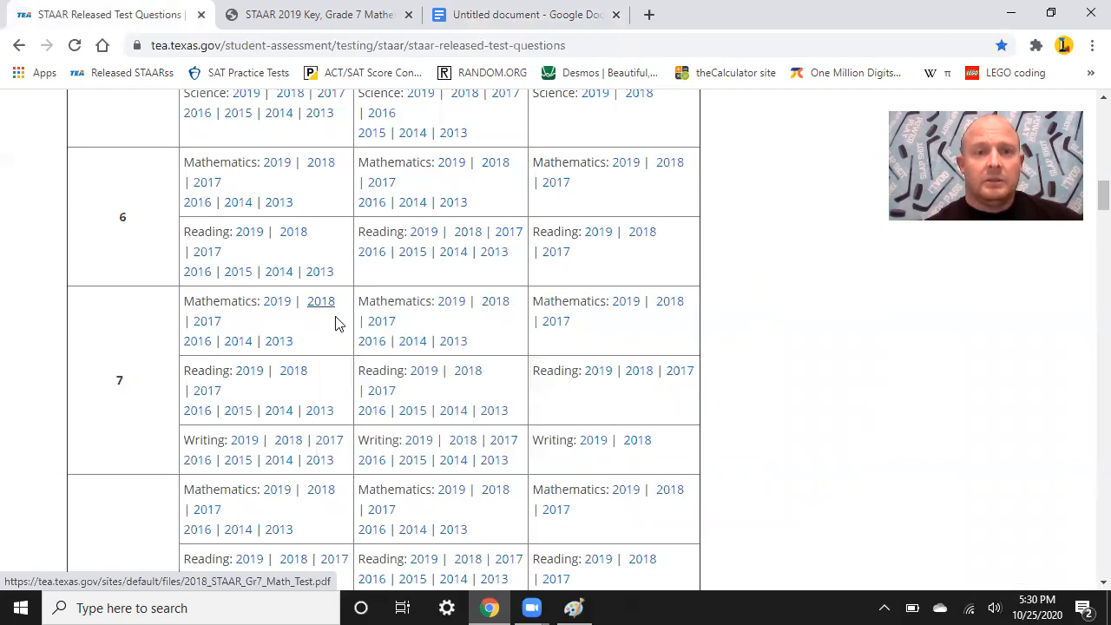
click(320, 302)
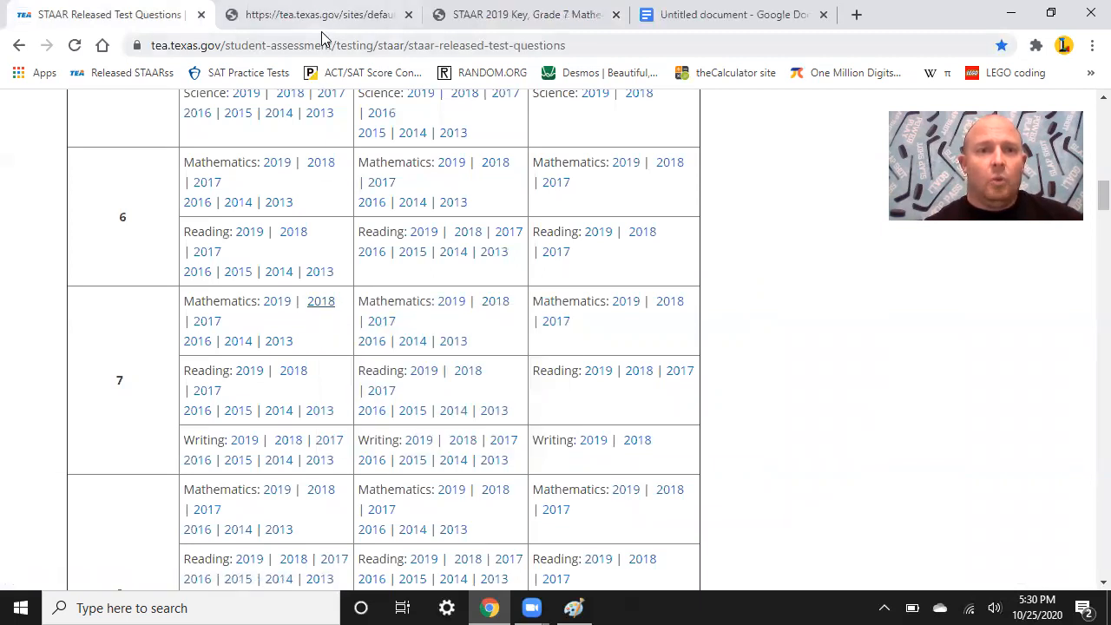
click(320, 301)
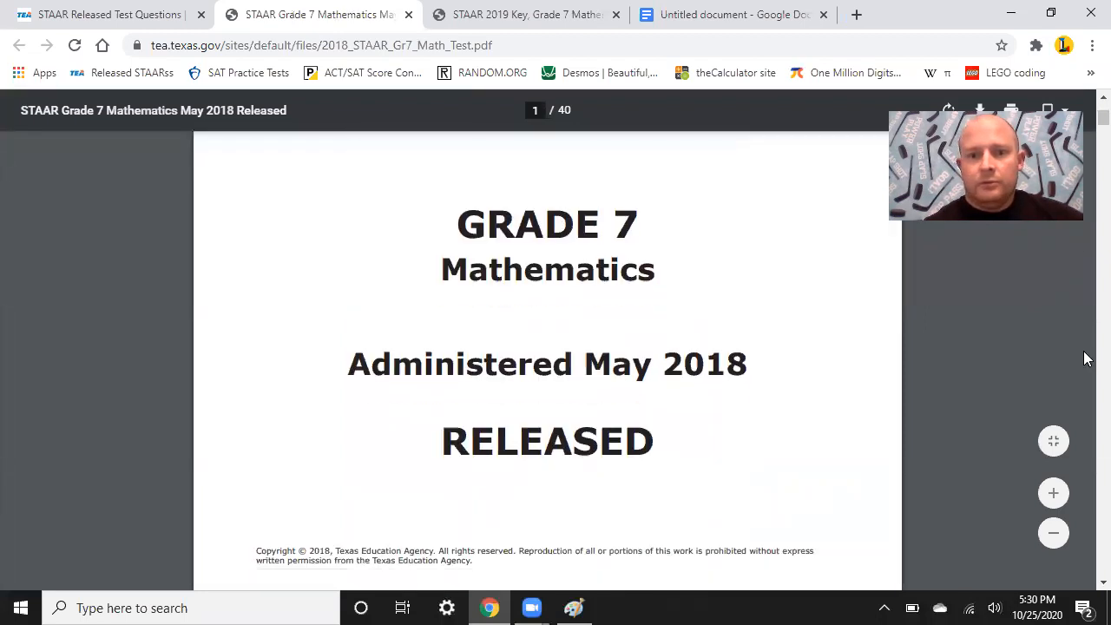
Scroll the test PDF down to question 20 with its four number-line choices.
scroll(down, 3)
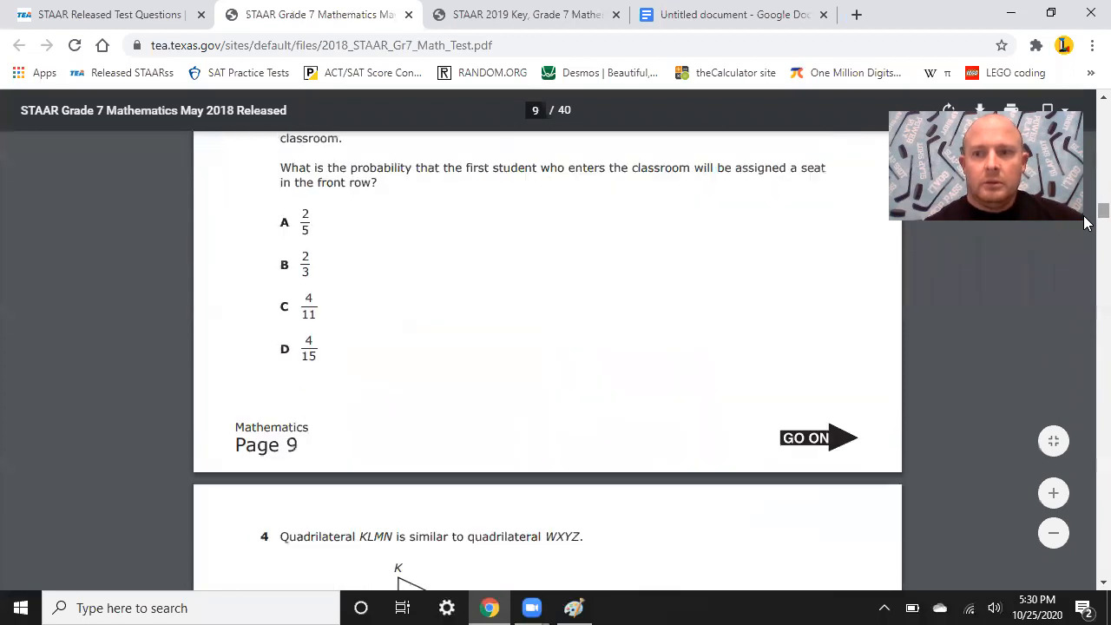
scroll(down, 3)
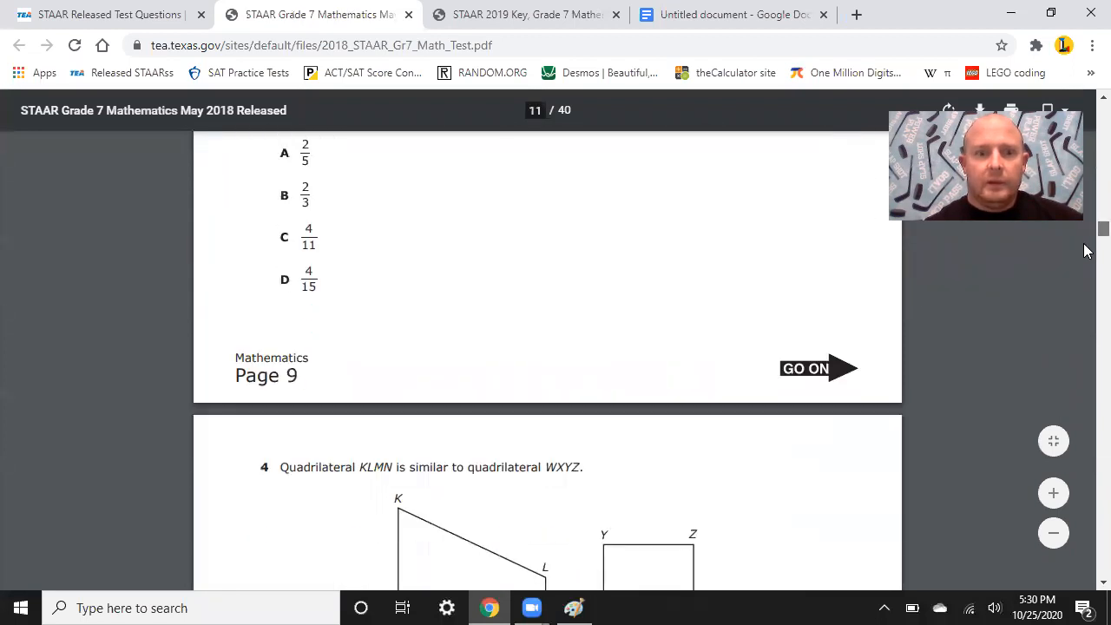
scroll(down, 3)
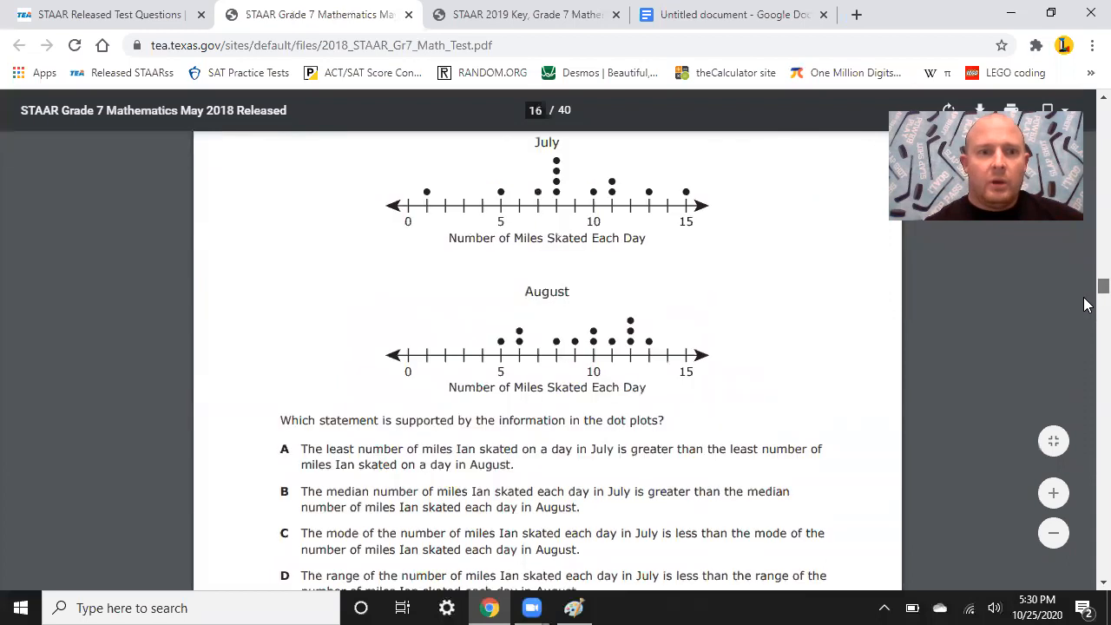
scroll(down, 3)
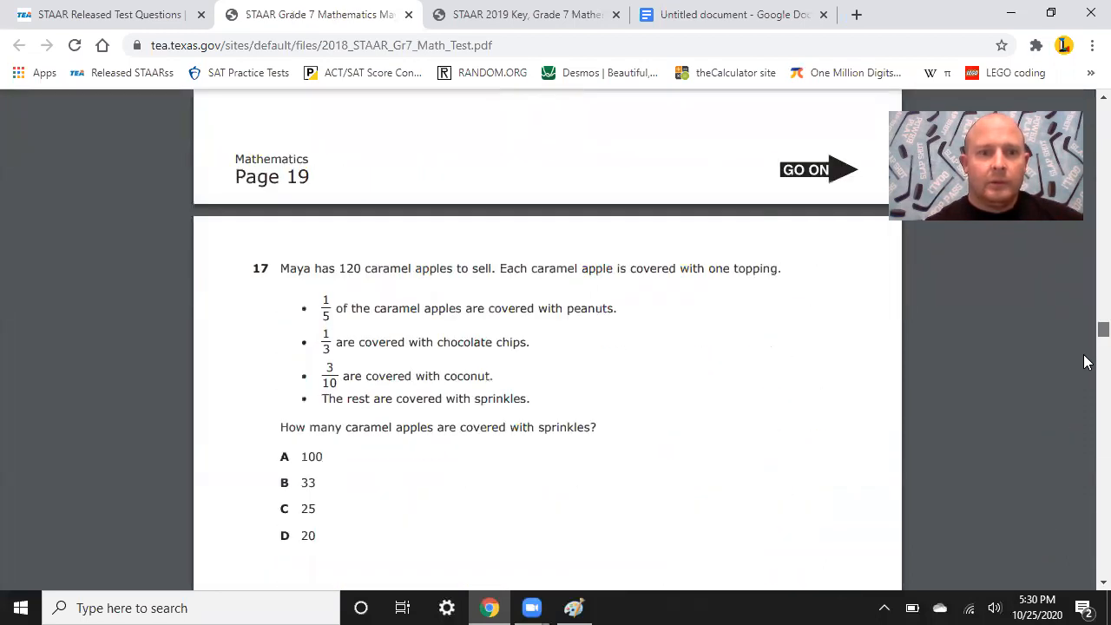
scroll(down, 3)
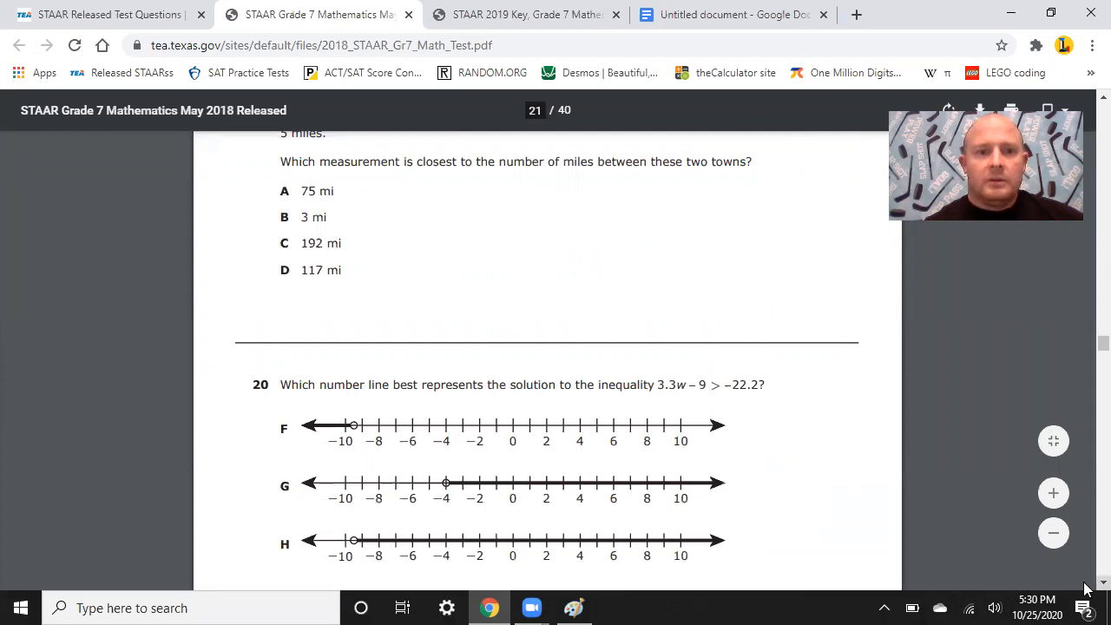
scroll(down, 3)
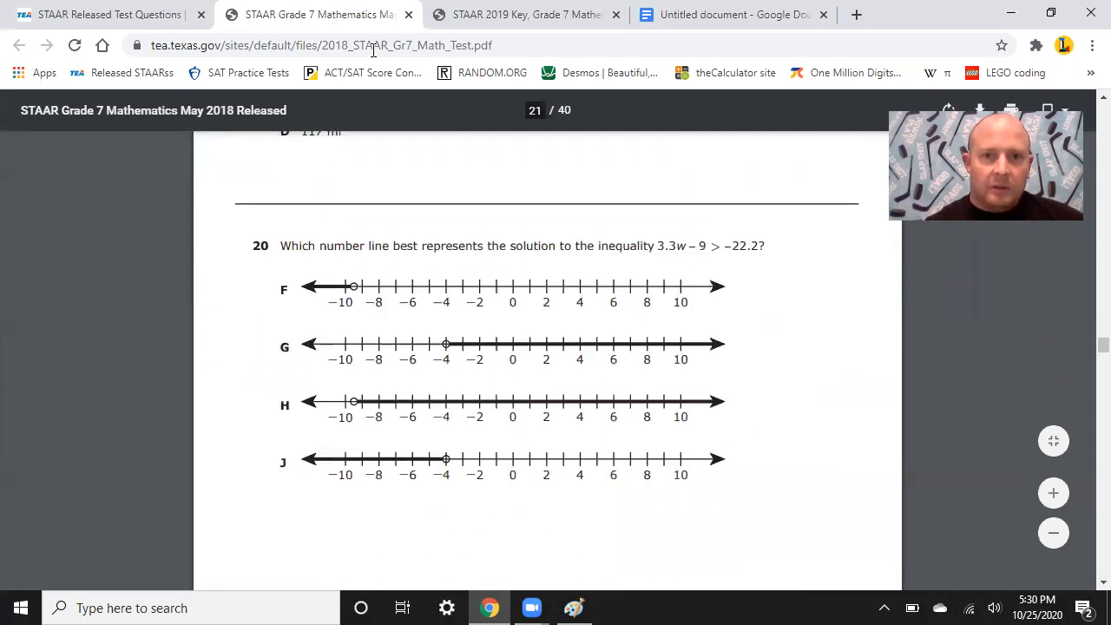
Switch through the 2019 answer key tab to the Untitled document to search for 10(B).
click(524, 14)
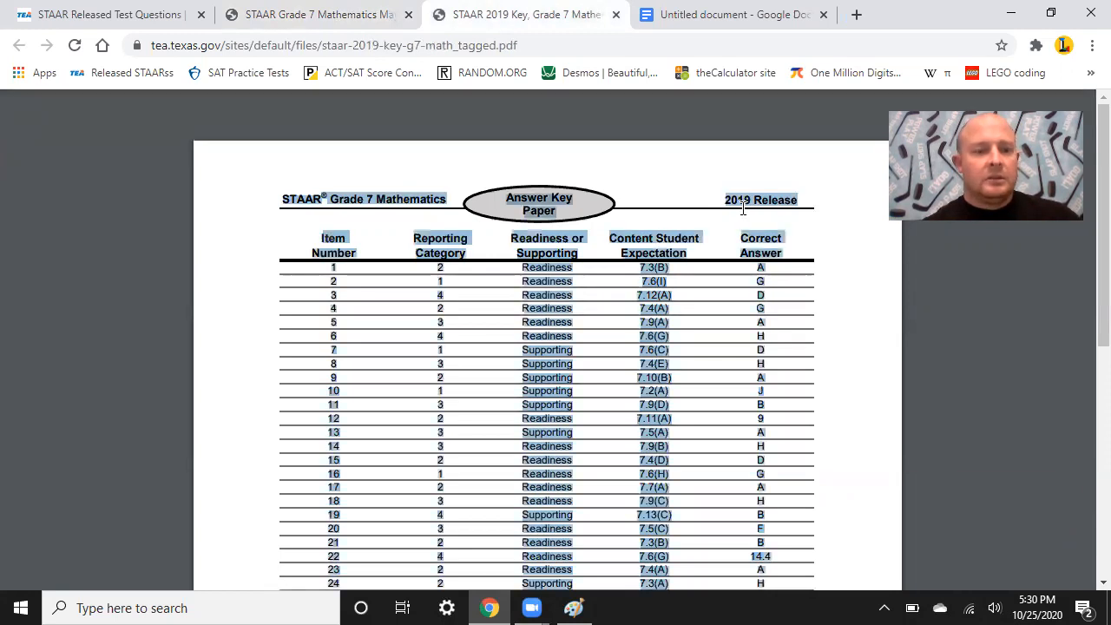
mouse_move(773, 167)
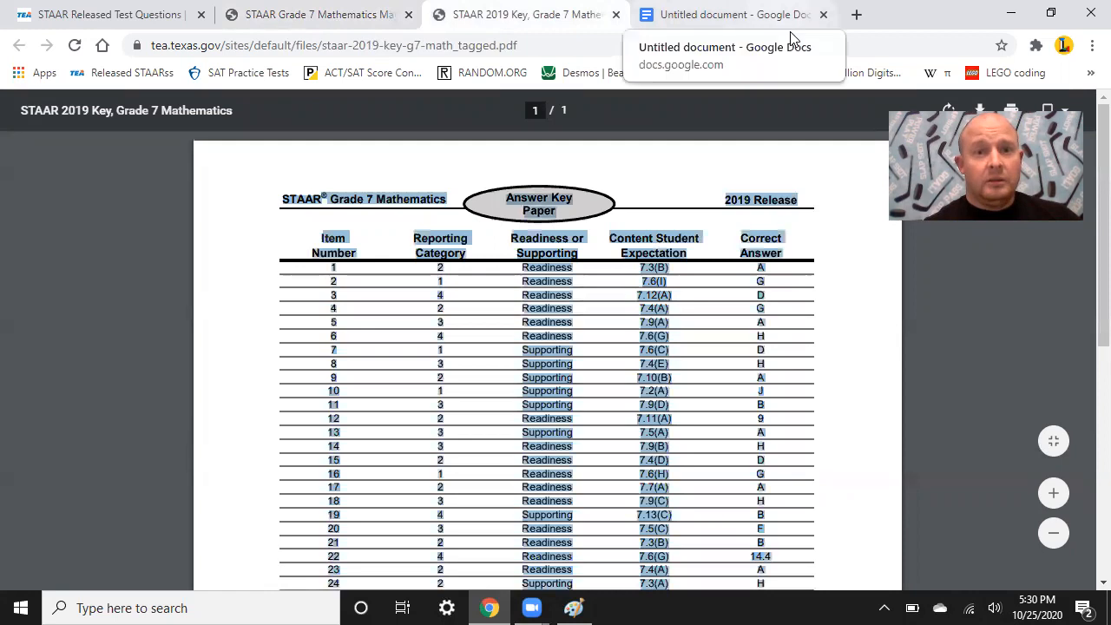
click(733, 14)
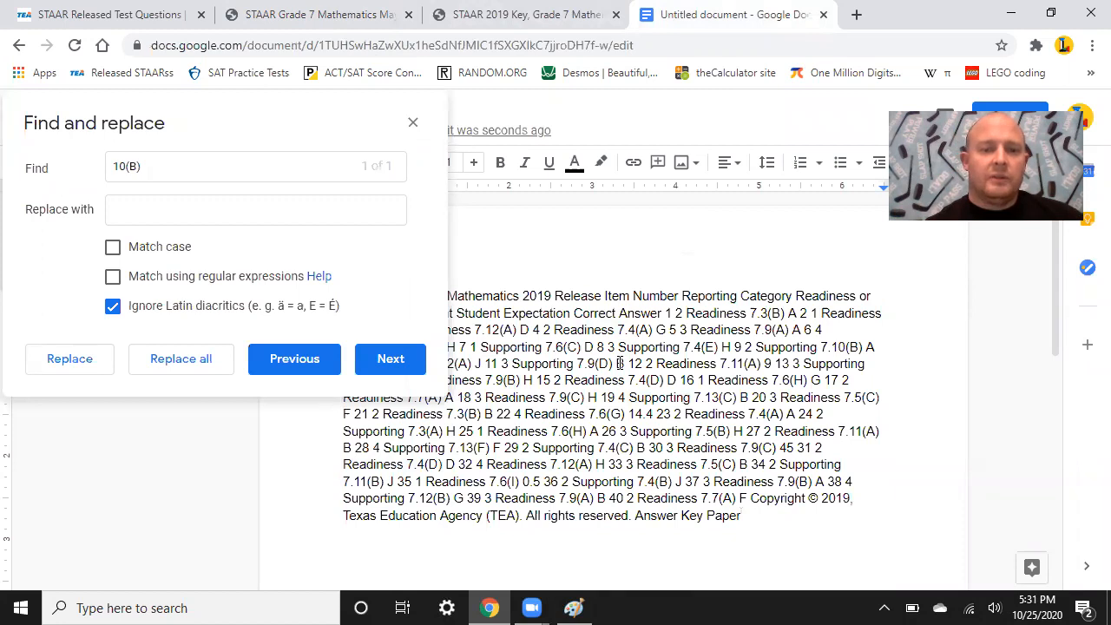
mouse_move(345, 181)
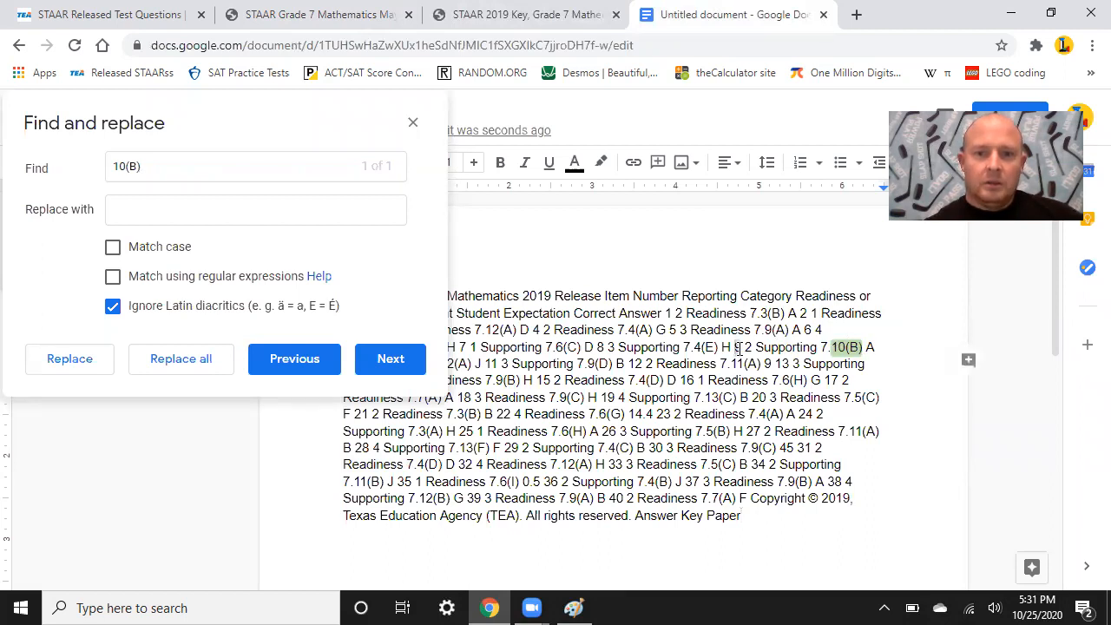
From the TEA page, load the 2019 Grade 7 Mathematics released test in a new tab.
click(104, 14)
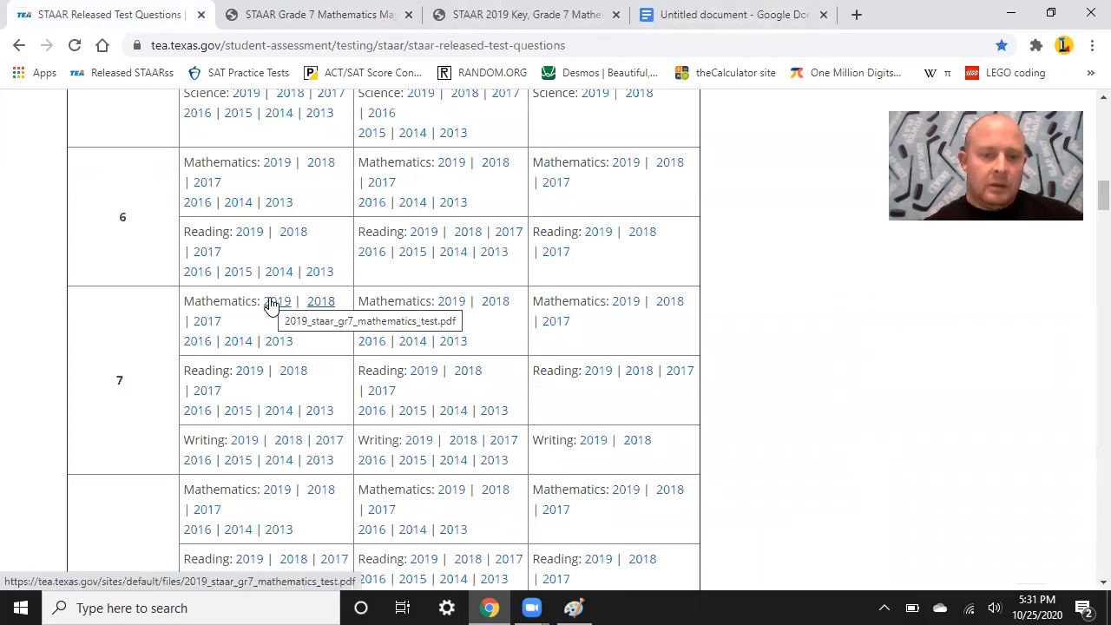
mouse_move(295, 314)
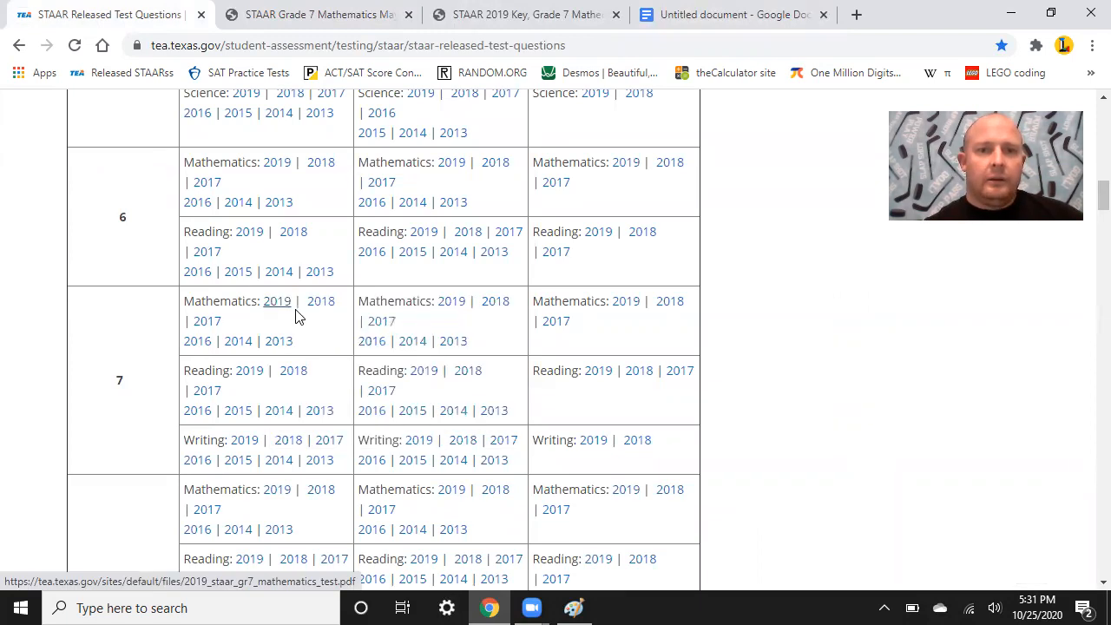
click(278, 301)
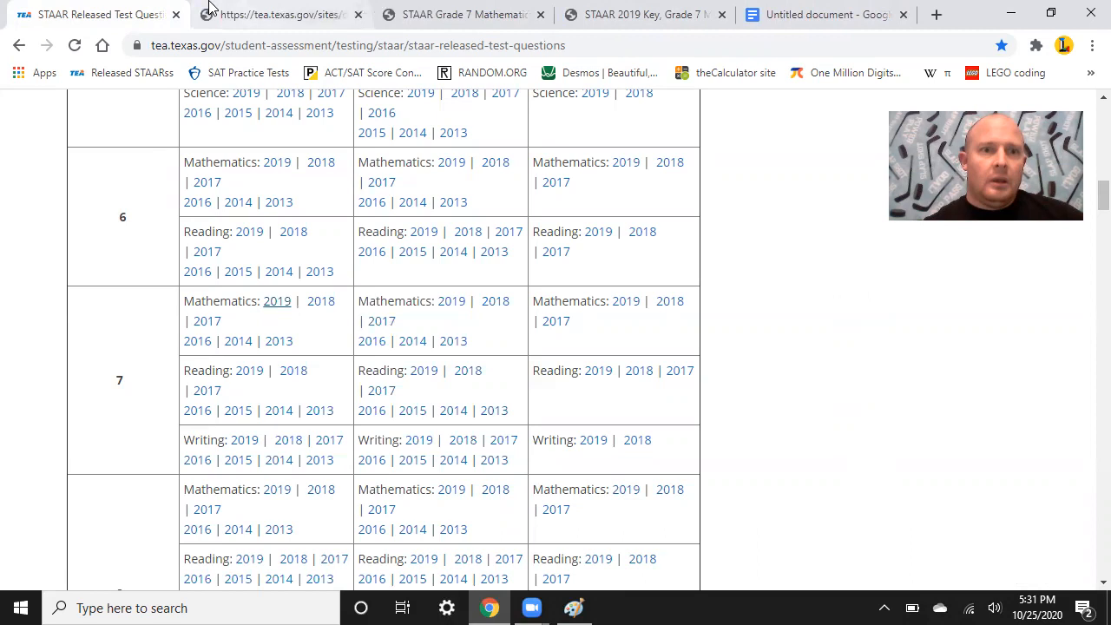
click(276, 302)
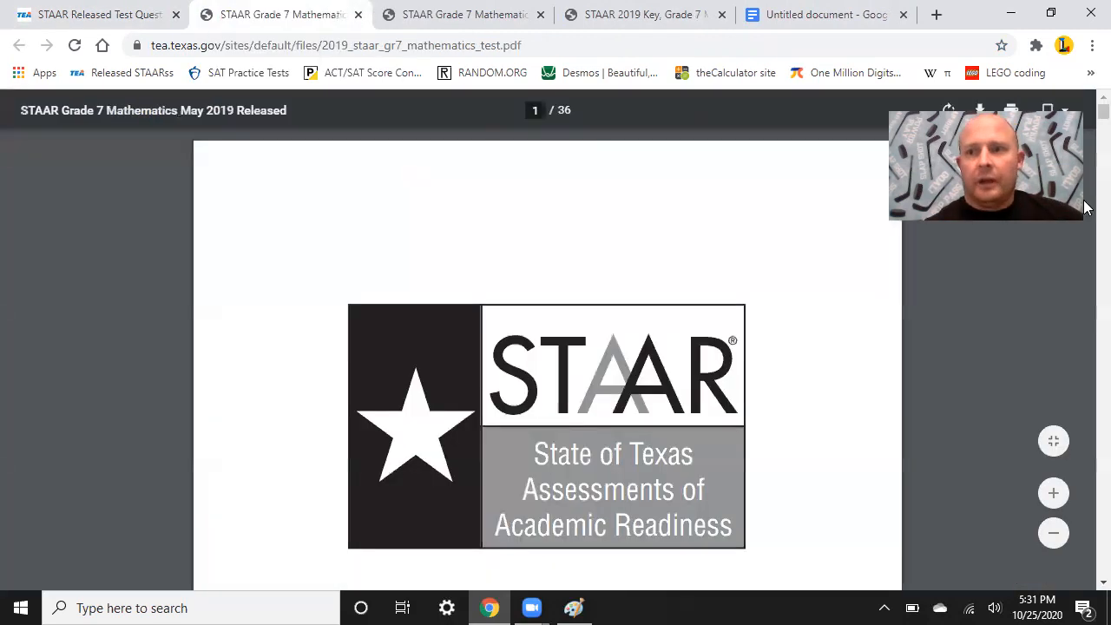
Scroll the 2019 test PDF down to question 9, 125x + 200 ≥ 1,200.
scroll(down, 3)
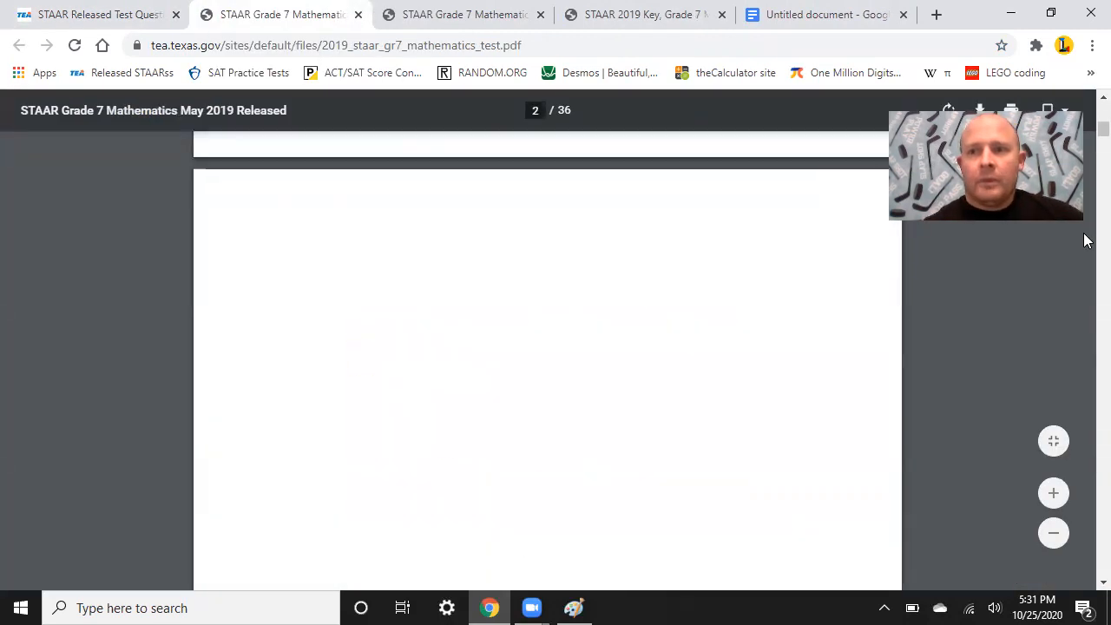
scroll(down, 3)
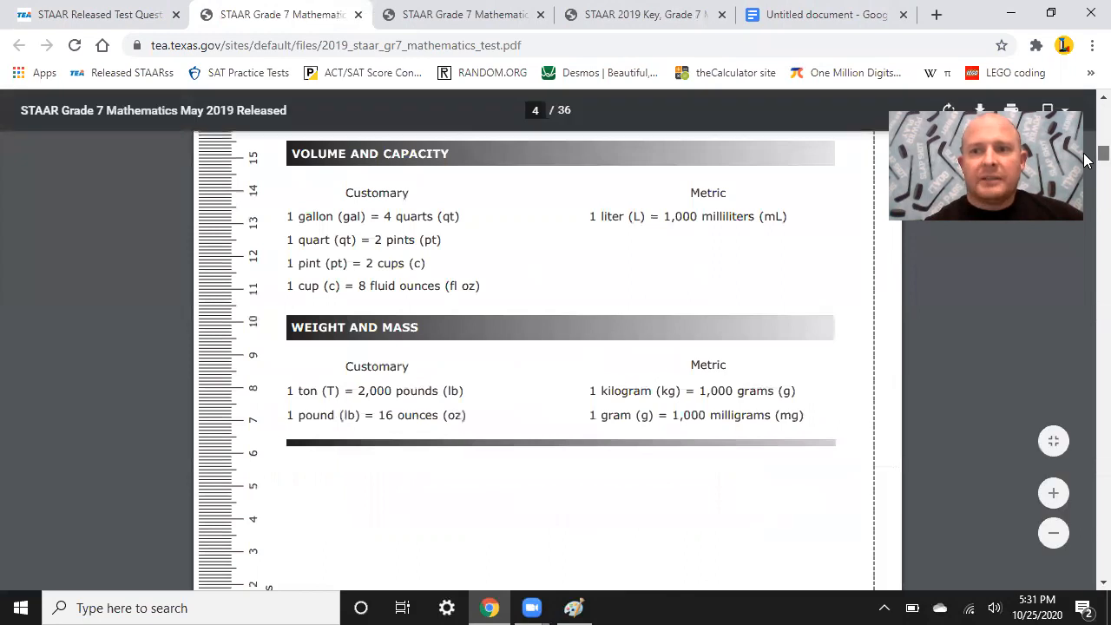
scroll(down, 3)
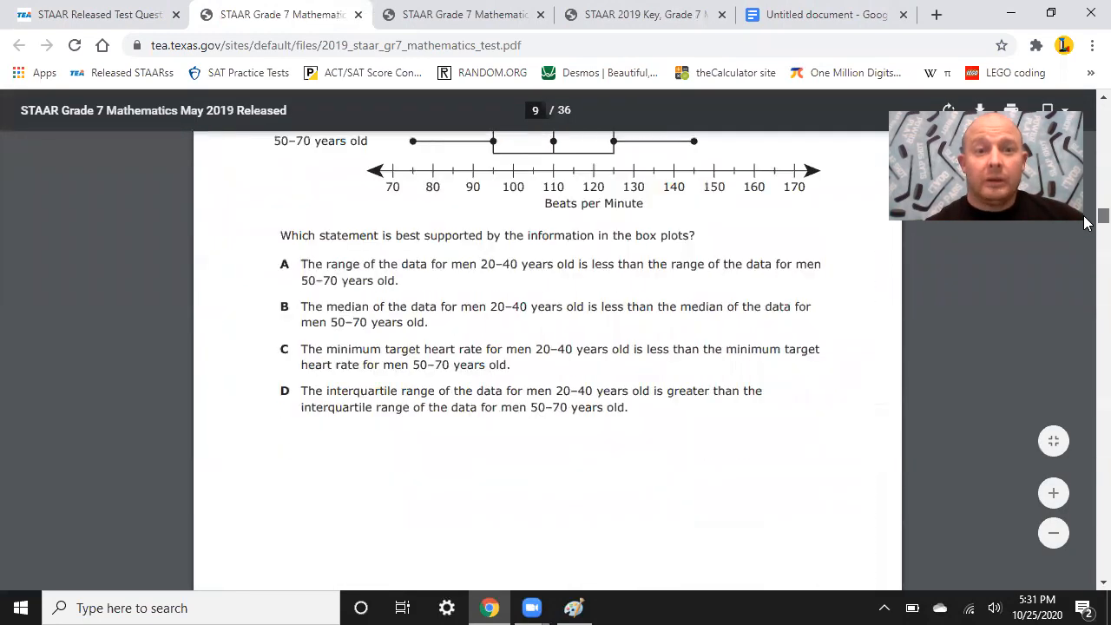
scroll(down, 3)
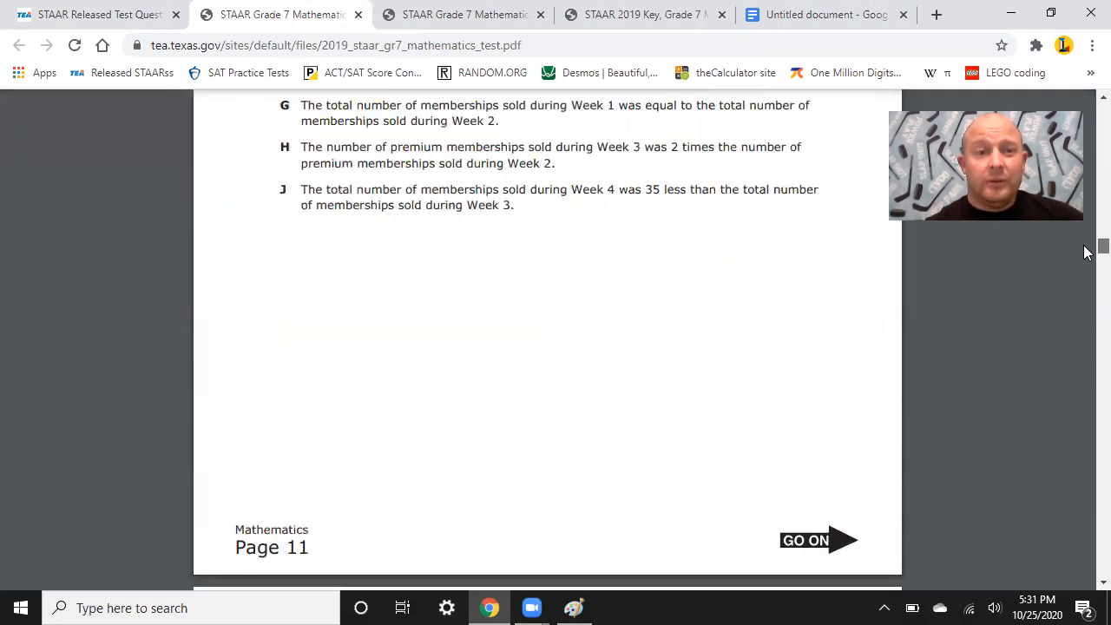
scroll(down, 3)
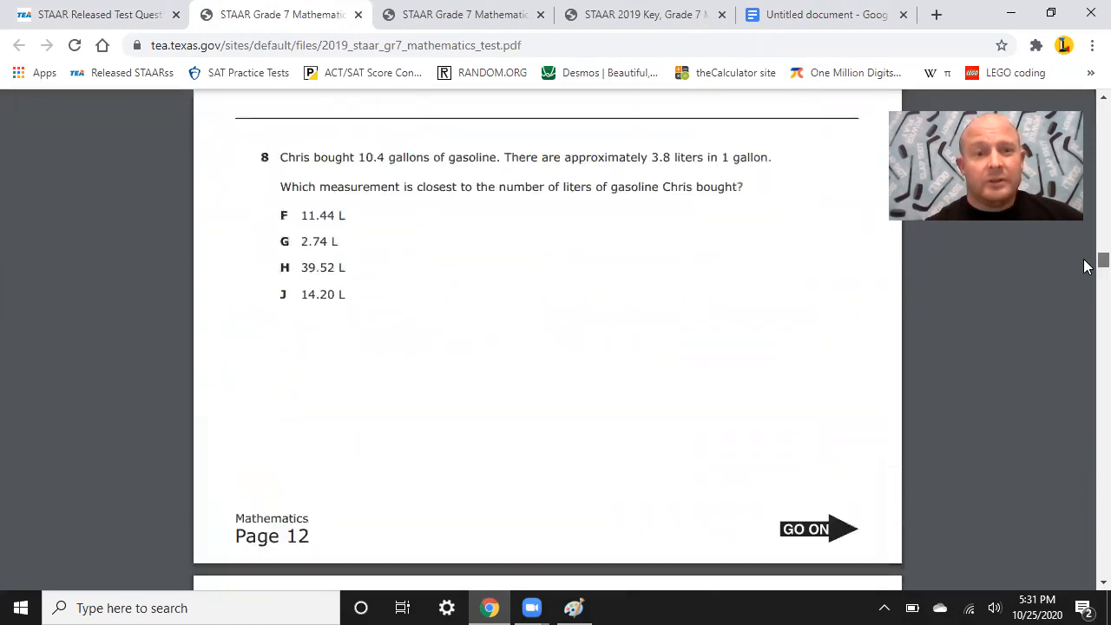
scroll(down, 3)
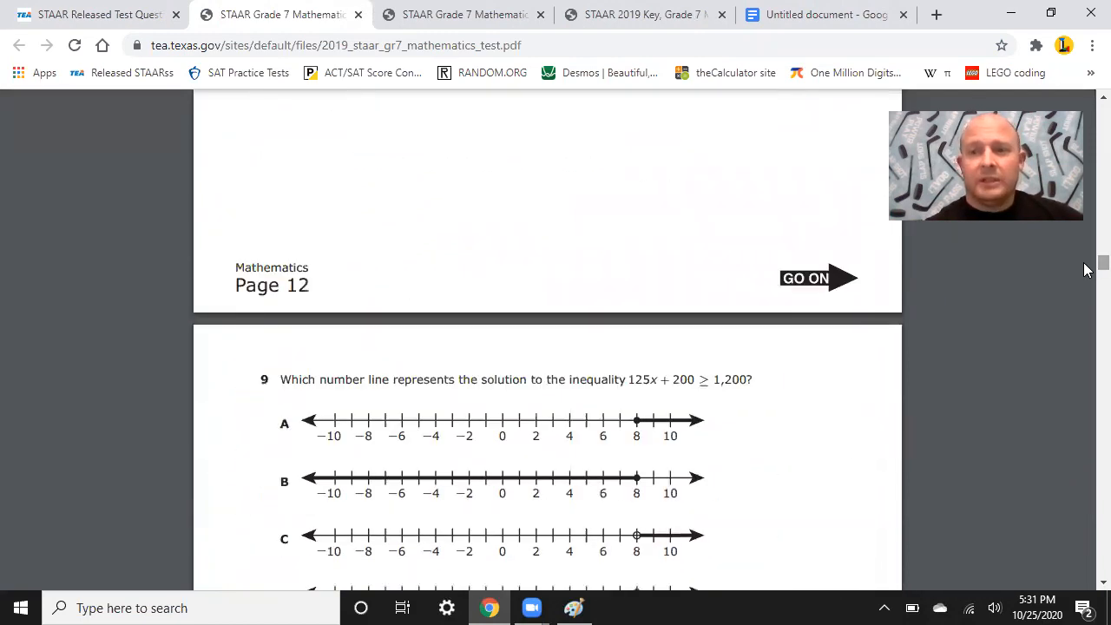
scroll(down, 3)
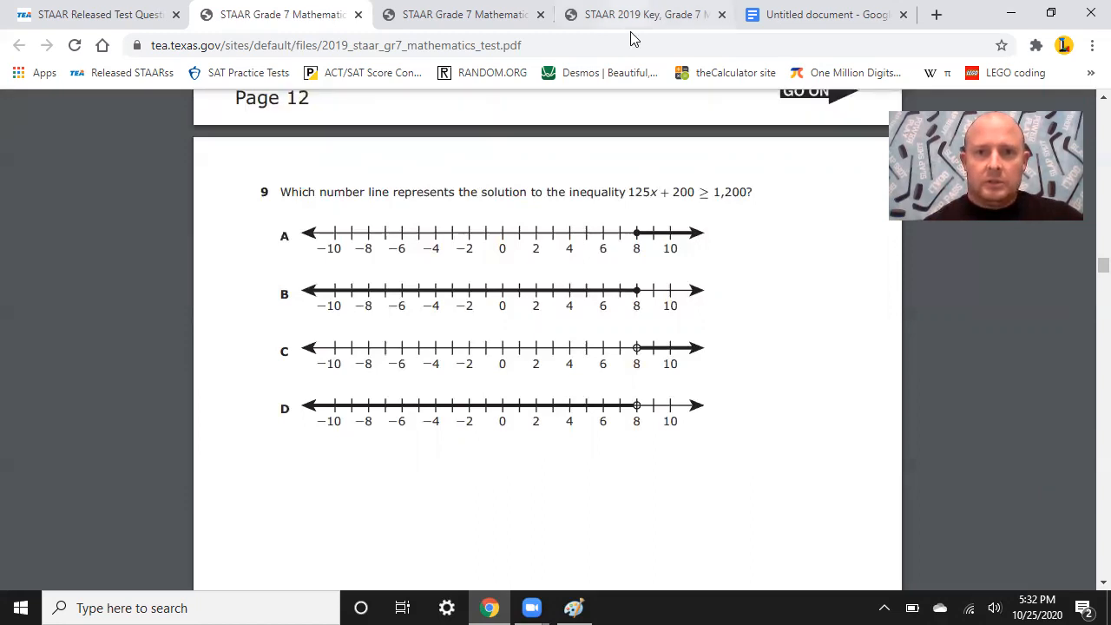
mouse_move(695, 38)
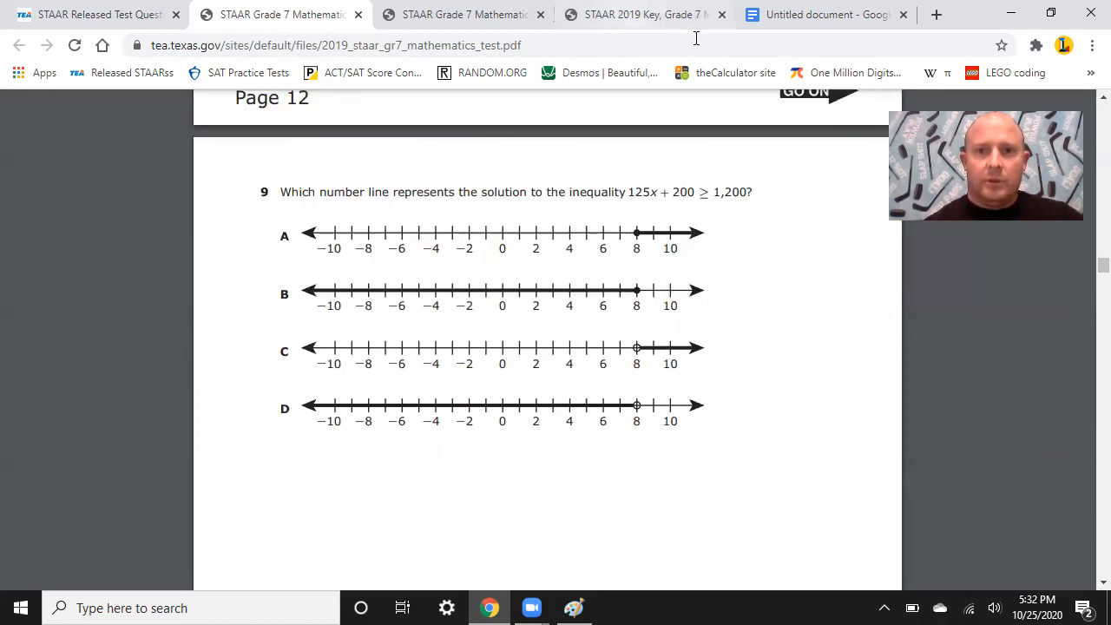
Capture a rectangular snip of question 20 and its four number lines for pasting into Paint.
click(642, 14)
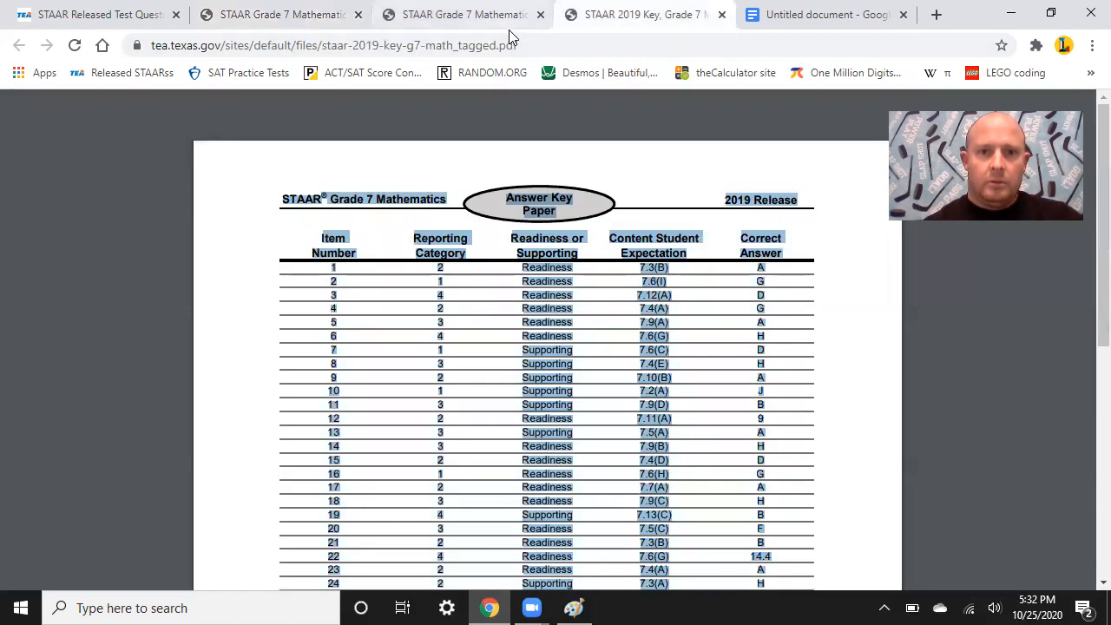
click(462, 14)
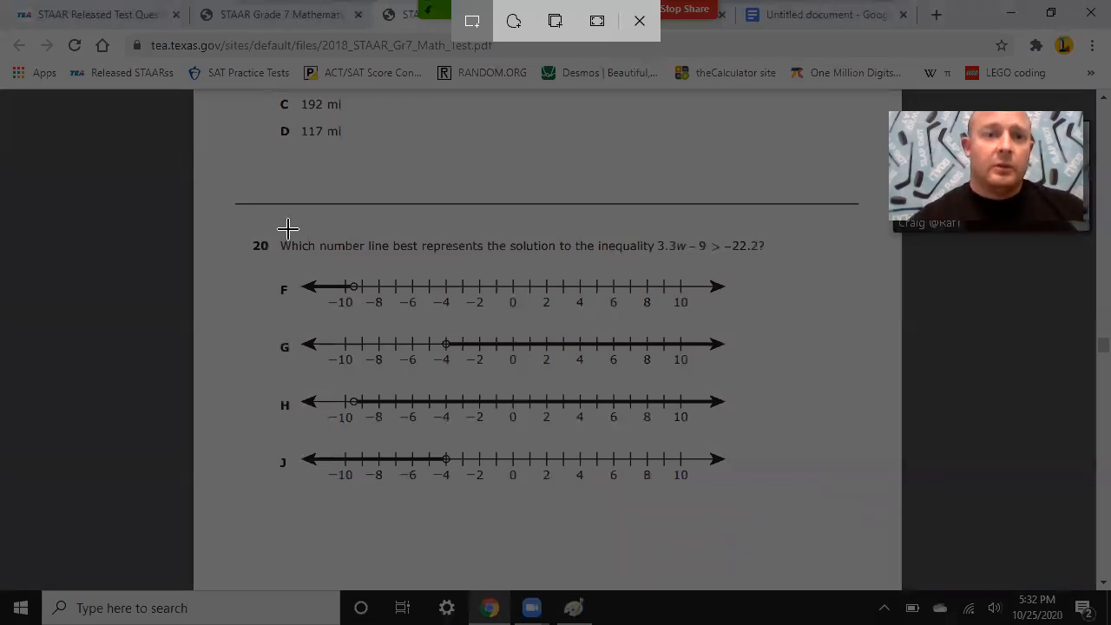
mouse_move(236, 242)
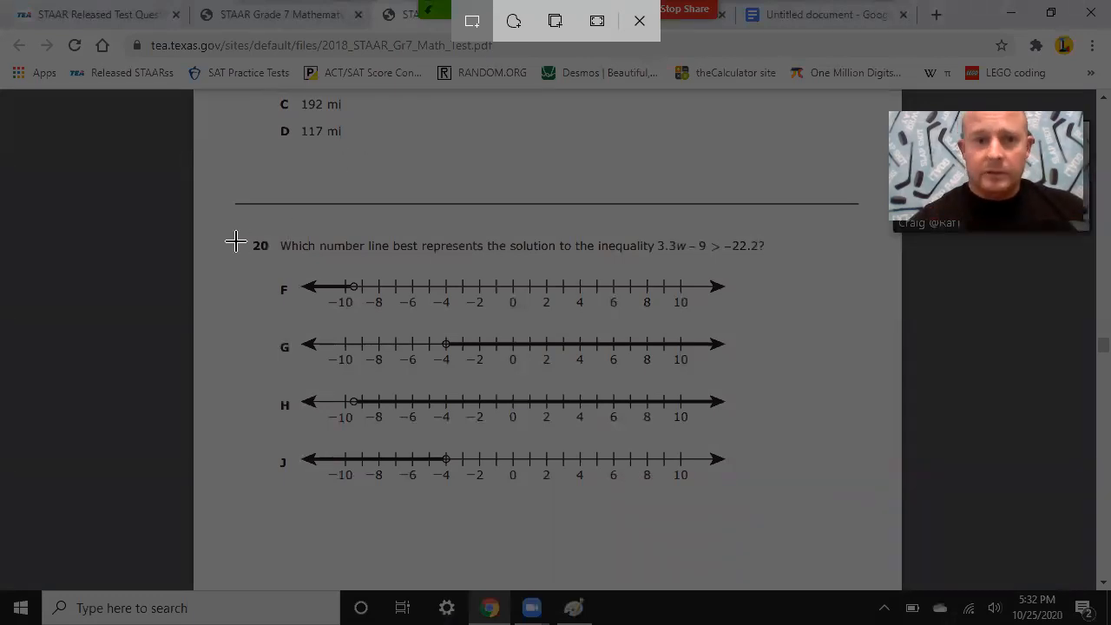
mouse_move(246, 234)
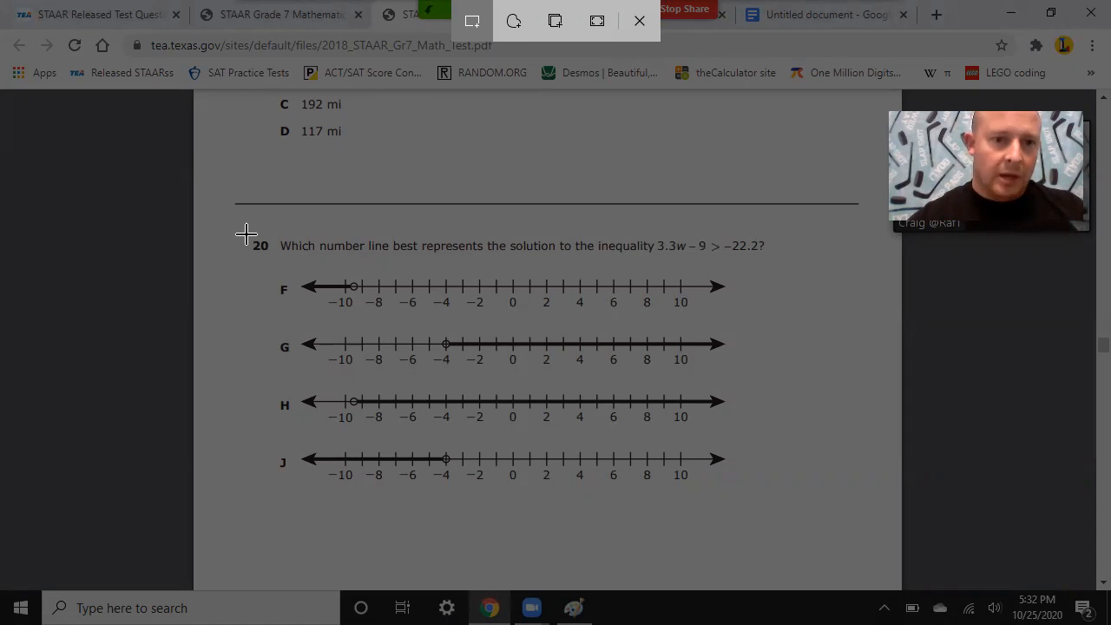
drag(246, 229, 392, 399)
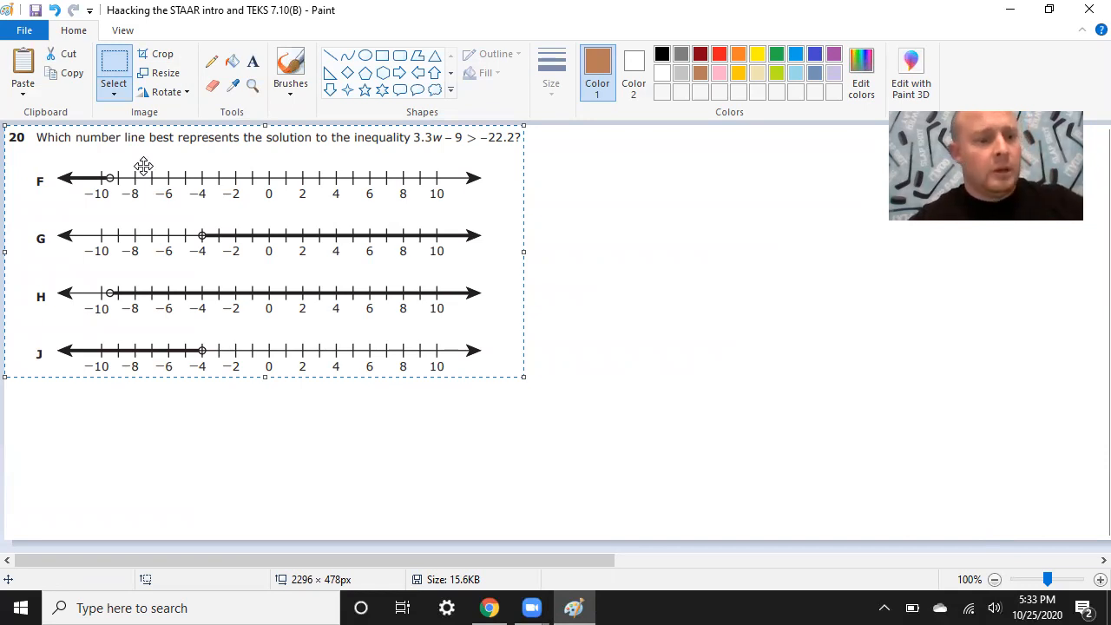
Resize the pasted question image to 125 percent horizontally.
click(163, 73)
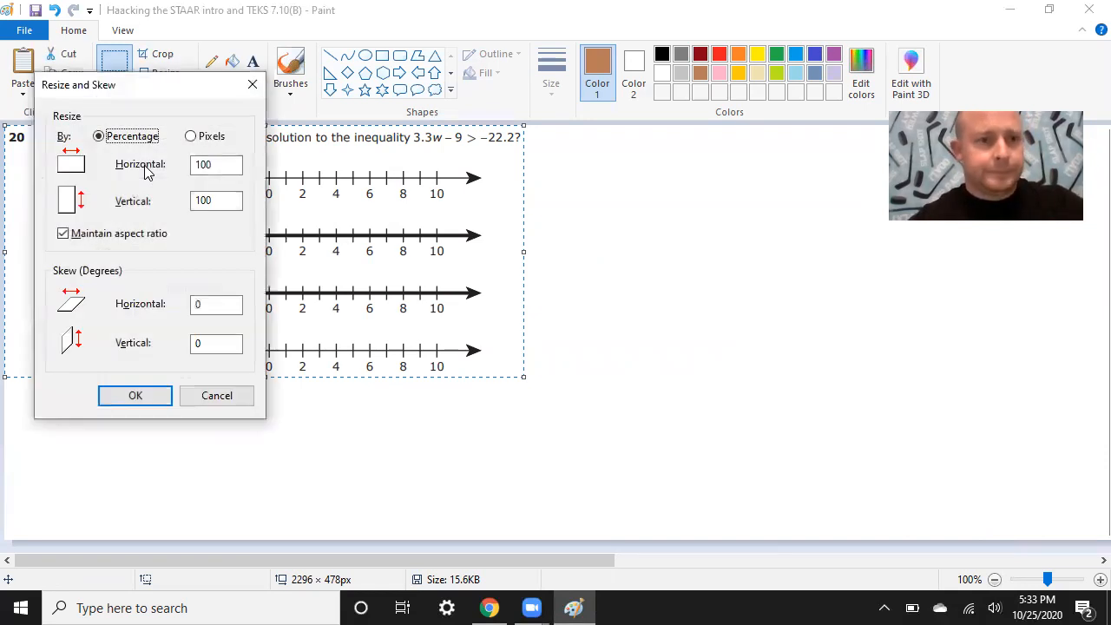
click(216, 165)
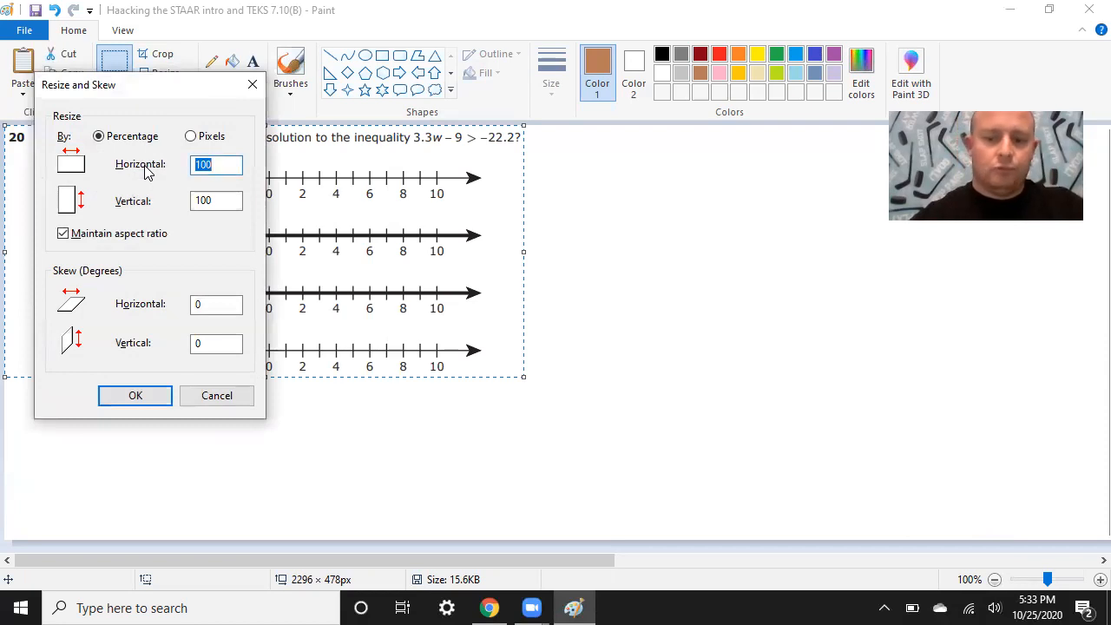
text(125)
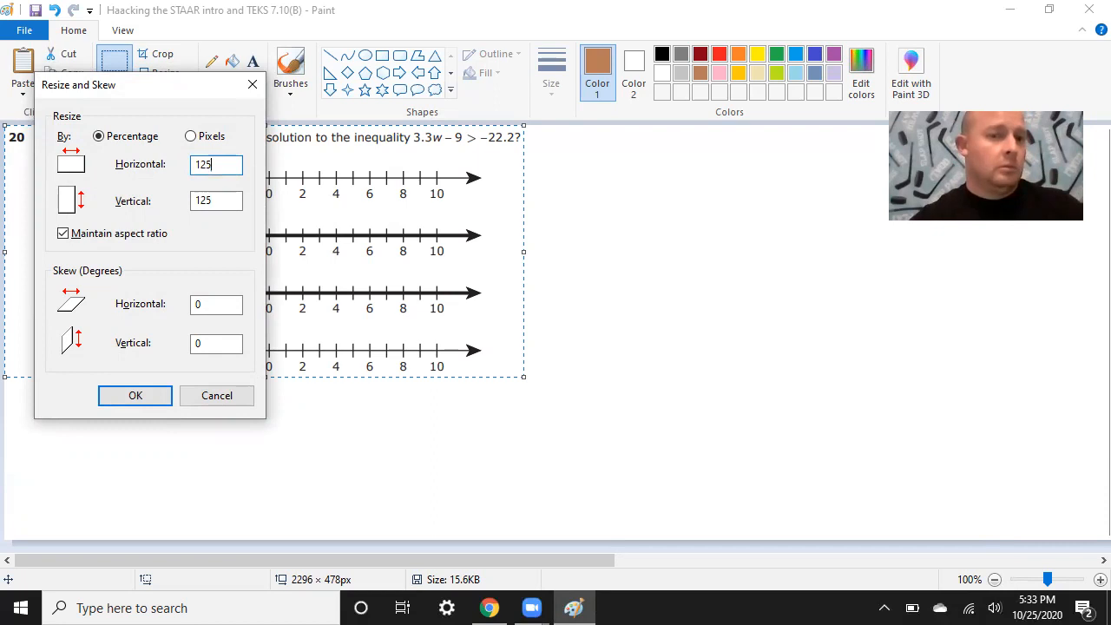
click(135, 396)
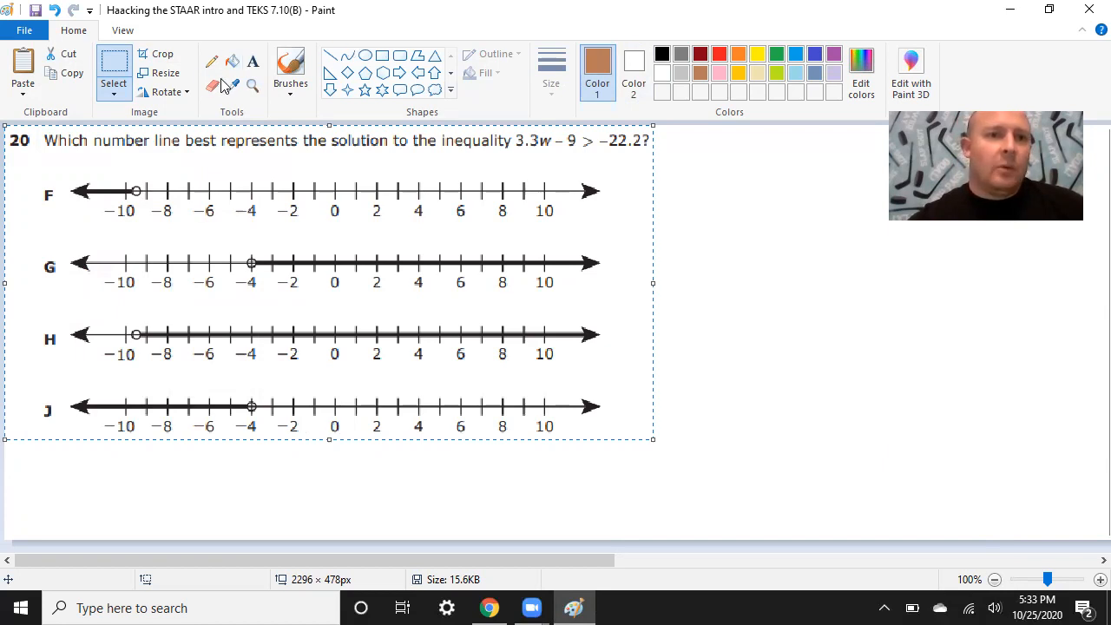
Choose the pencil with blue colour to underline 'the solution'.
click(212, 62)
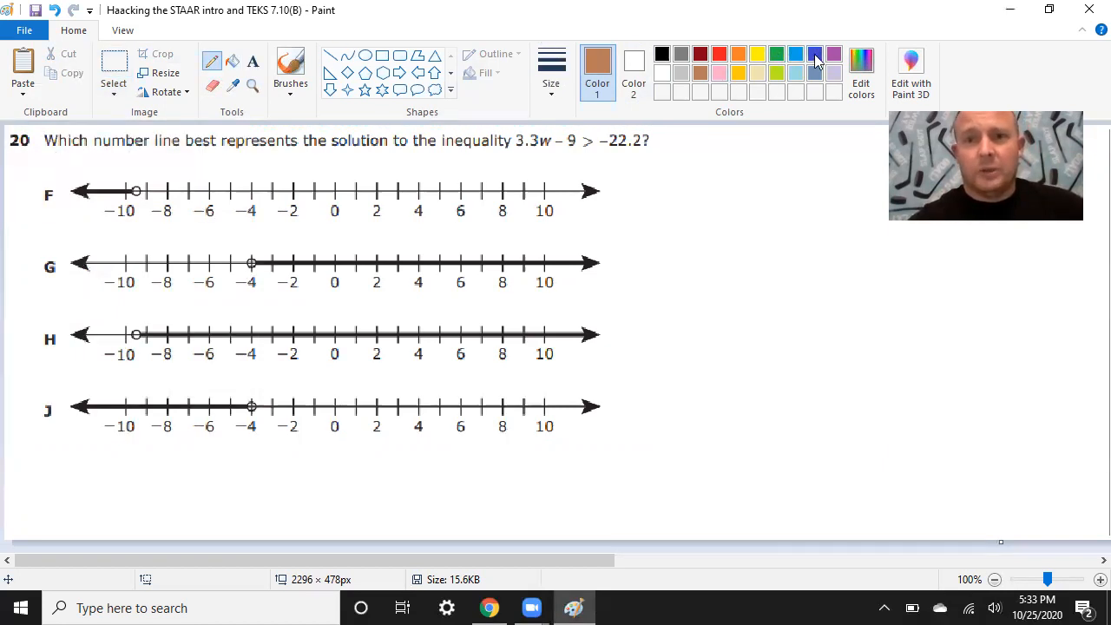
click(814, 54)
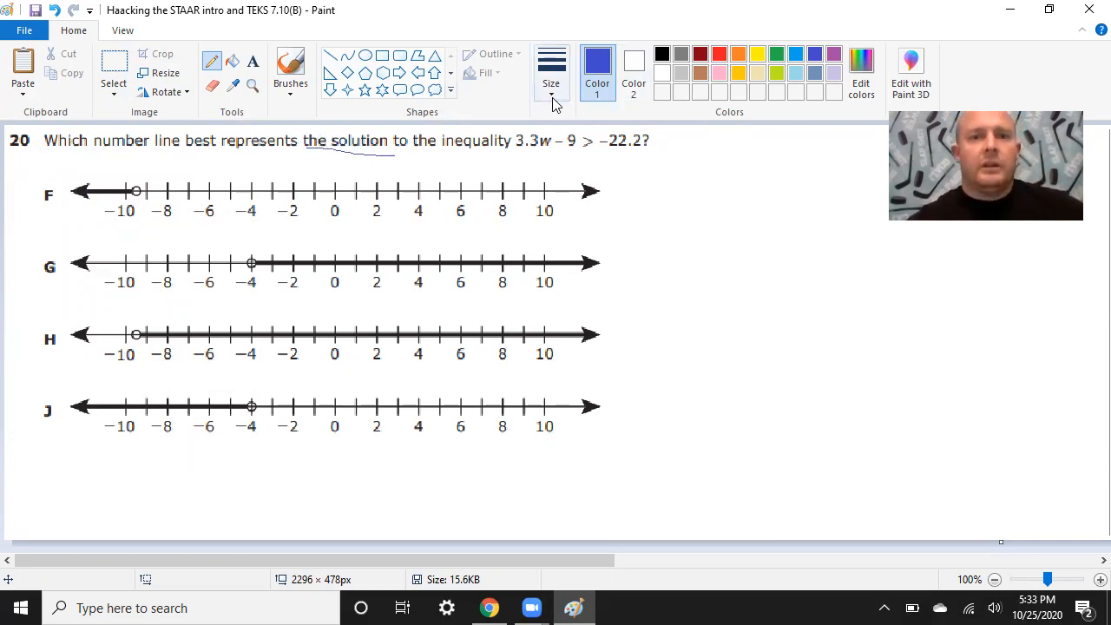
mouse_move(552, 90)
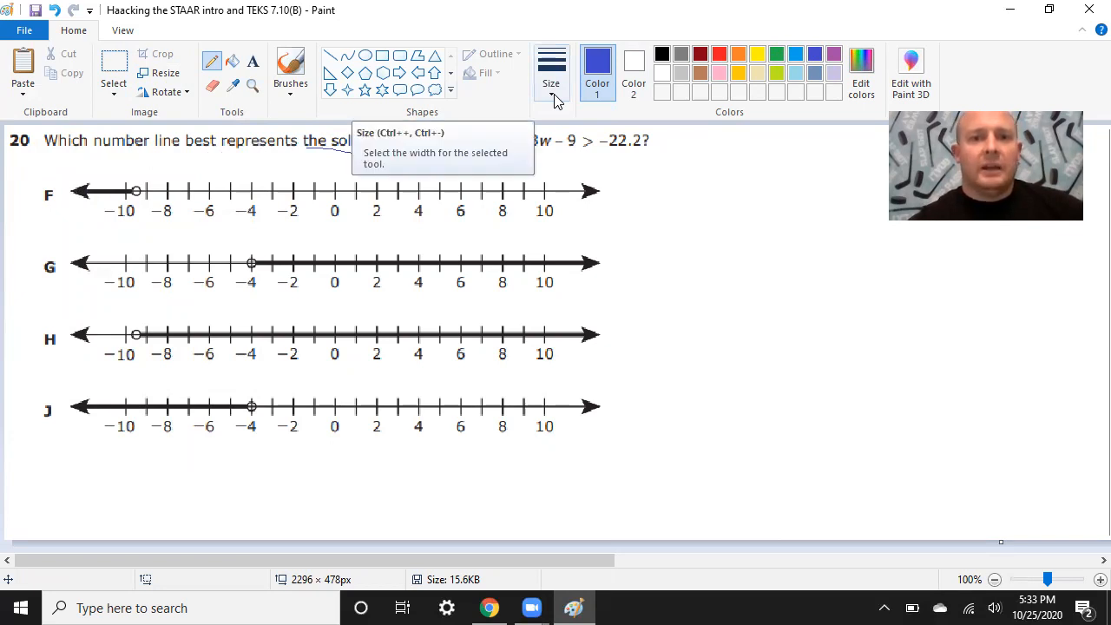
Underline 3.3w − 9 > −22.2 in the question with the blue pencil, marking beneath its sign.
click(553, 70)
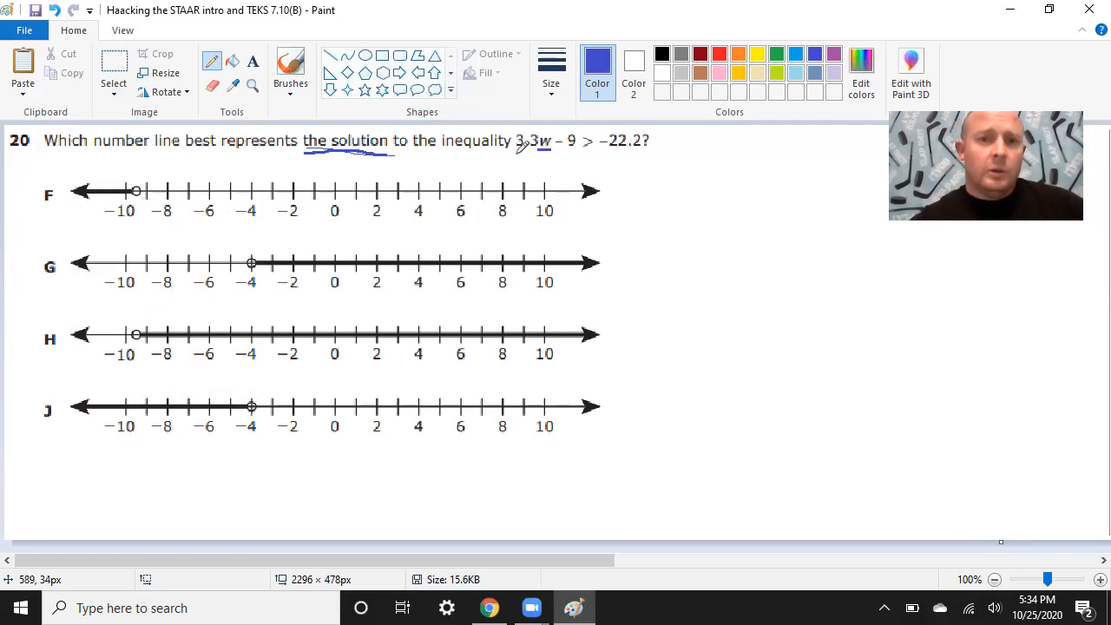
drag(514, 155, 646, 153)
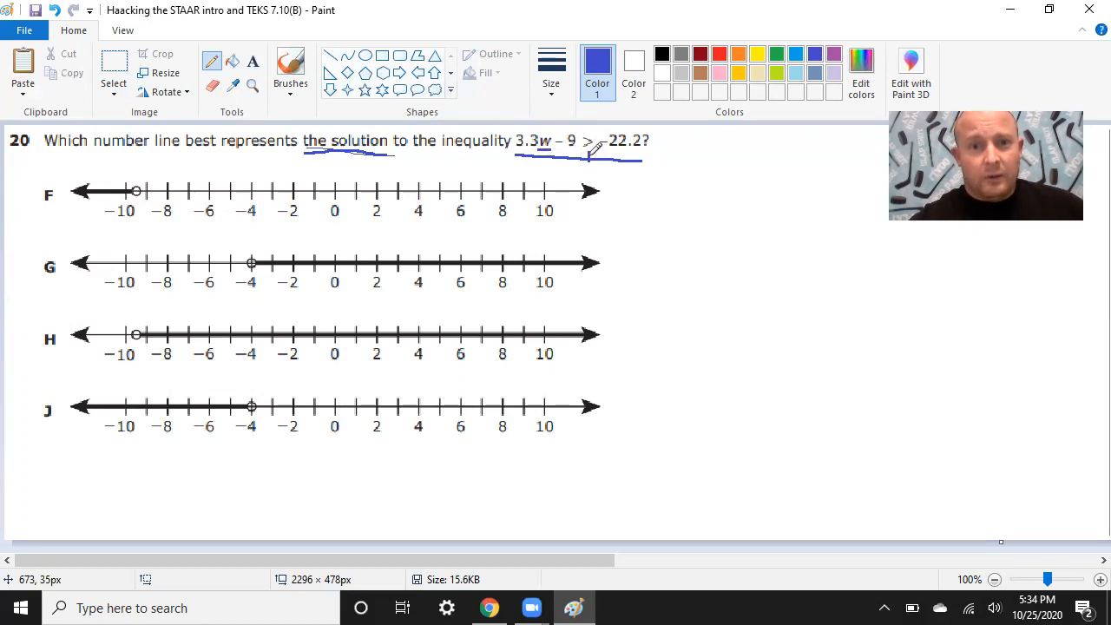
drag(594, 153, 643, 191)
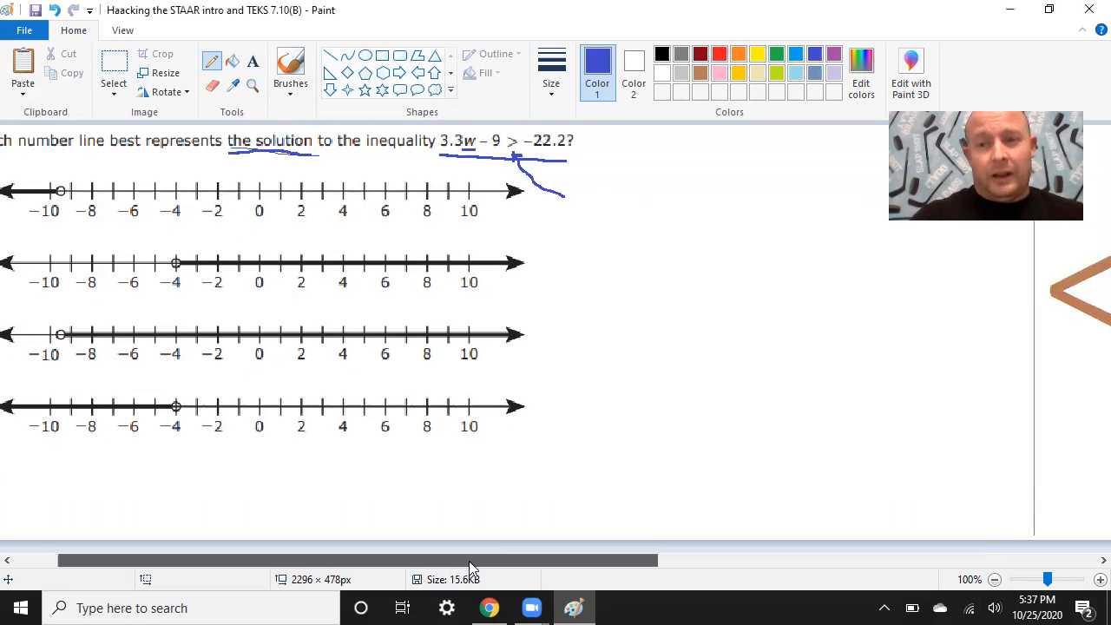
Sketch thin brown strokes around the <> symbol drawing and an X beneath it.
scroll(right, 3)
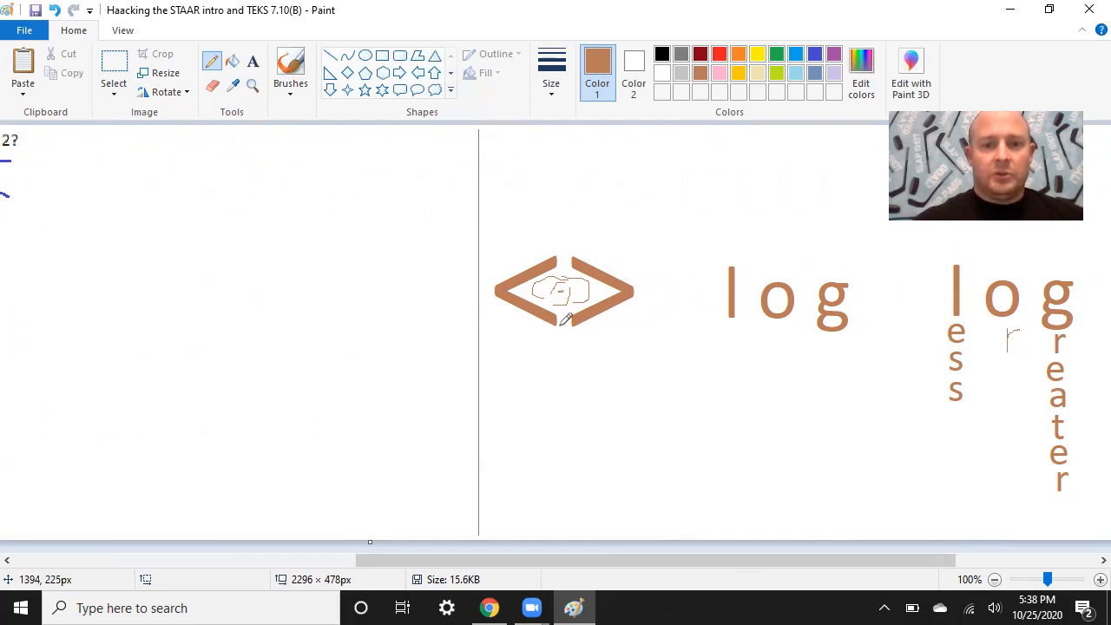
mouse_move(545, 363)
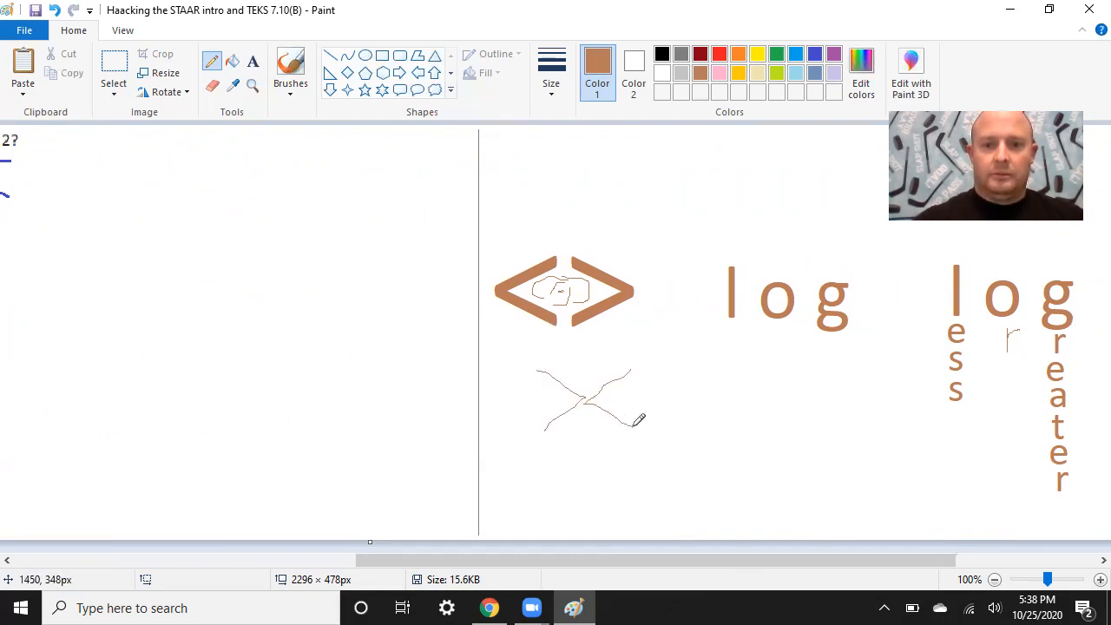
drag(647, 289, 669, 289)
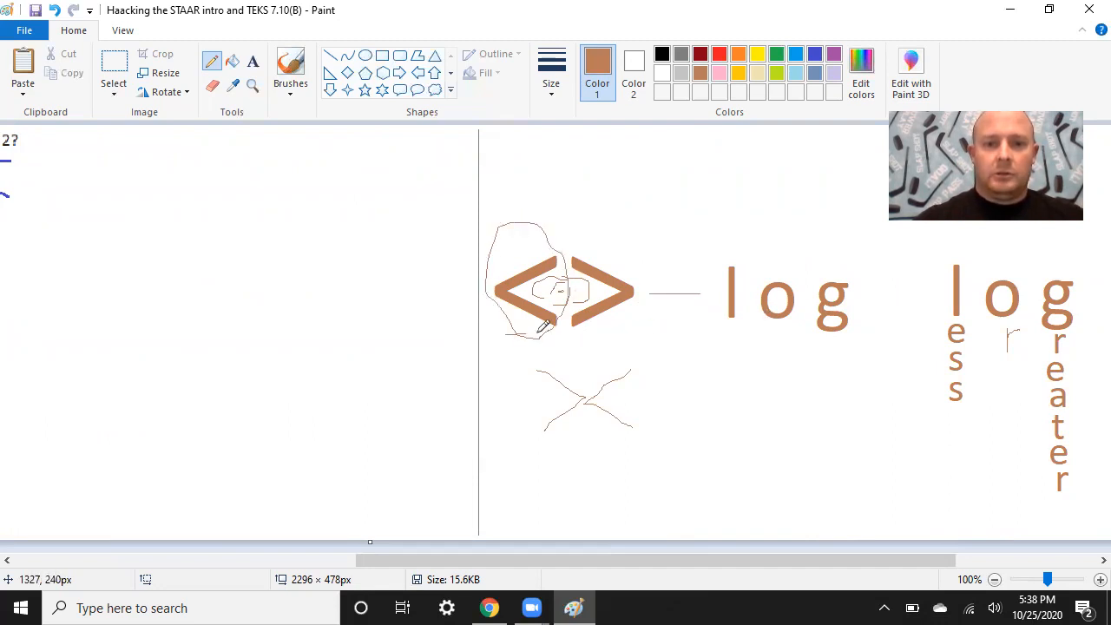
mouse_move(606, 234)
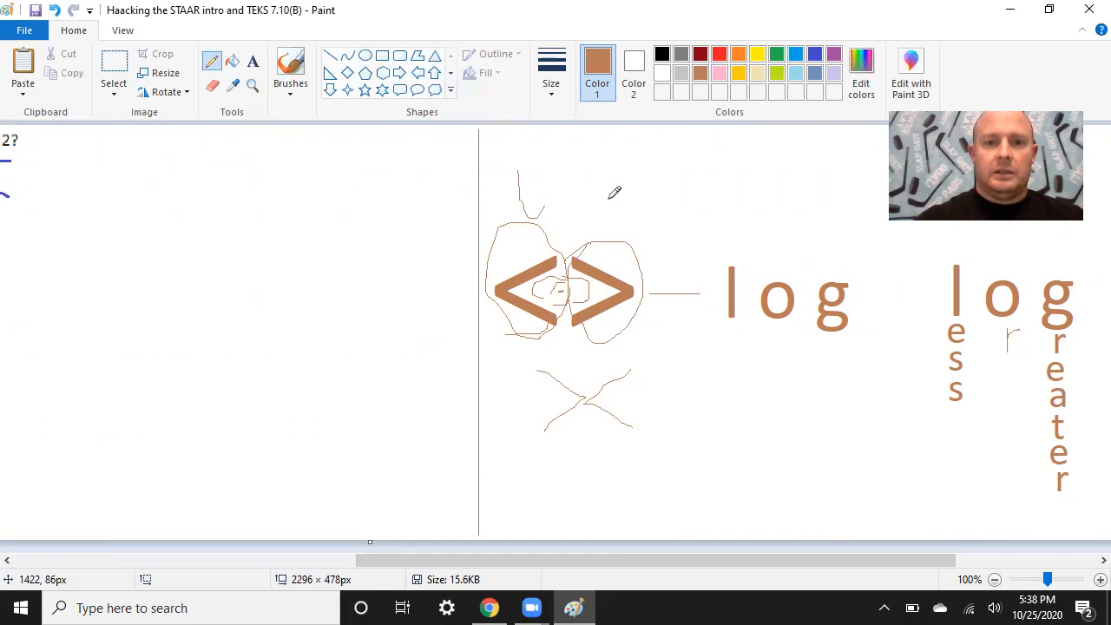
drag(604, 188, 594, 226)
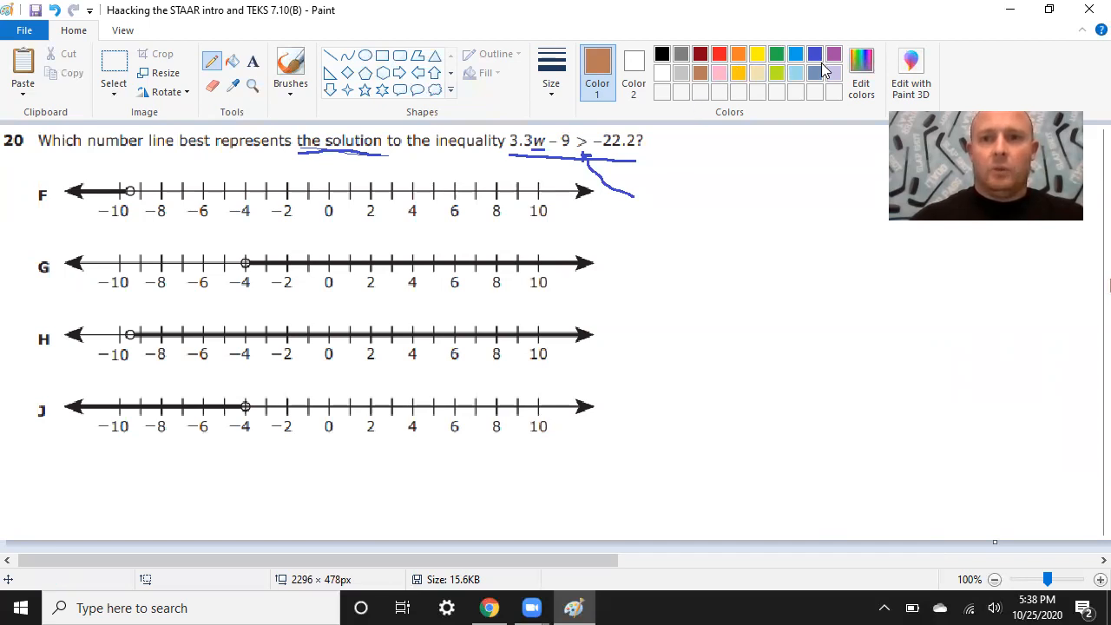
click(813, 54)
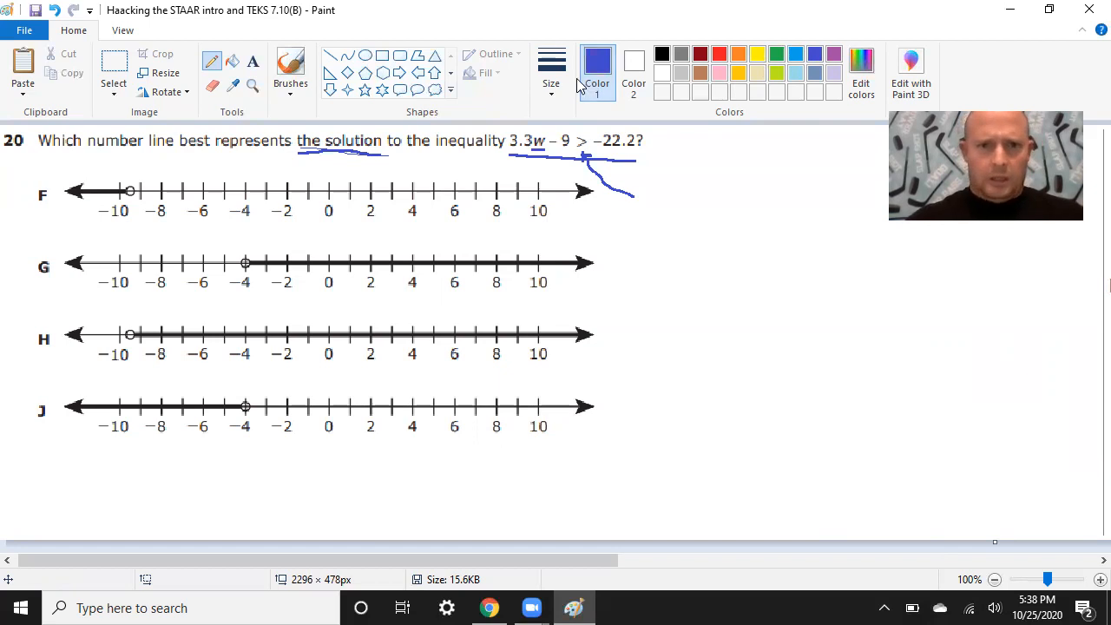
click(552, 69)
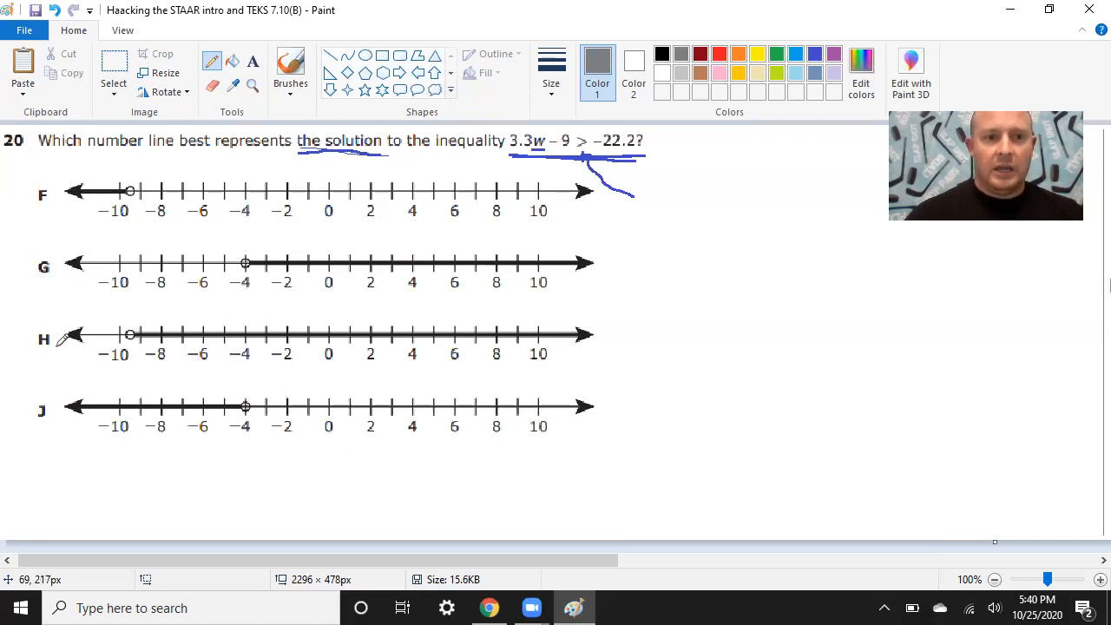
mouse_move(330, 339)
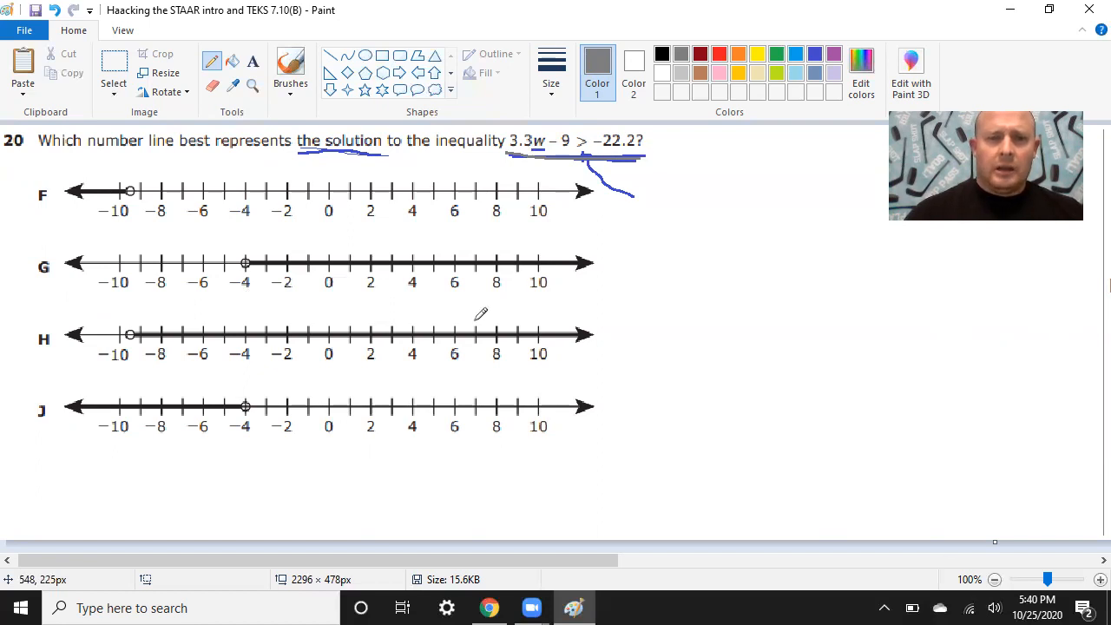
mouse_move(344, 337)
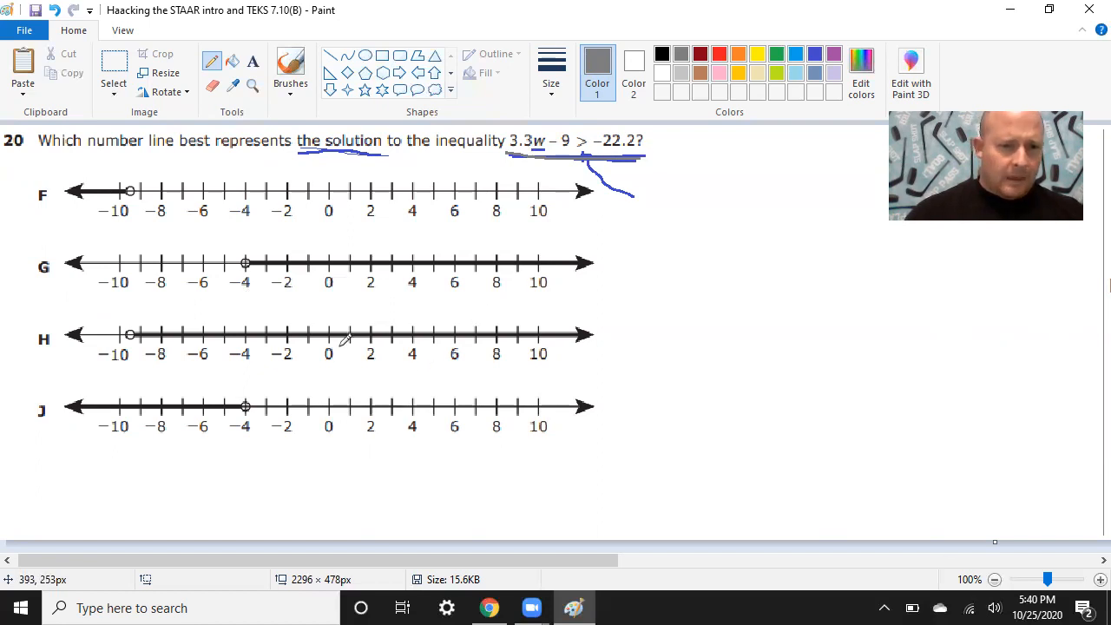
Draw a tall loop circling the 0 ticks on lines F–J and underline the inequality in the question.
drag(344, 299, 328, 425)
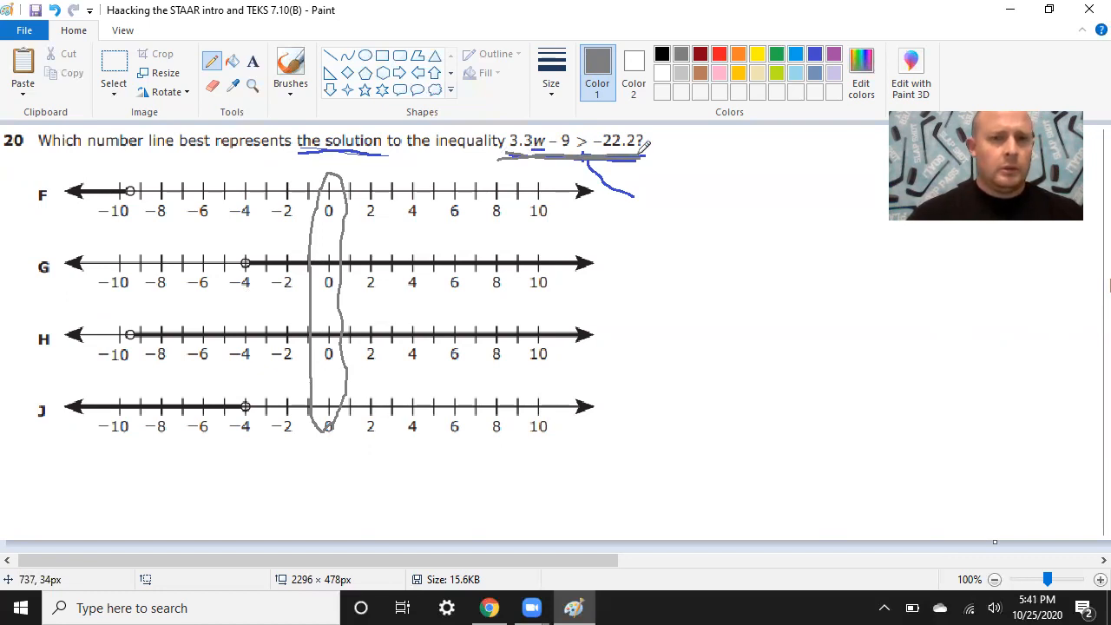
mouse_move(181, 190)
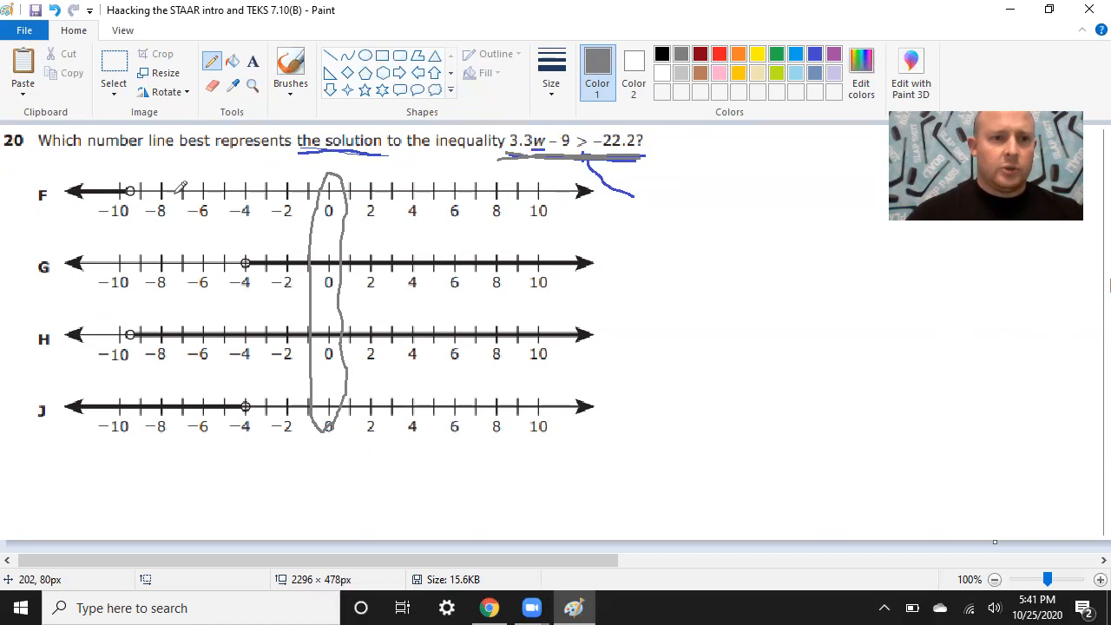
mouse_move(26, 191)
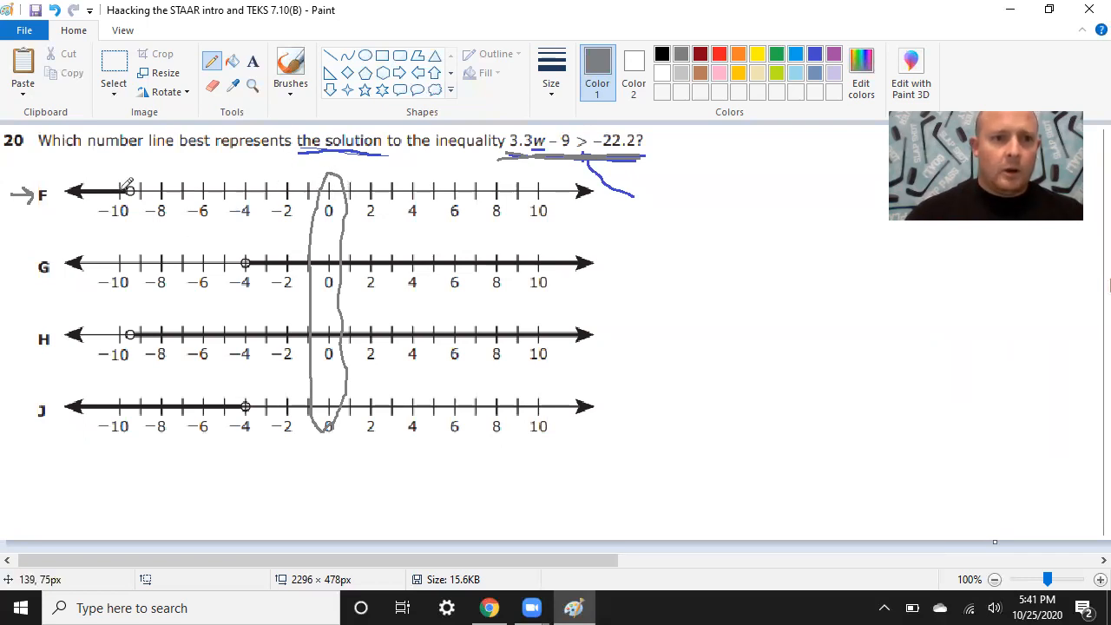
drag(130, 189, 73, 190)
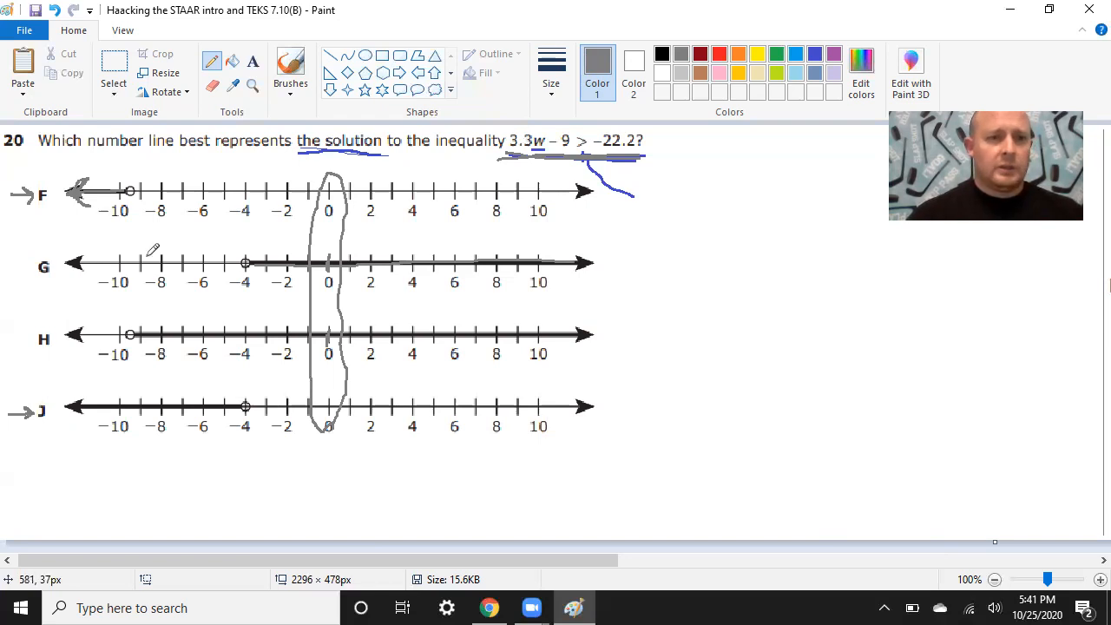
mouse_move(302, 278)
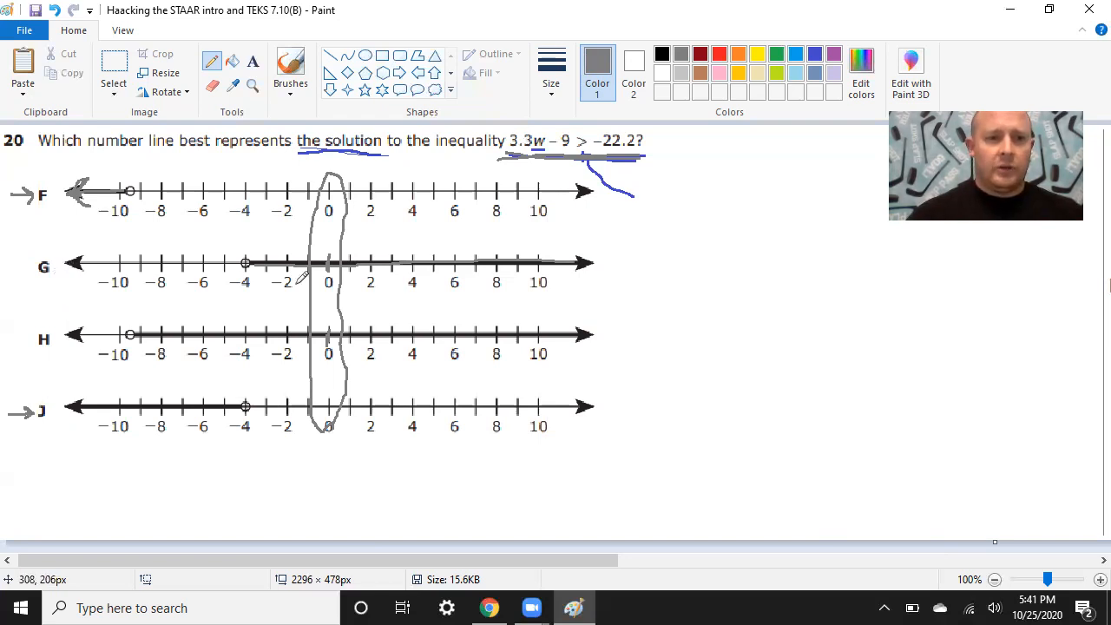
mouse_move(327, 187)
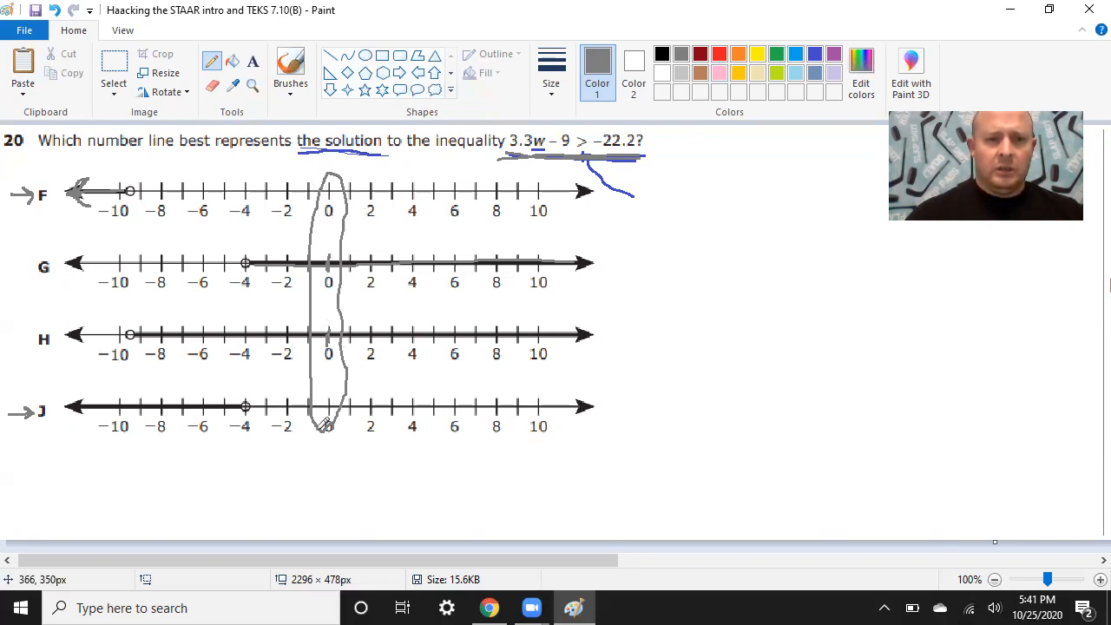
mouse_move(438, 279)
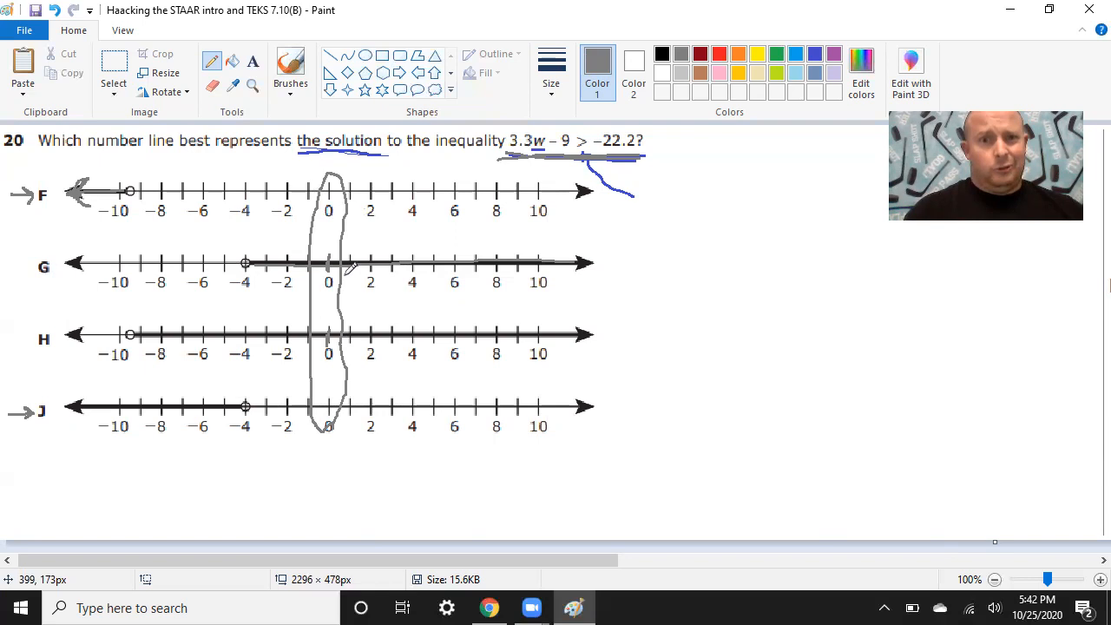
mouse_move(535, 129)
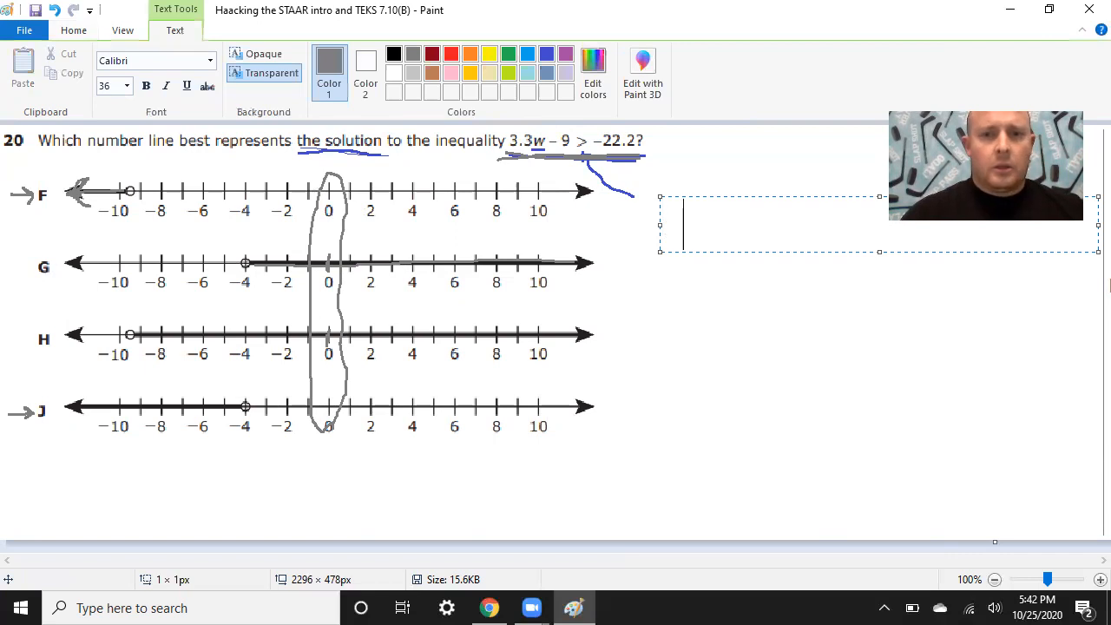
Add the inequality 3.3x - 9 > -22.2 as large typed text right of the number lines.
text(3.3)
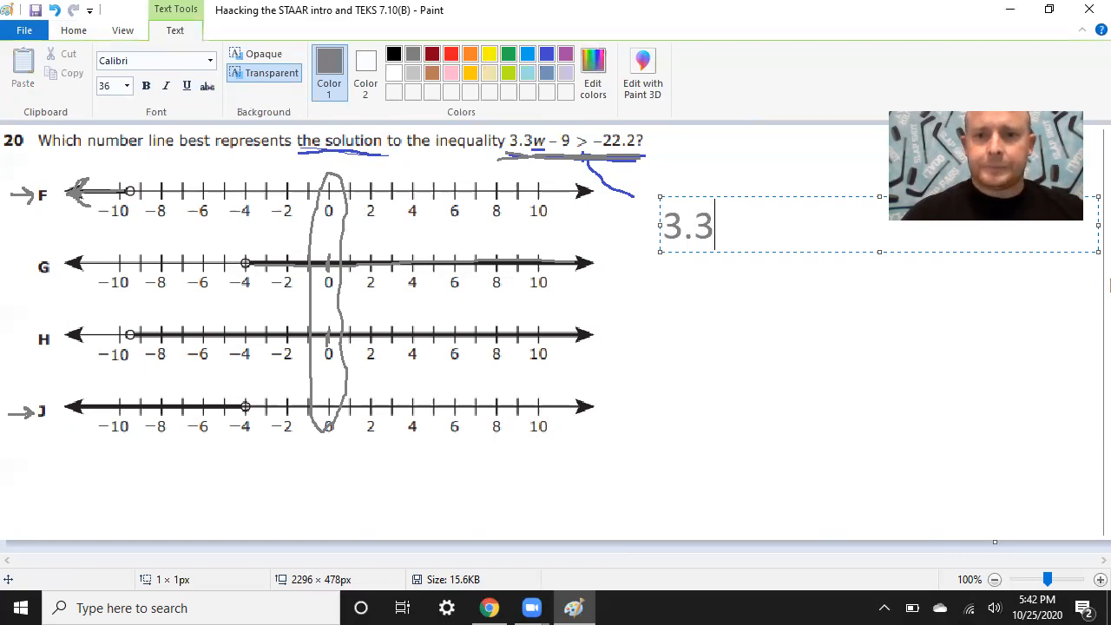
text(x)
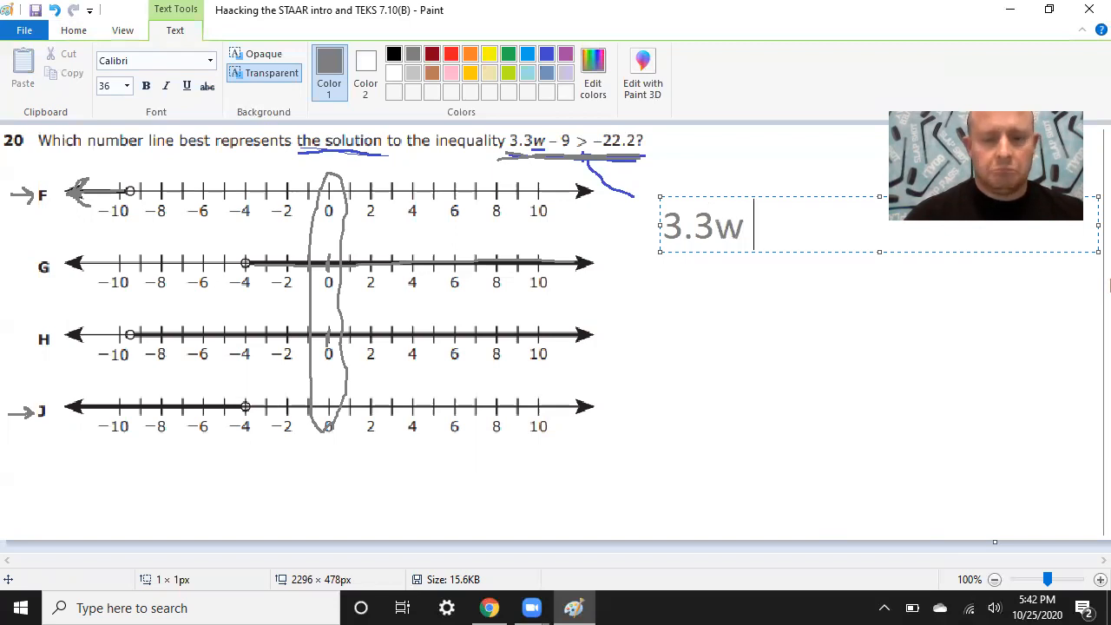
text(- 9)
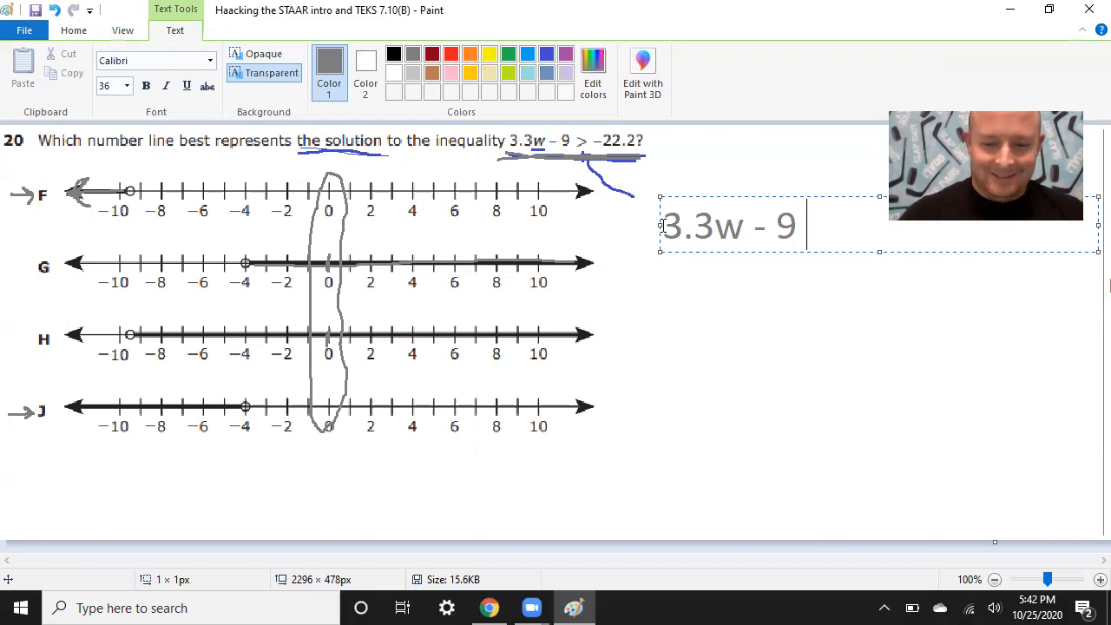
text(>)
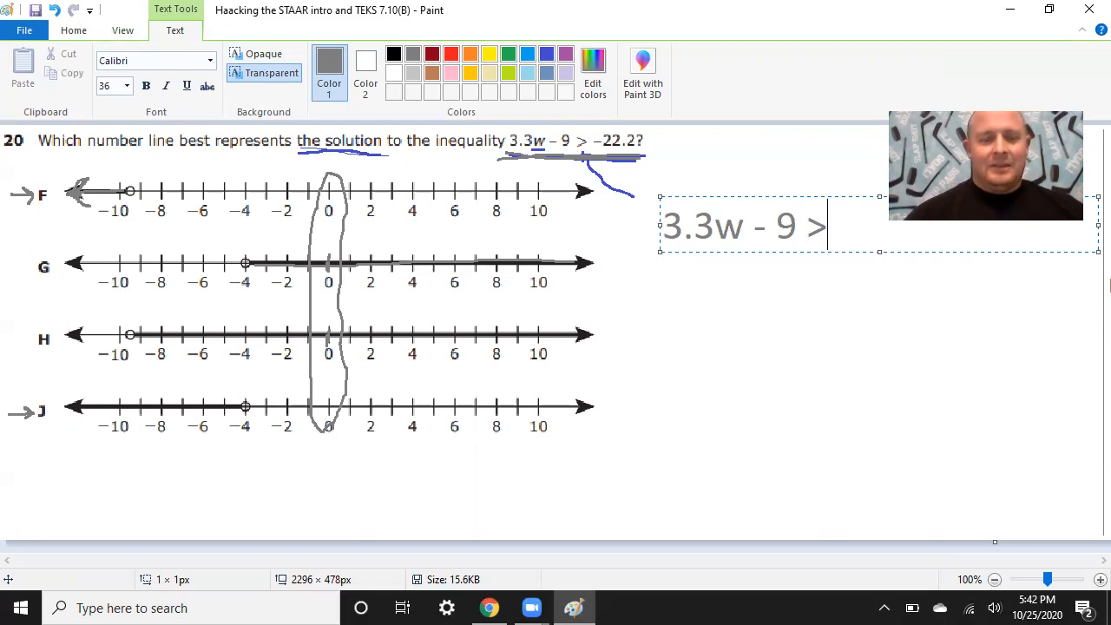
text(-22)
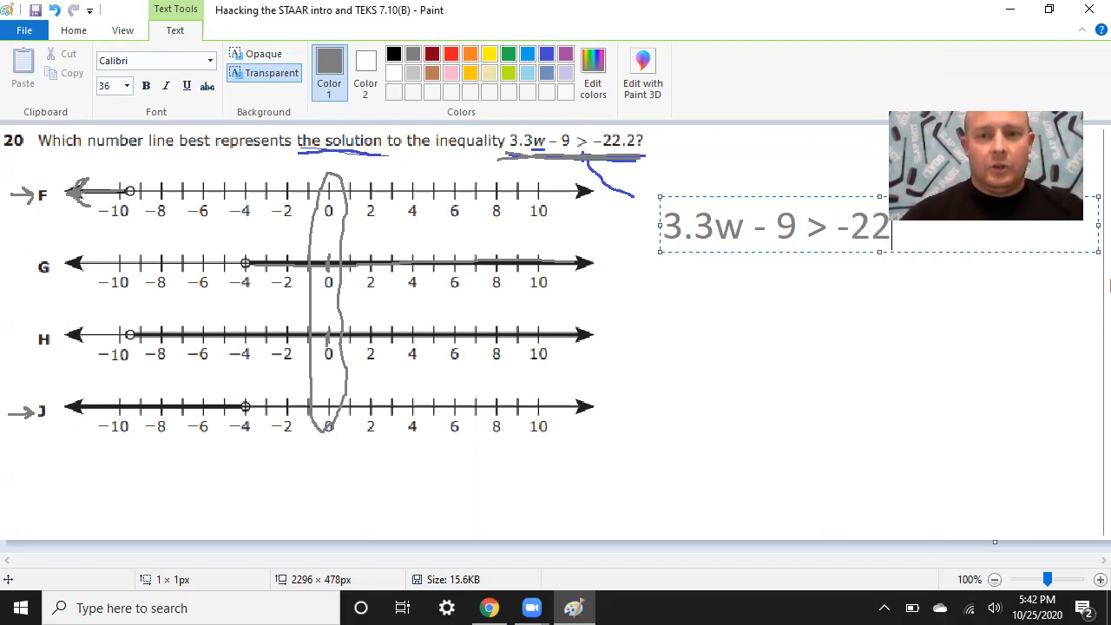
text(.2)
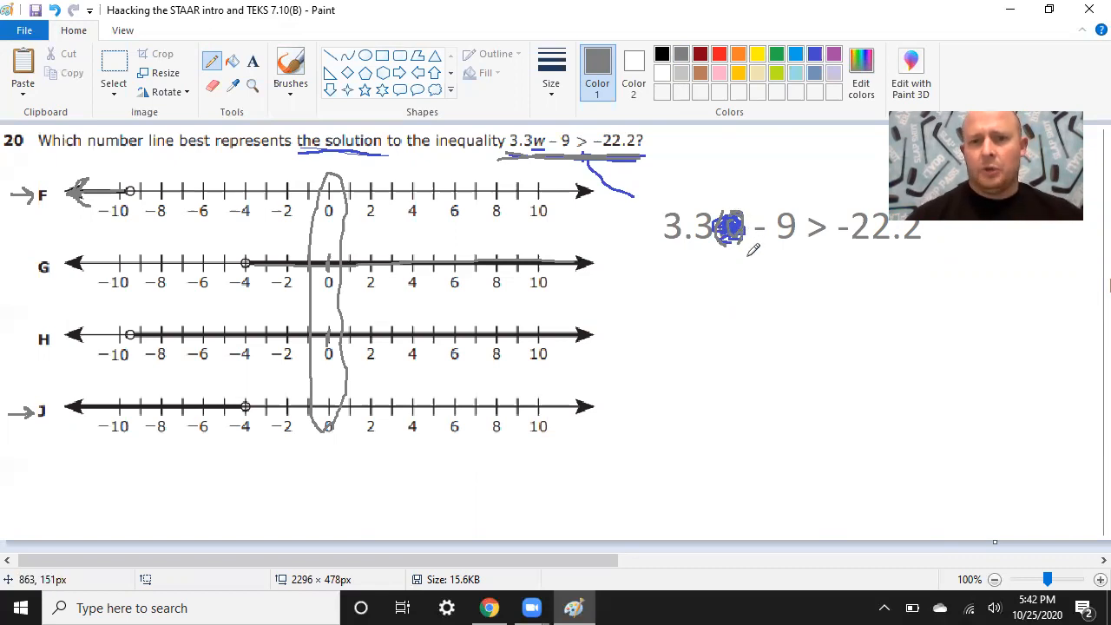
Write □−9 under the inequality, then −9 > −22.2 with −9 and −22.2 underlined.
drag(663, 246, 703, 247)
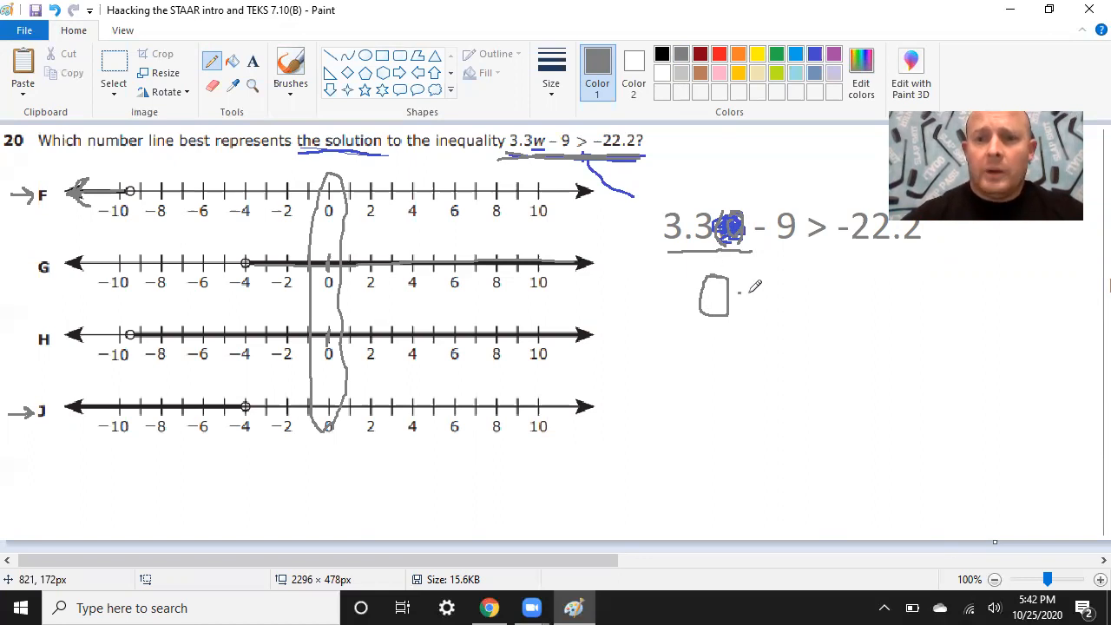
drag(756, 299, 785, 286)
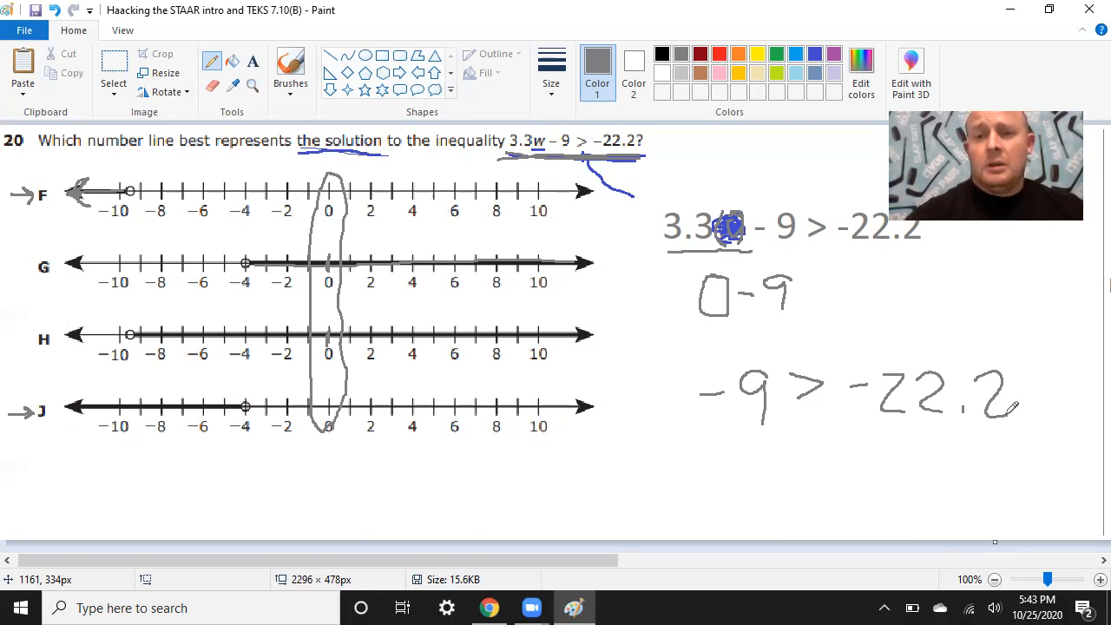
drag(712, 438, 768, 443)
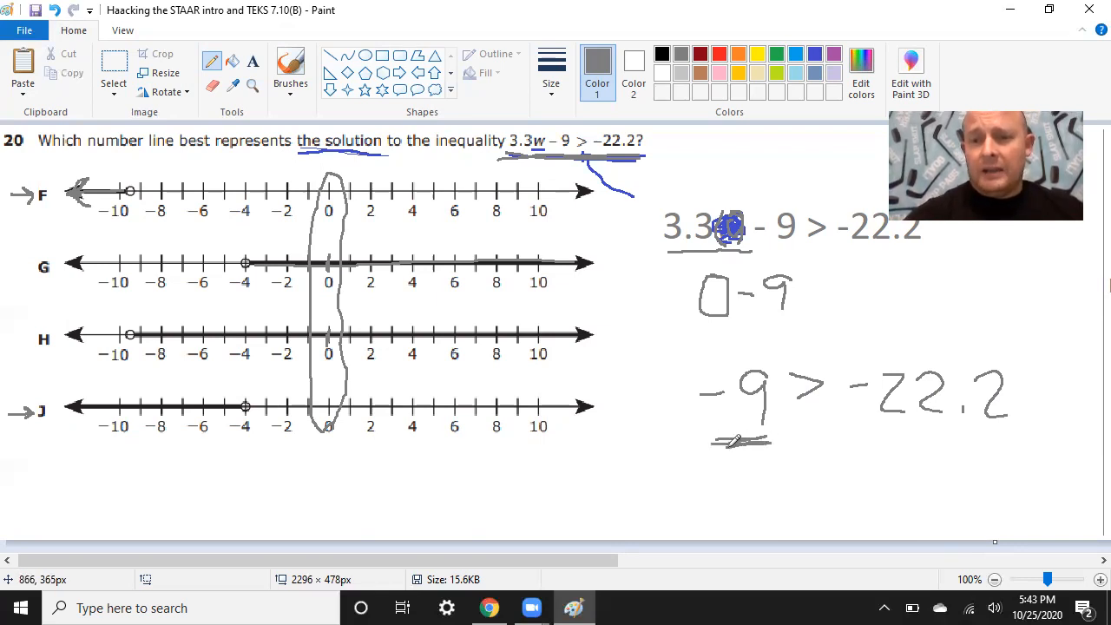
drag(860, 443, 1021, 438)
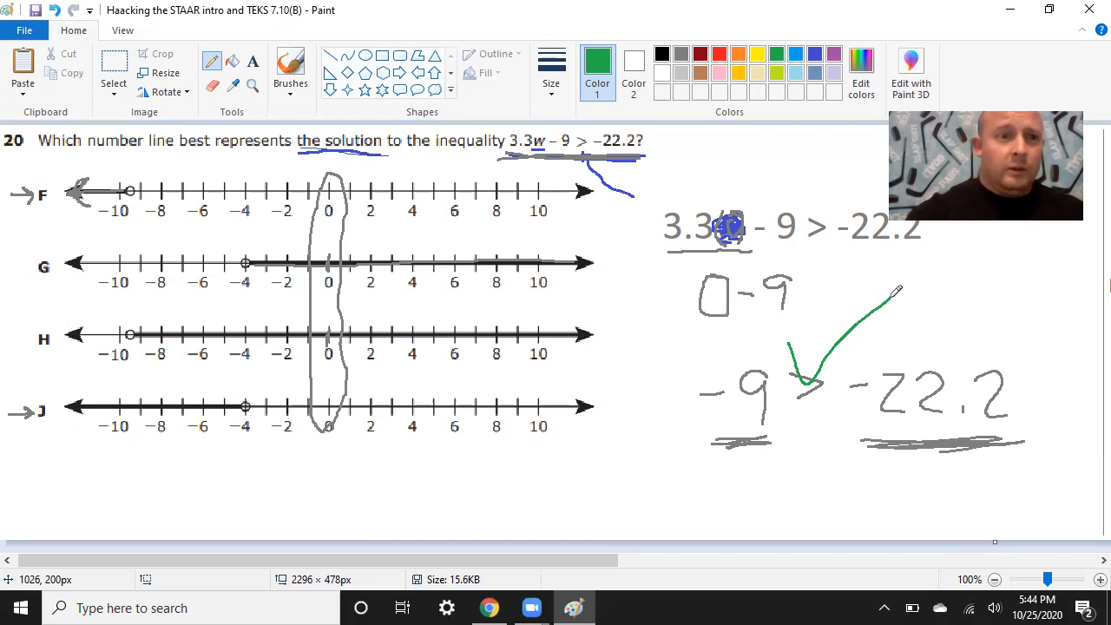
Cross out F and J in red, then mark −10 and −5 on lines G and H in blue.
click(722, 54)
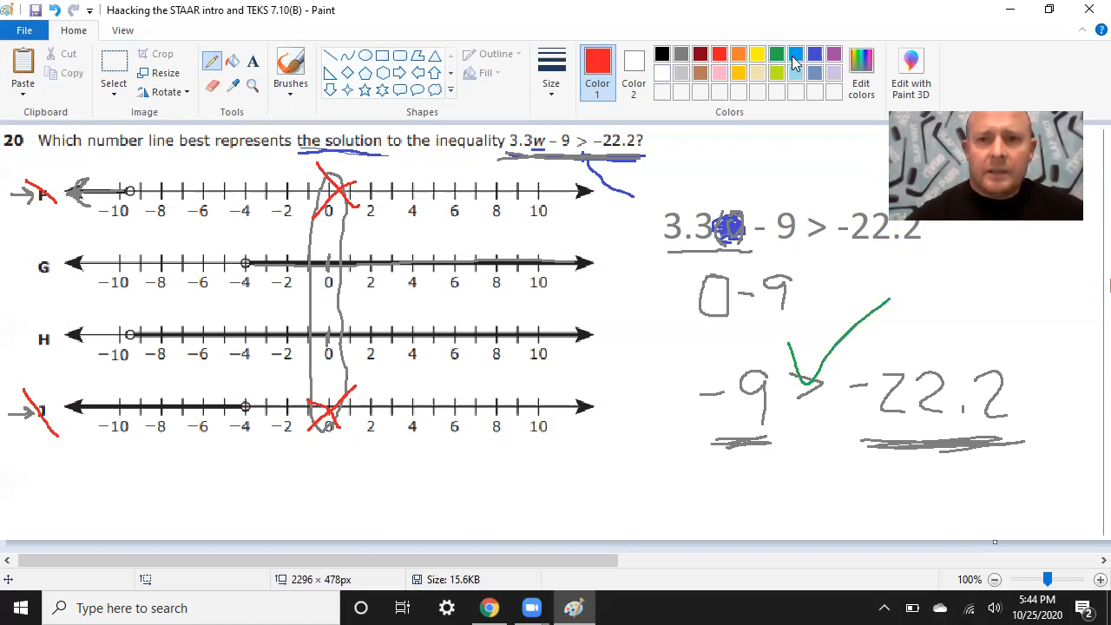
click(796, 53)
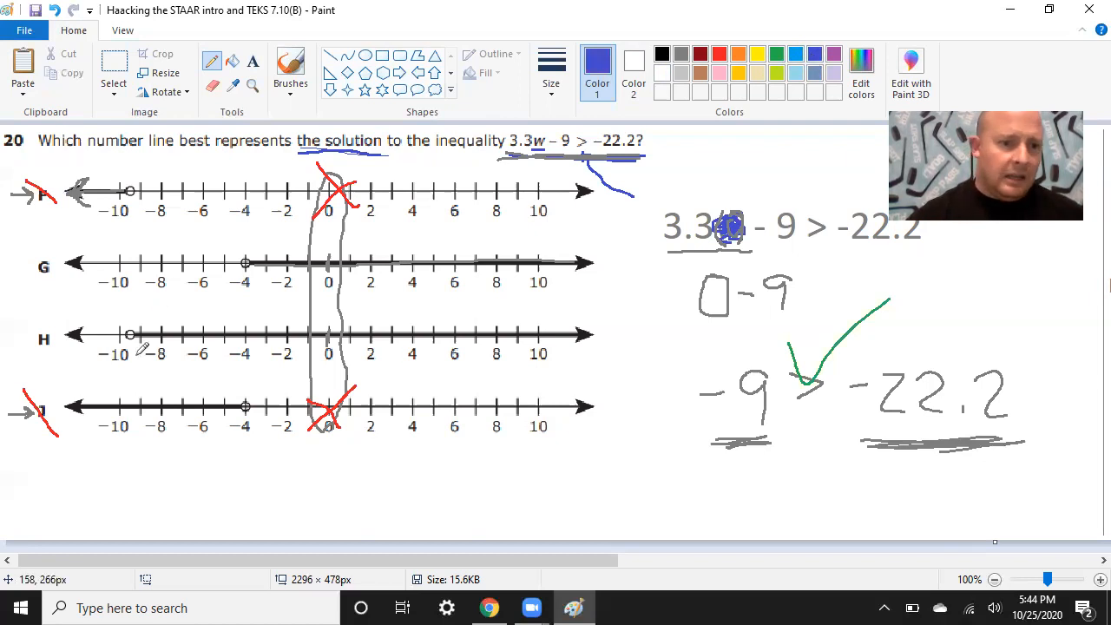
drag(118, 247, 118, 351)
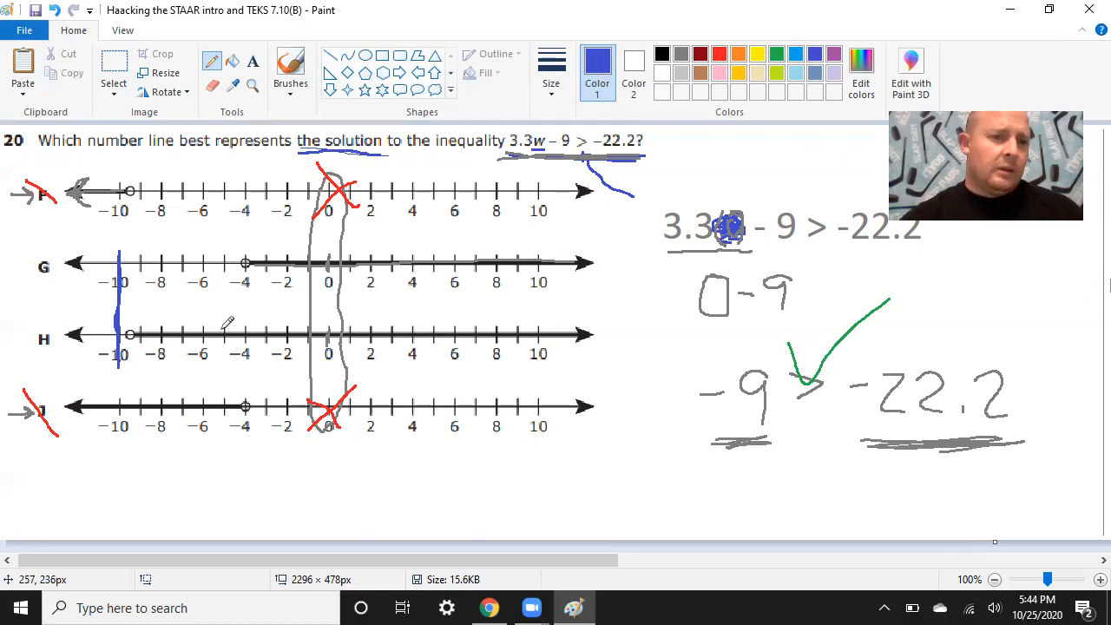
mouse_move(229, 259)
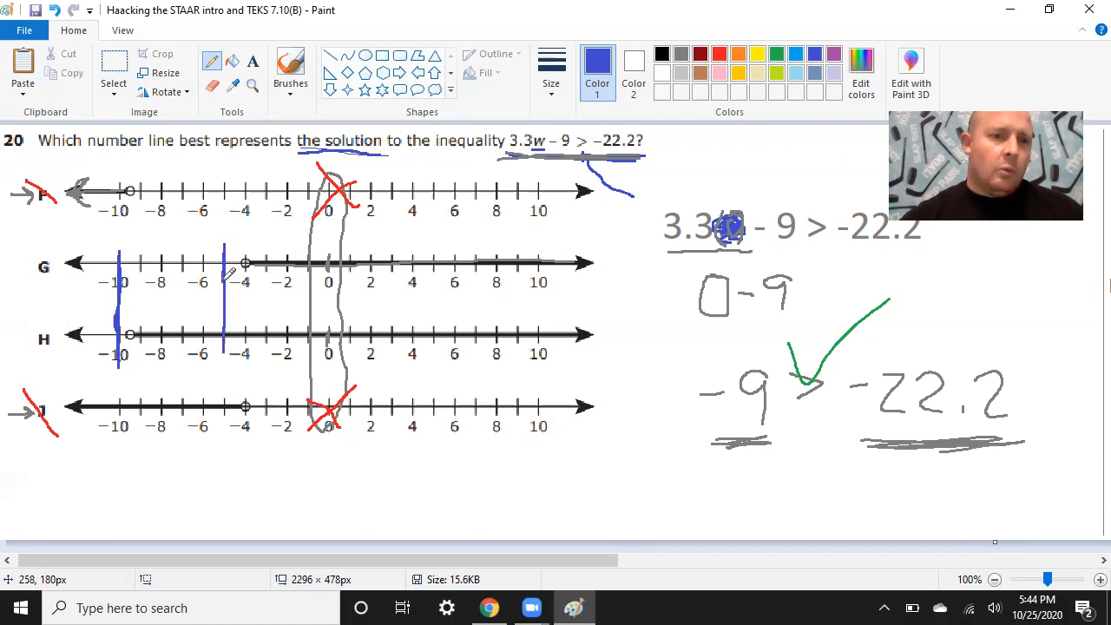
drag(227, 264, 233, 356)
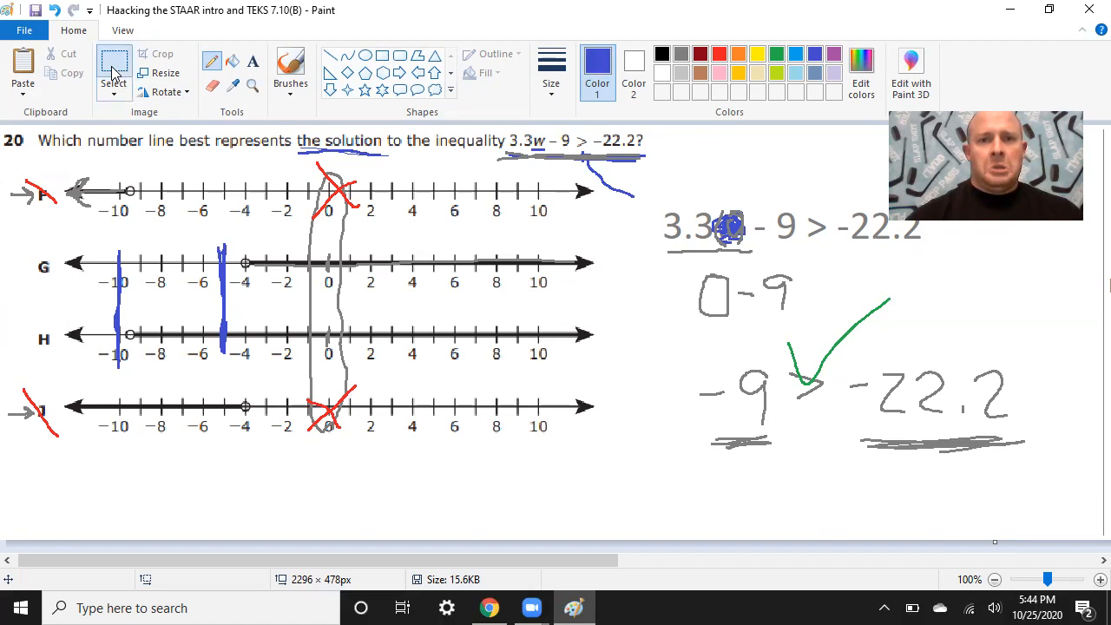
Delete the earlier handwork and blue blot, then write 3.3 × 5 = 16.5 below the inequality.
click(115, 72)
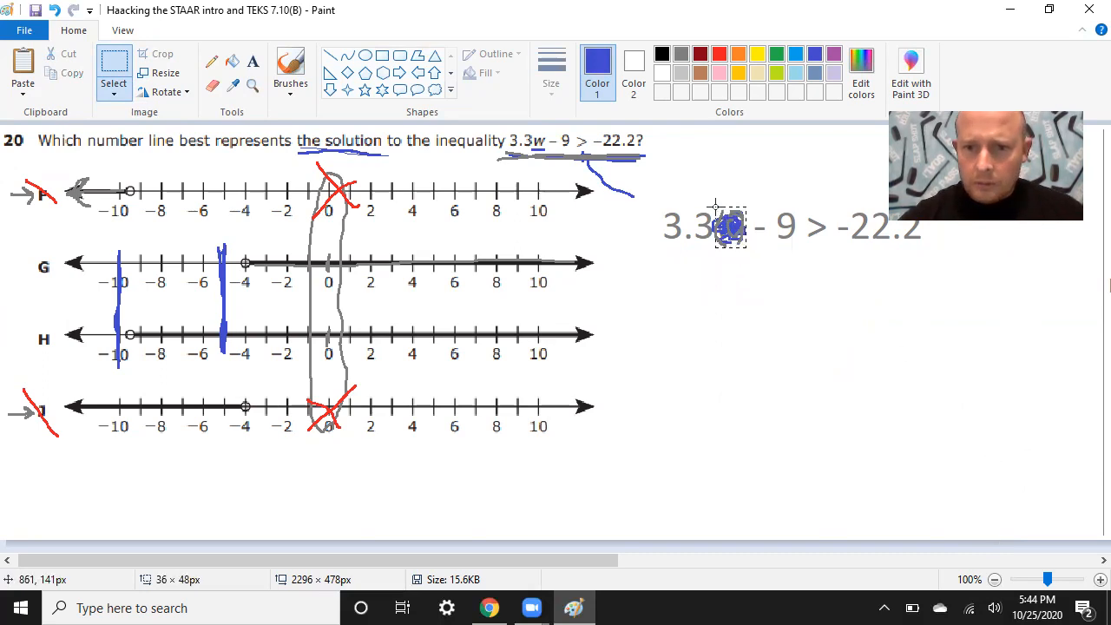
key(Delete)
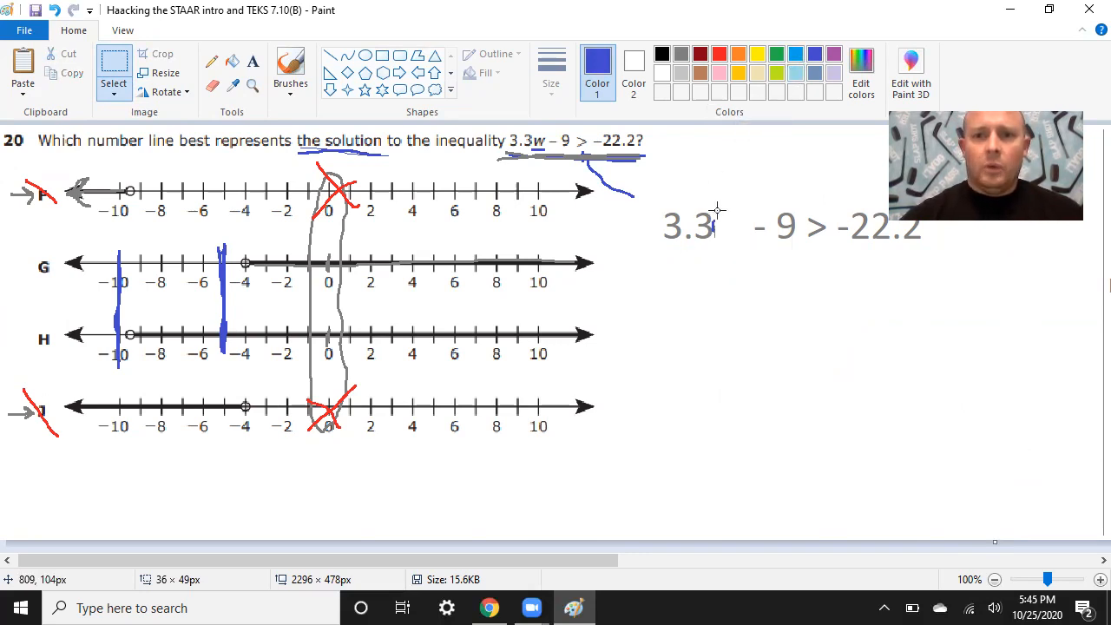
click(212, 63)
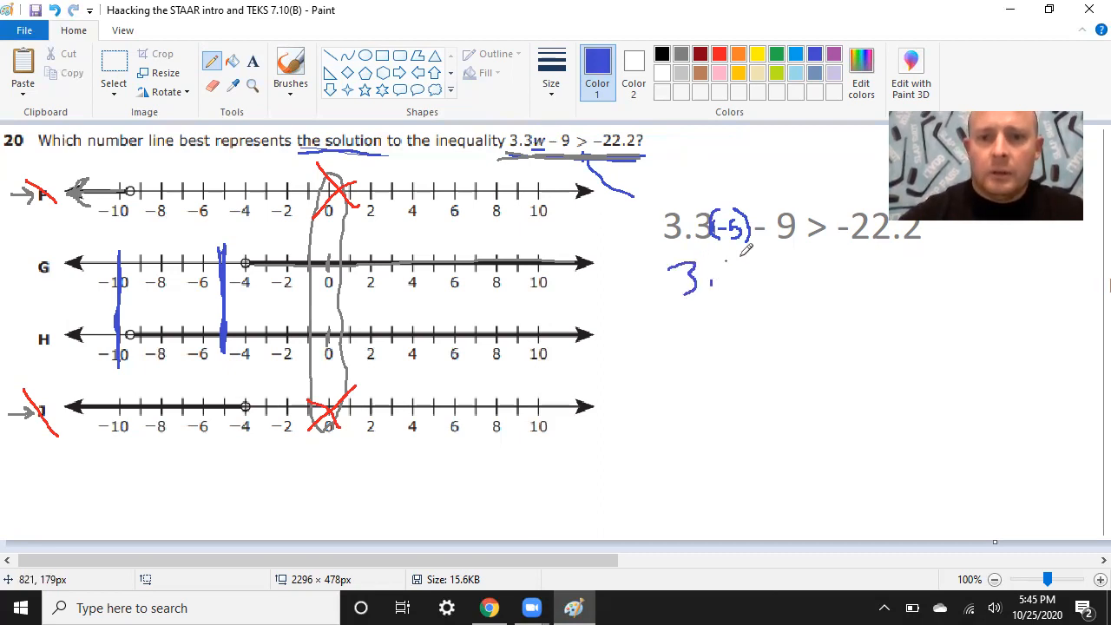
drag(730, 260, 747, 330)
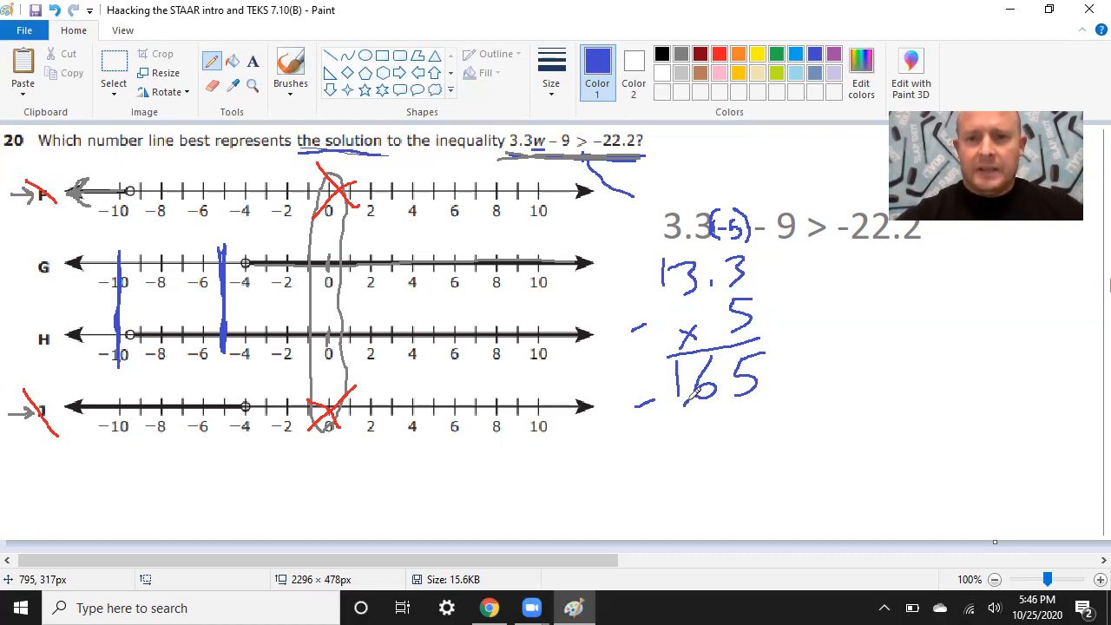
drag(778, 261, 795, 281)
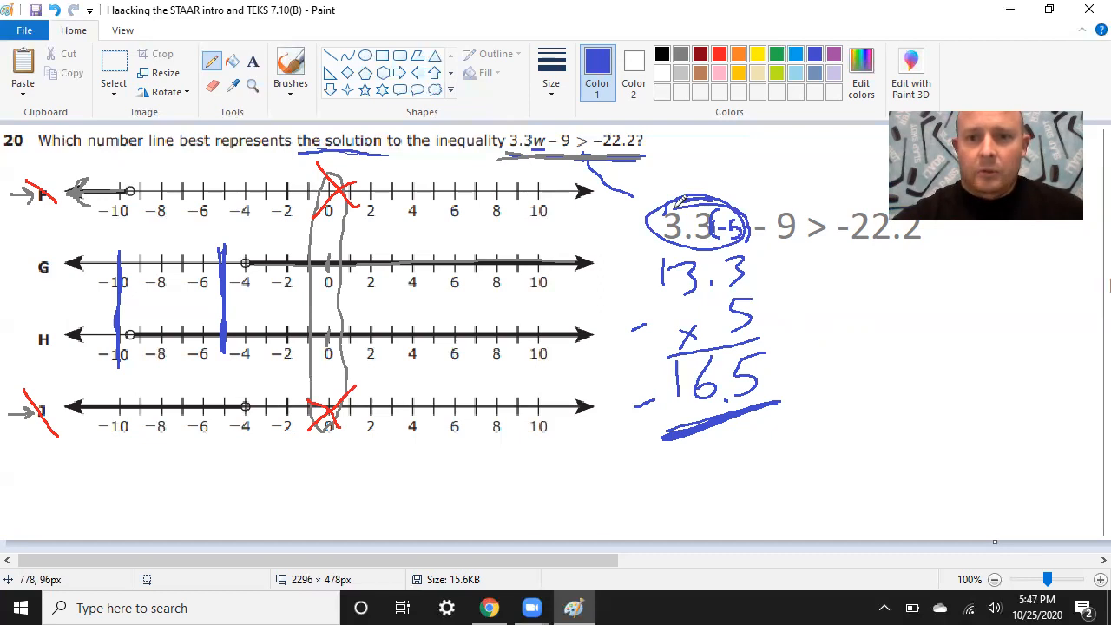
Write 16.5 − 9 > −22.2 and the comparison −25.5 > −22.2, then switch to red for crossing out.
drag(768, 365, 830, 356)
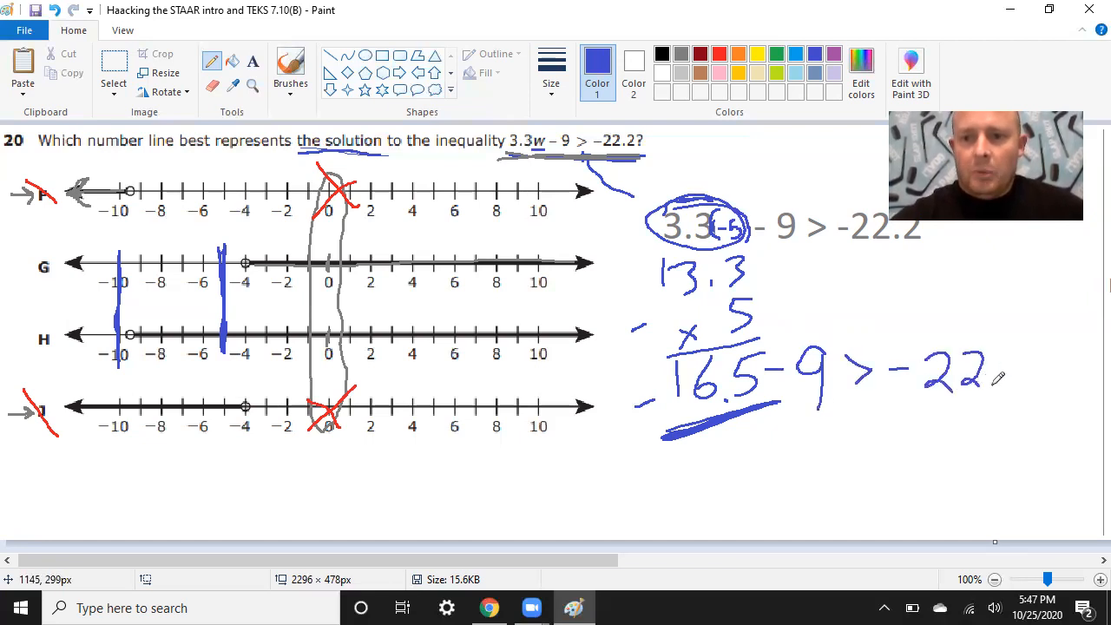
drag(1011, 365, 1034, 399)
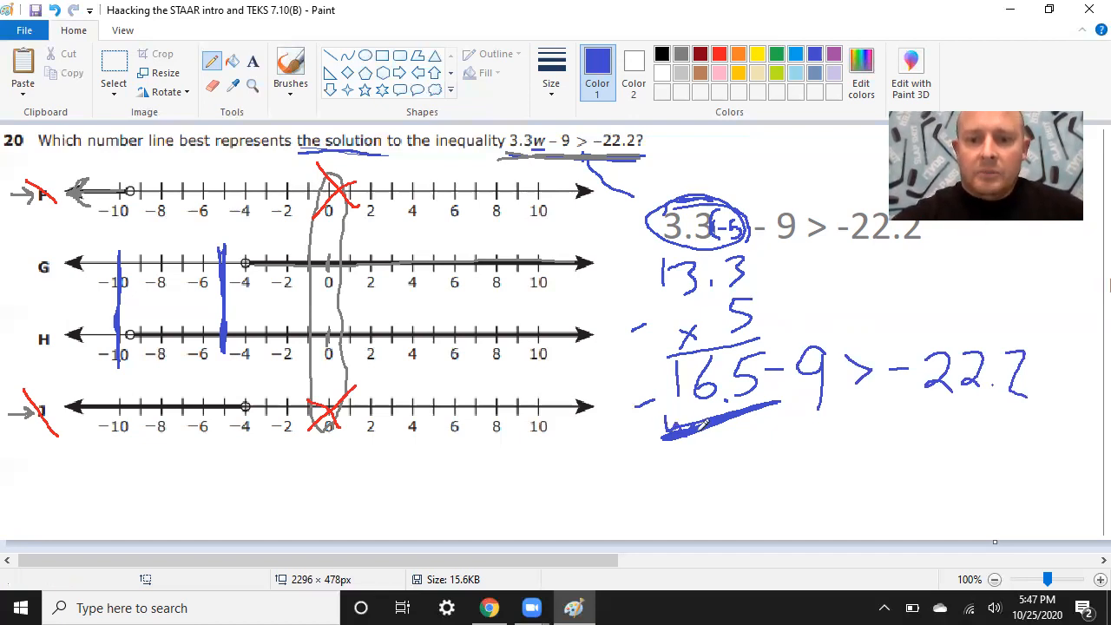
drag(695, 431, 785, 422)
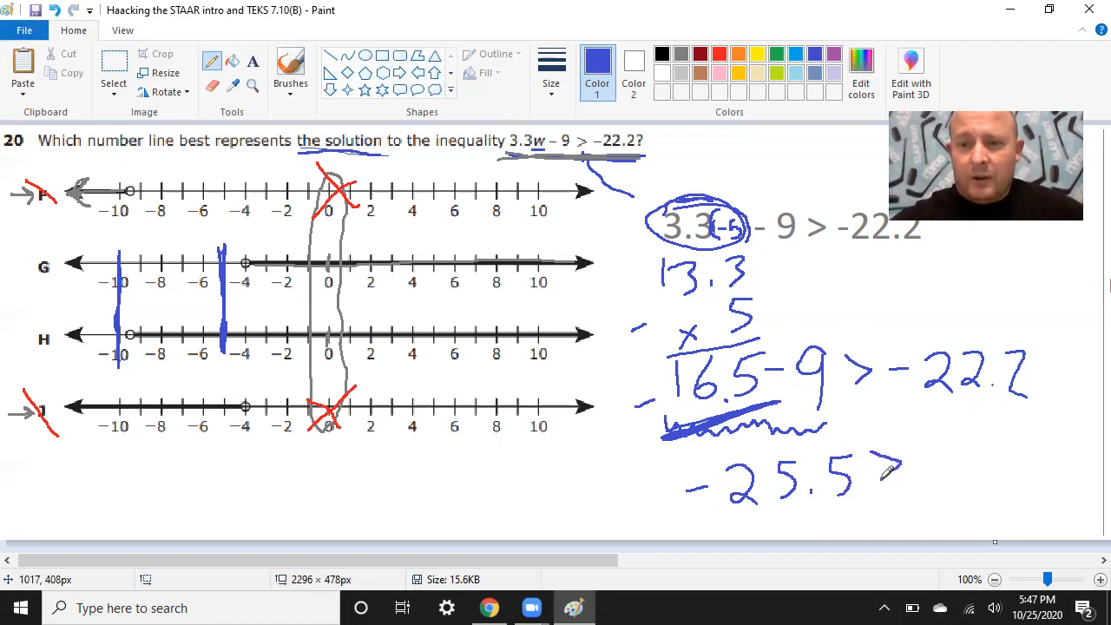
drag(889, 478, 987, 465)
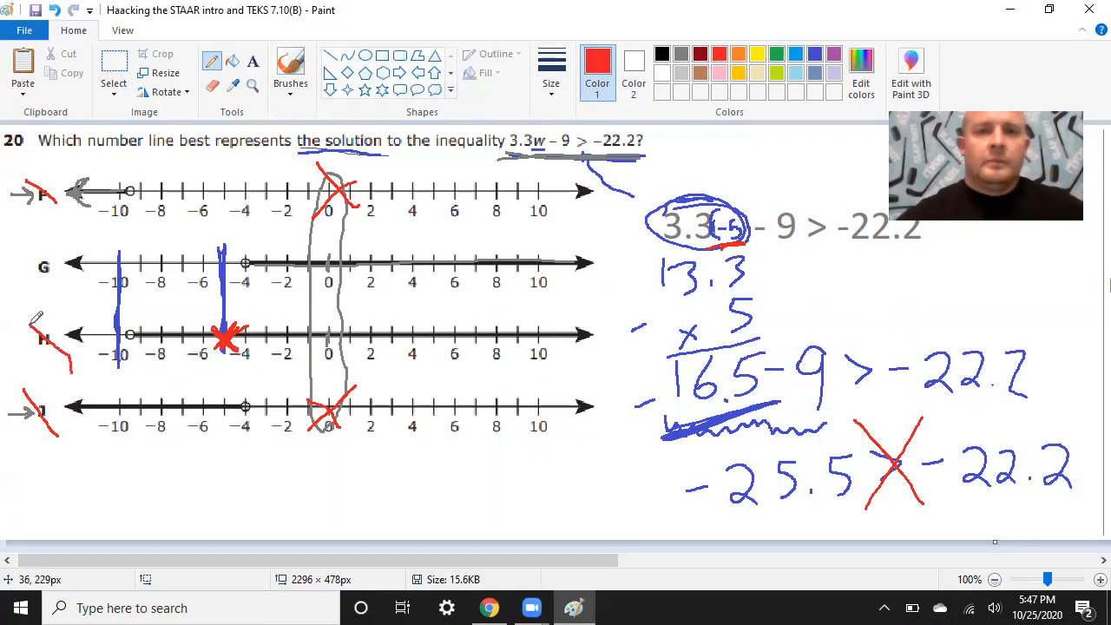
click(777, 54)
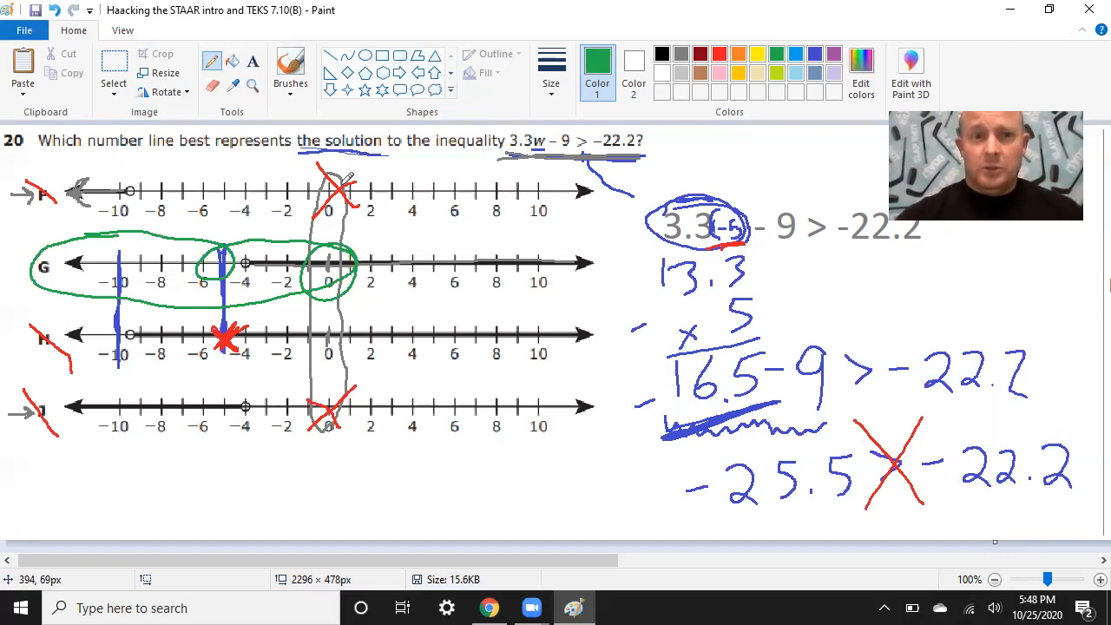
click(114, 66)
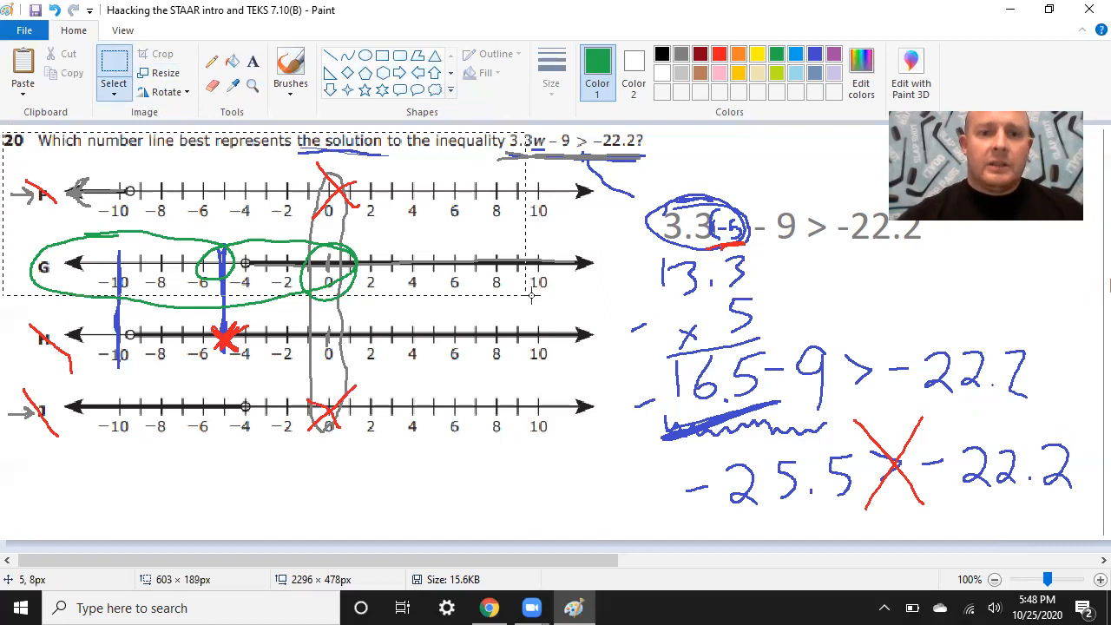
Select the previous problem's work to clear it and switch to Chrome with the STAAR test.
drag(532, 295, 1088, 518)
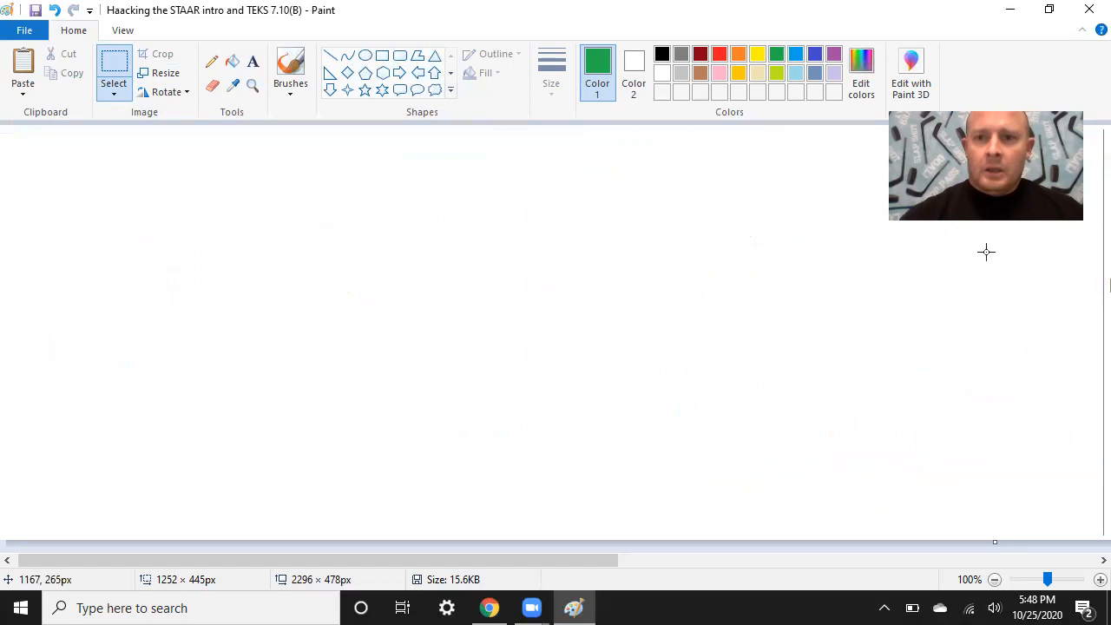
mouse_move(489, 608)
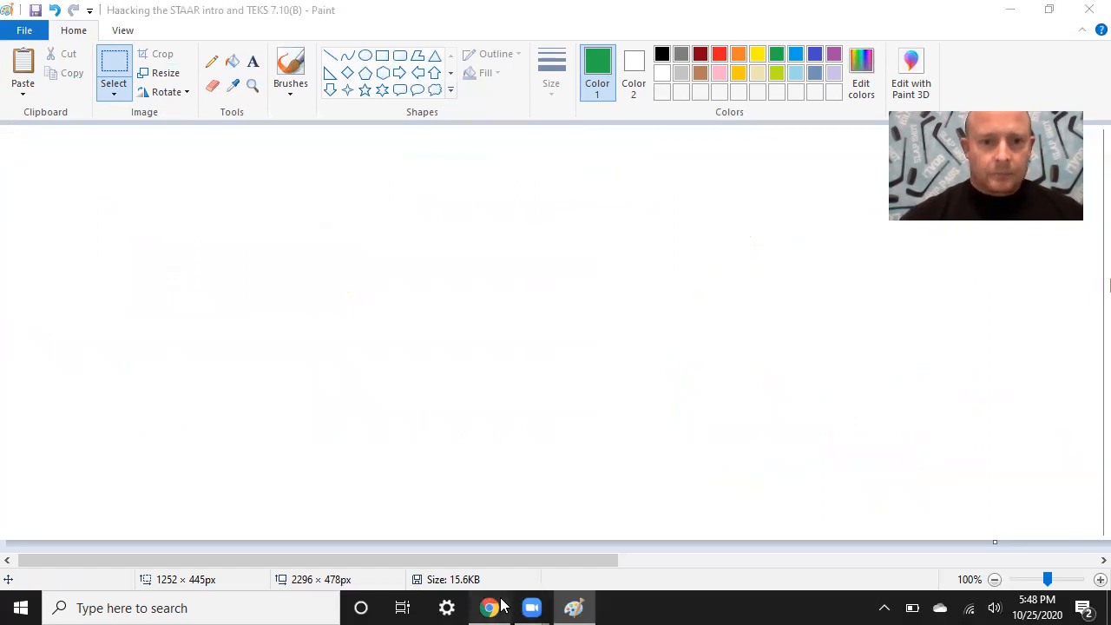
click(490, 608)
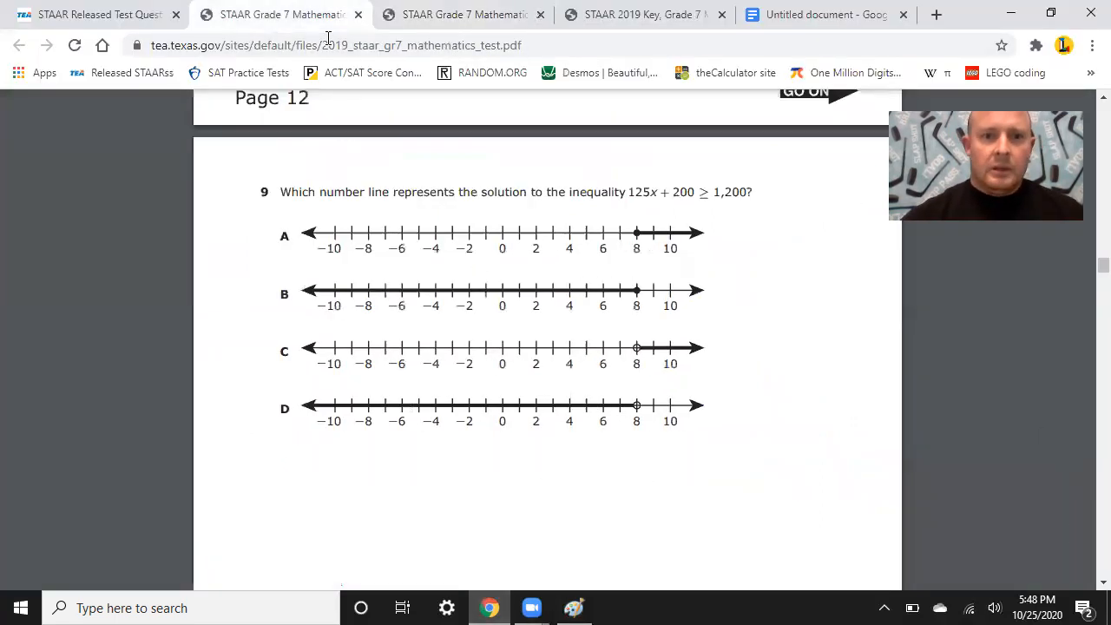
mouse_move(459, 234)
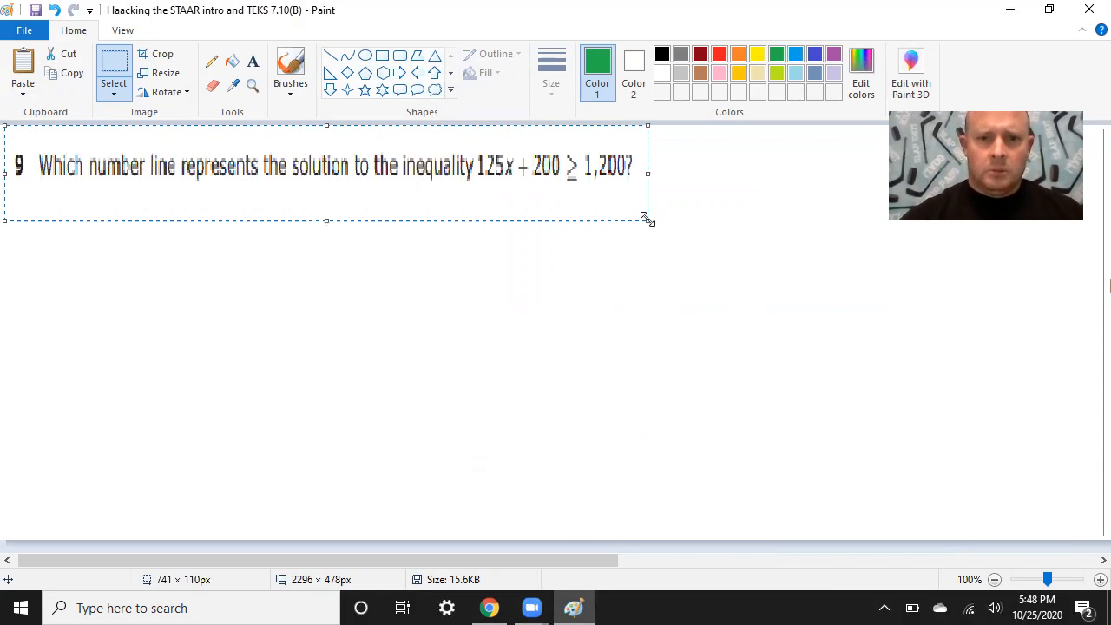
Stretch the pasted question 9 text across the width of the canvas.
drag(649, 219, 660, 207)
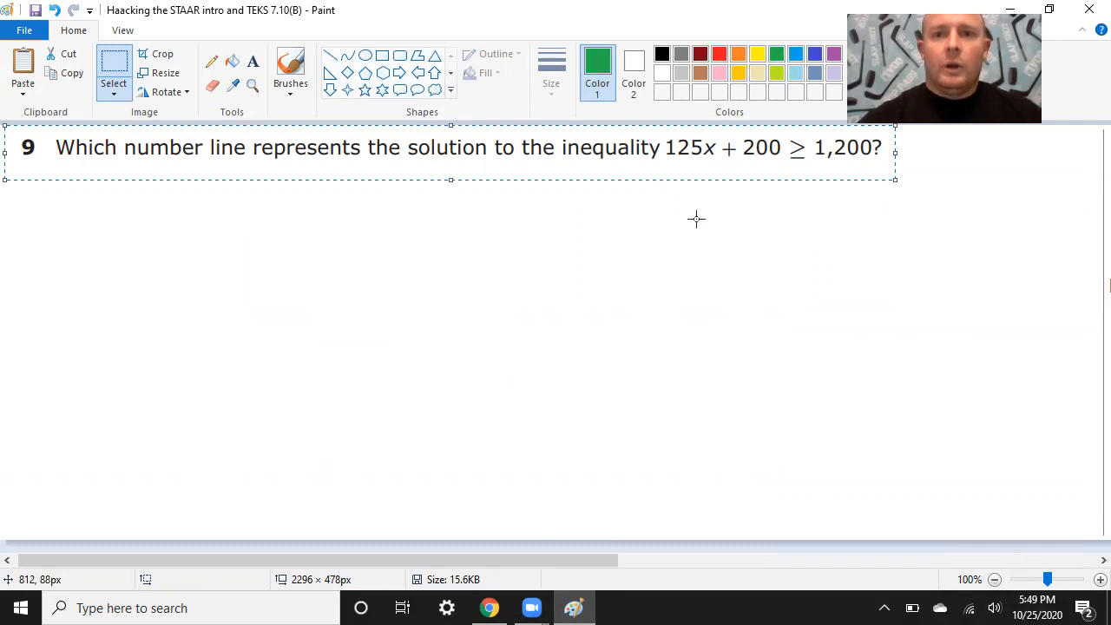
mouse_move(693, 226)
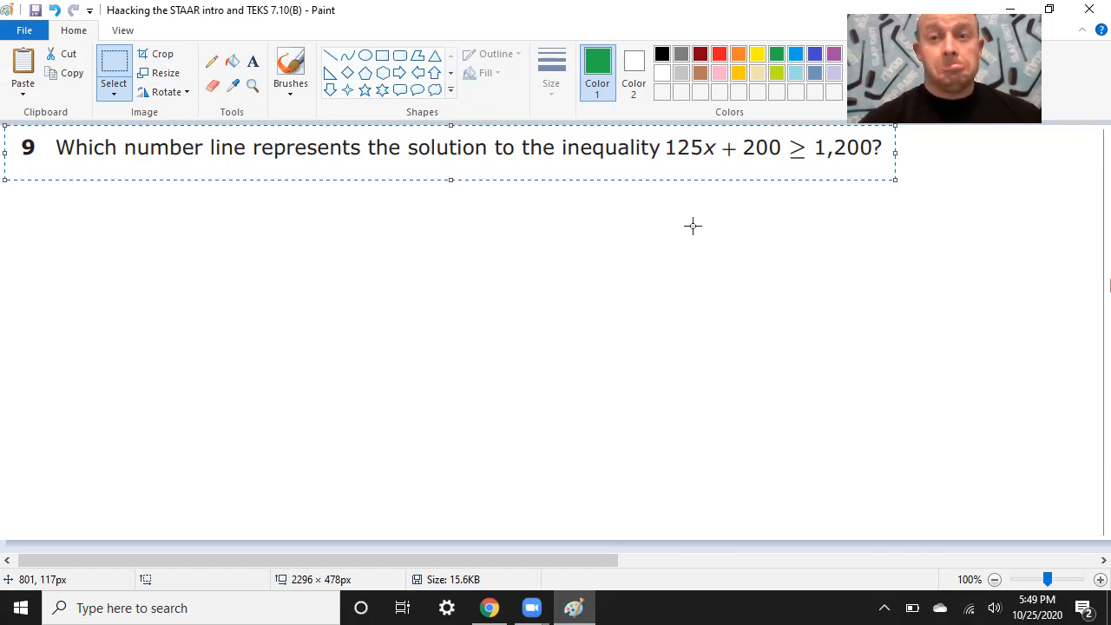
mouse_move(796, 54)
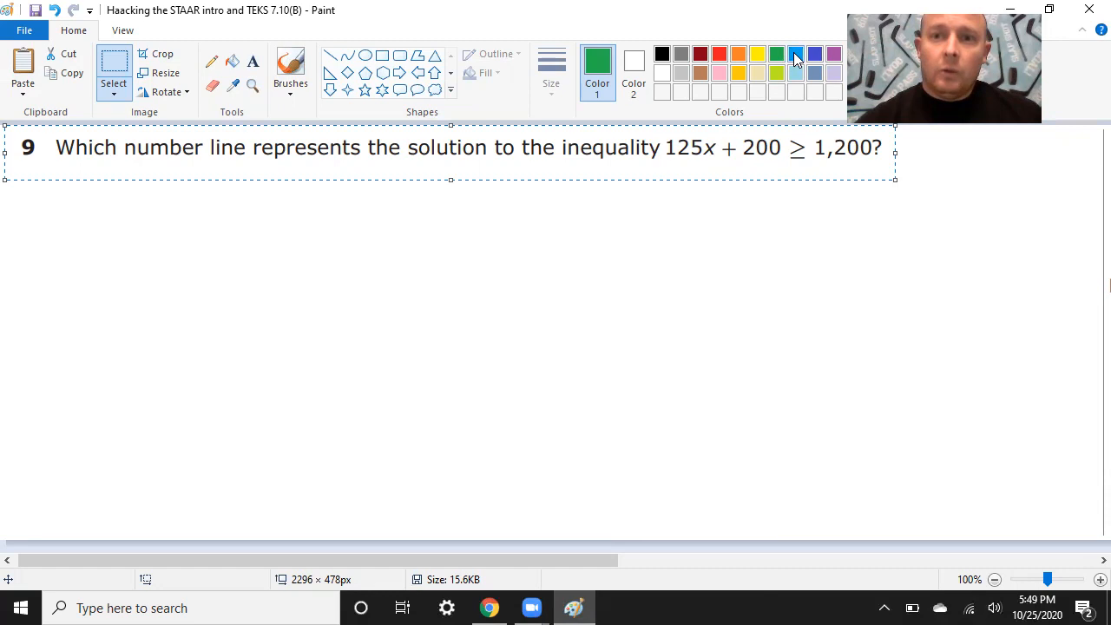
Write a blue "opp.op." note to the right of question 9.
click(795, 54)
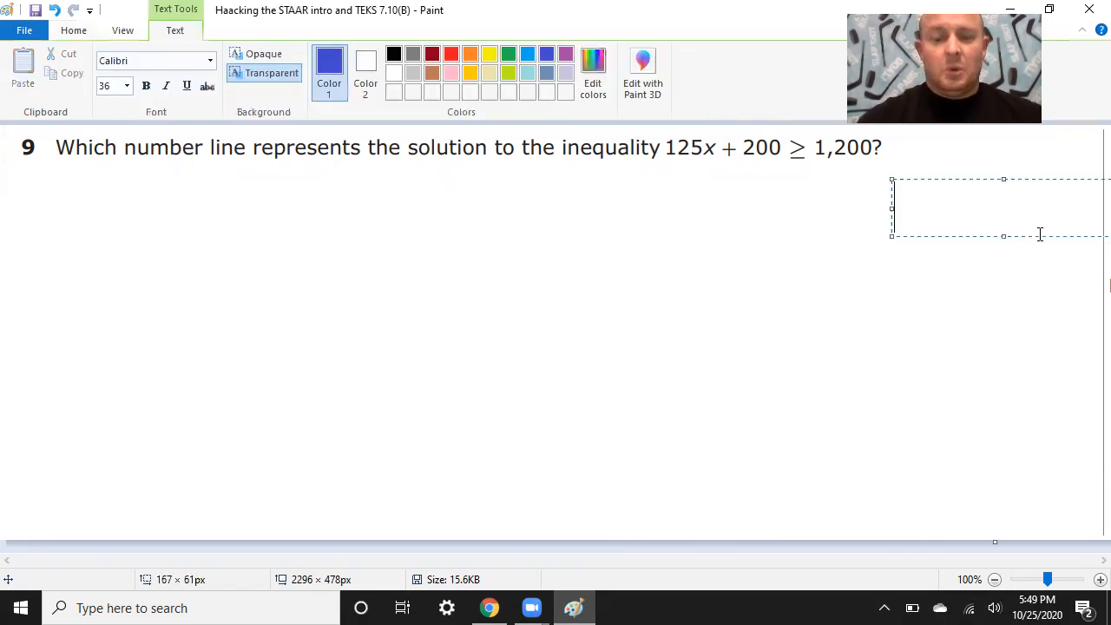
text(opp)
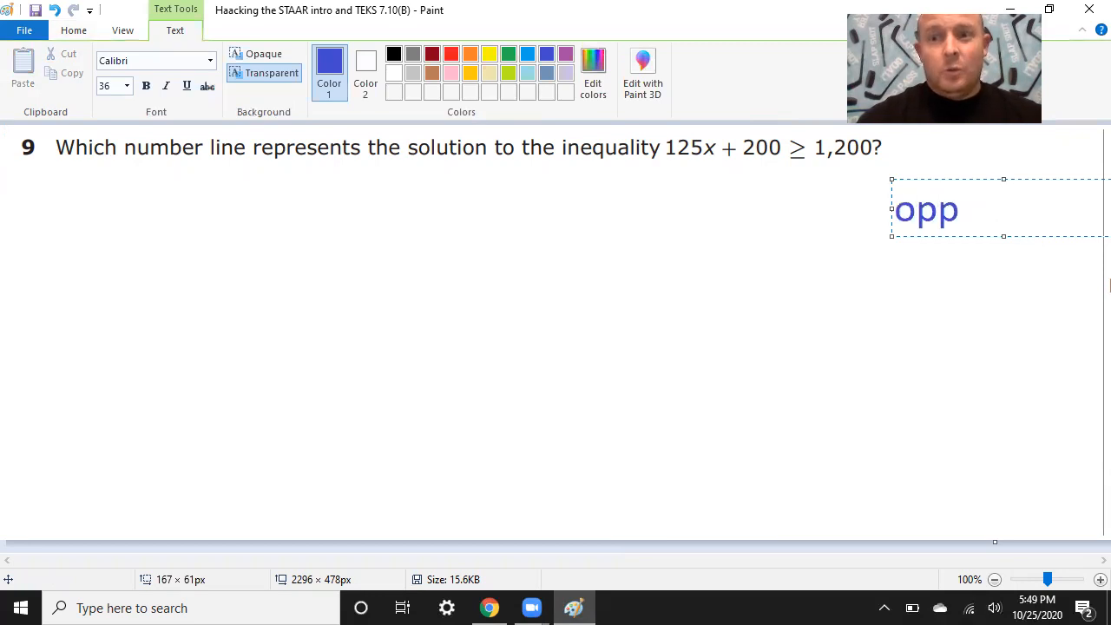
text(.op..)
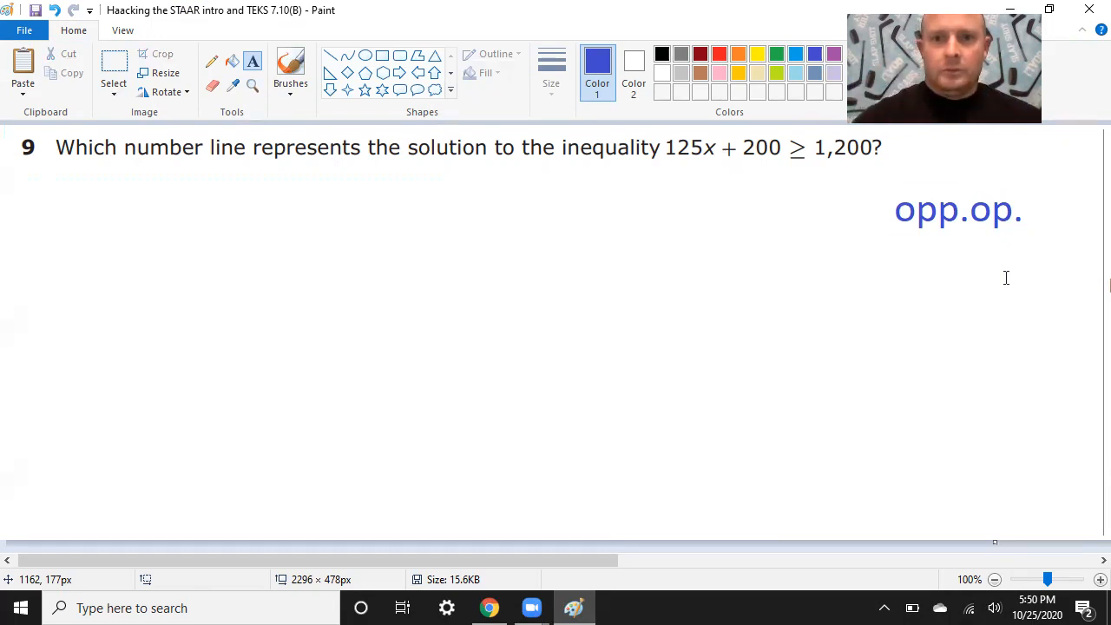
mouse_move(709, 160)
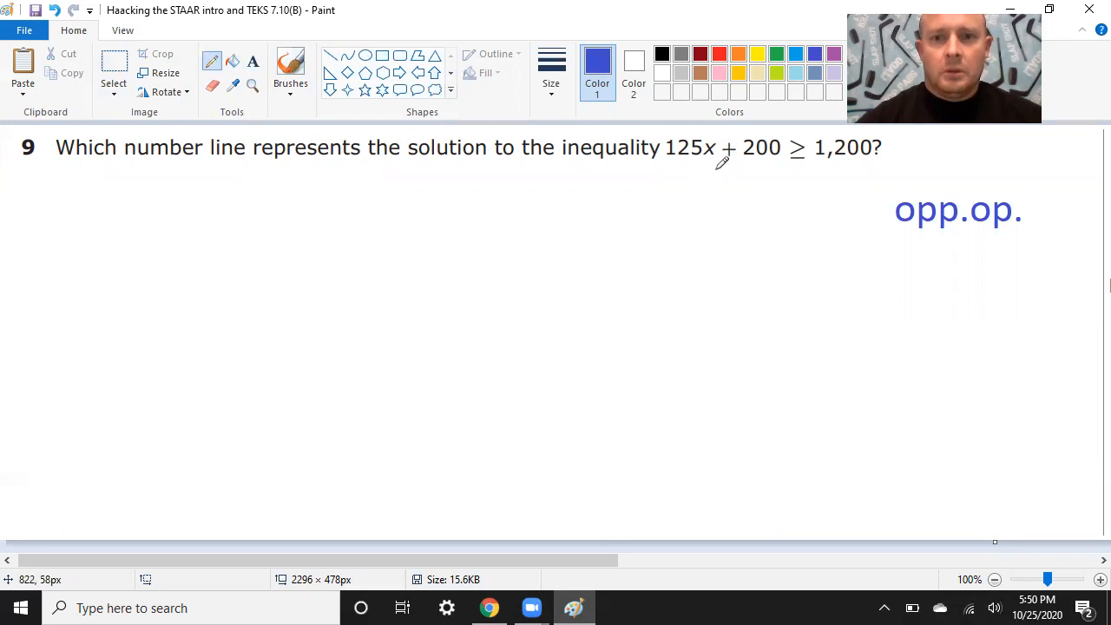
mouse_move(716, 156)
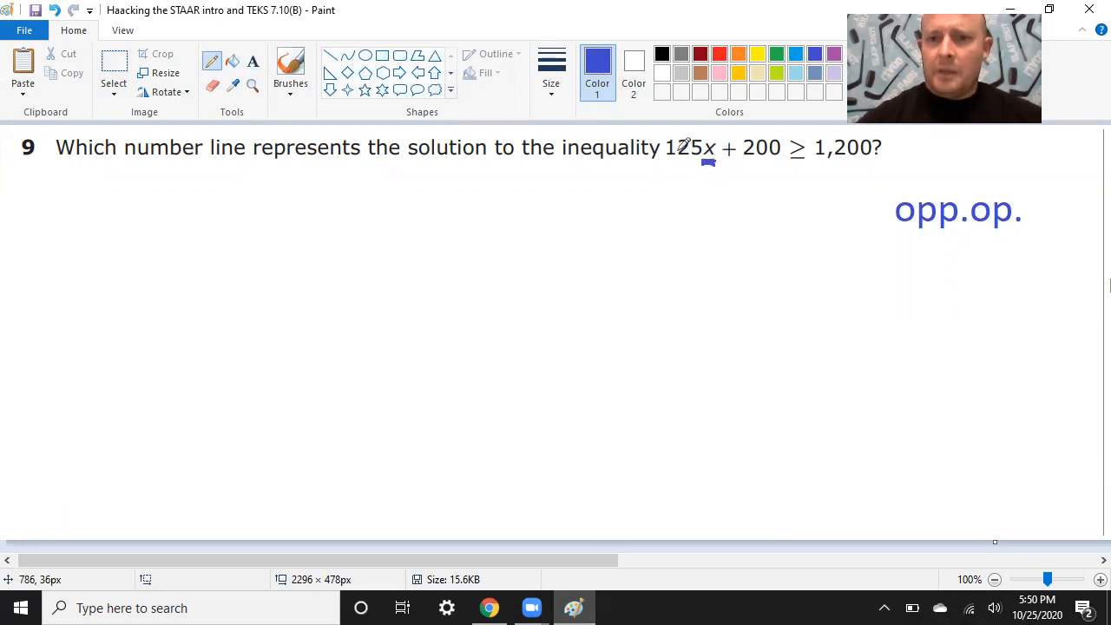
mouse_move(710, 155)
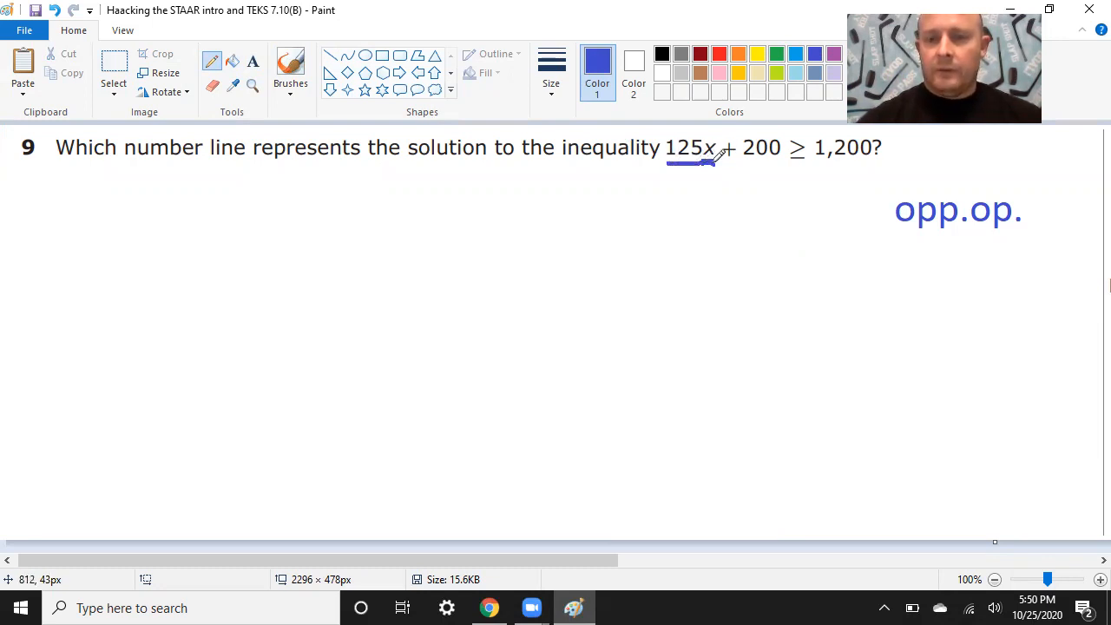
Underline the 125x term and the opp.op. note in blue.
drag(729, 158, 781, 158)
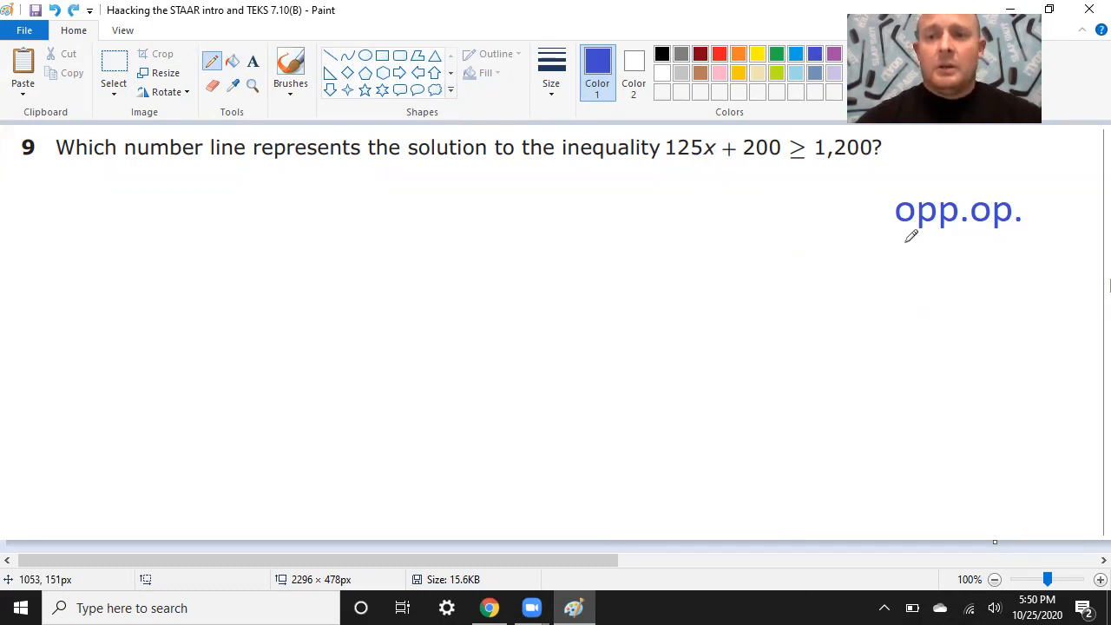
drag(903, 239, 1010, 235)
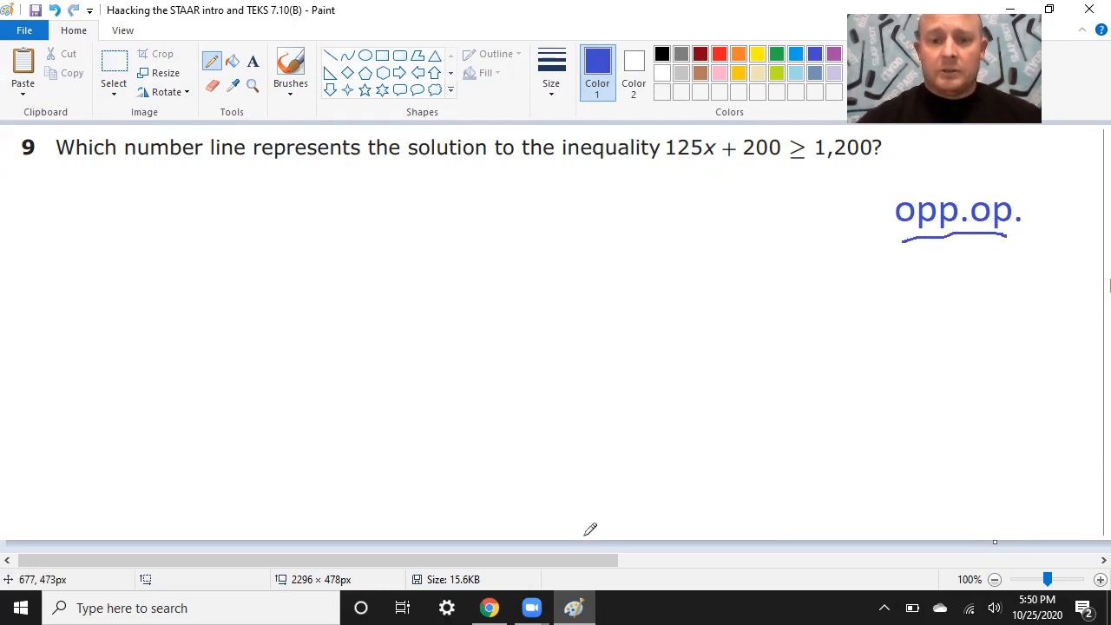
scroll(right, 3)
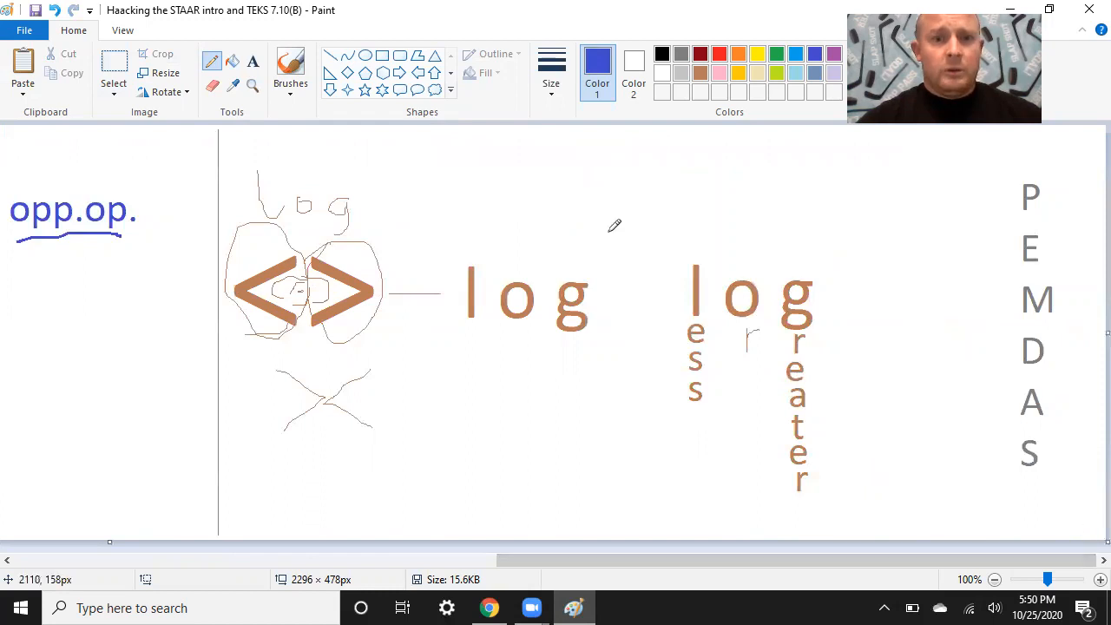
Drag the D up beside the M so MD share one line in the PEMDAS column.
click(114, 73)
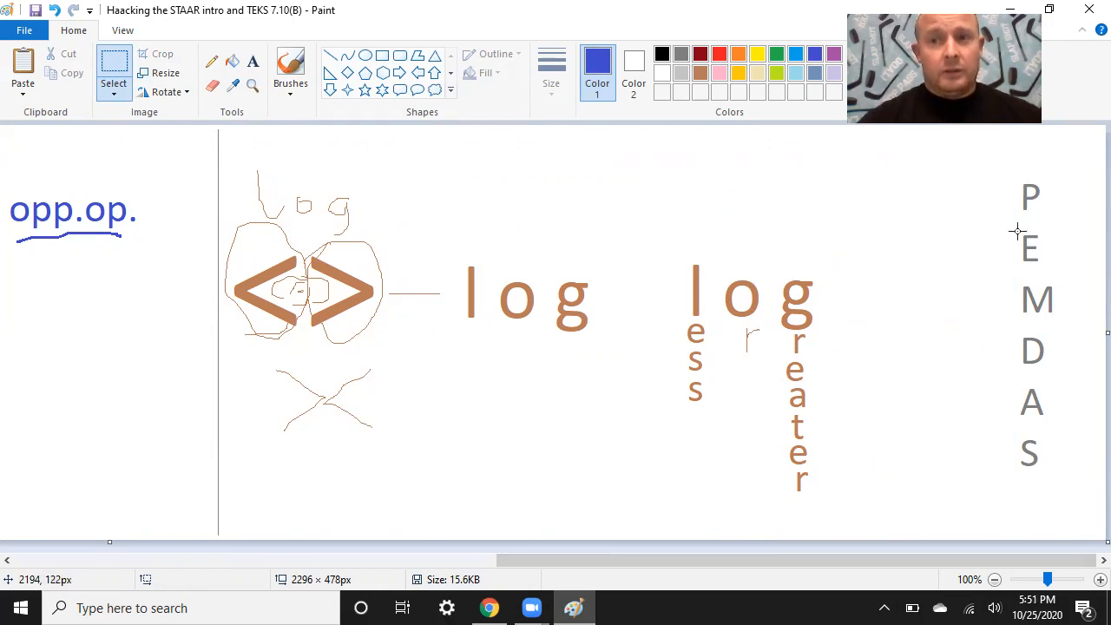
mouse_move(1021, 250)
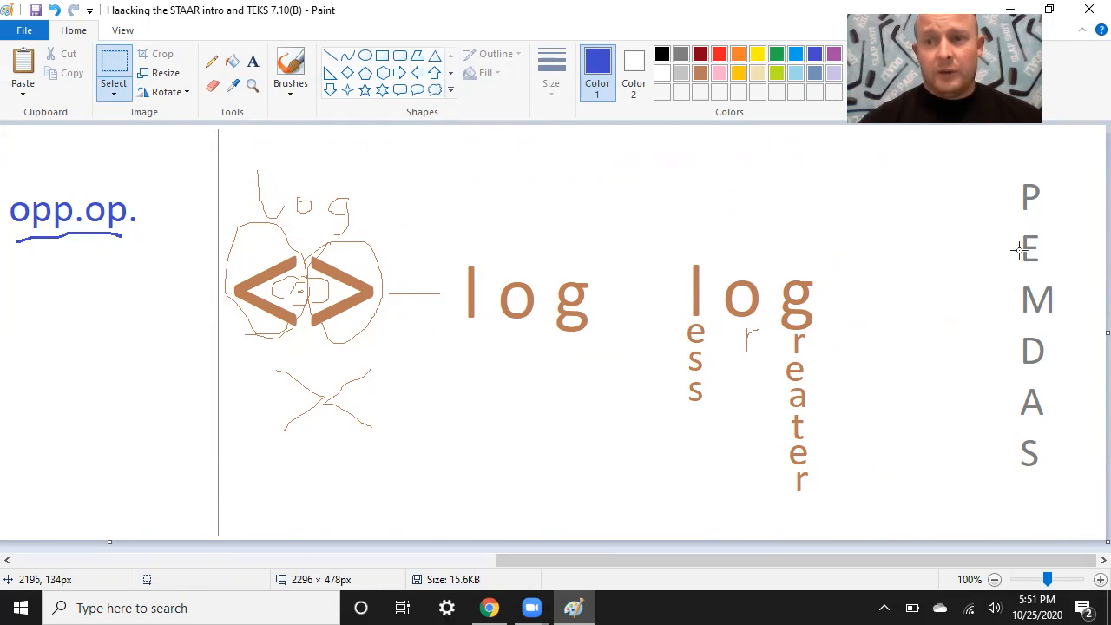
drag(1015, 284, 1056, 320)
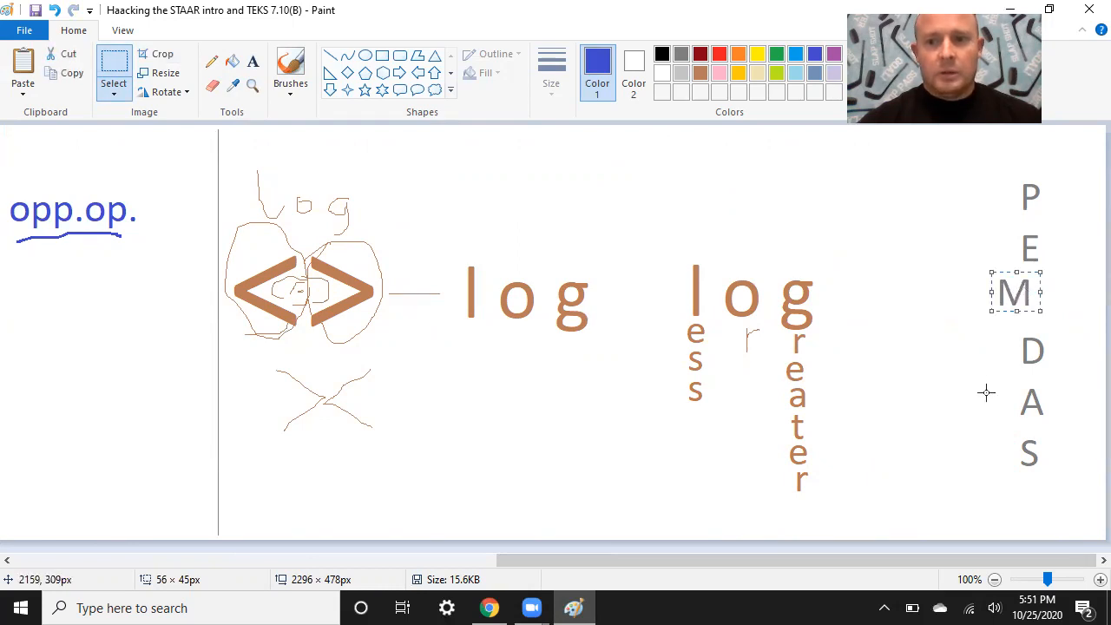
drag(1016, 291, 1023, 359)
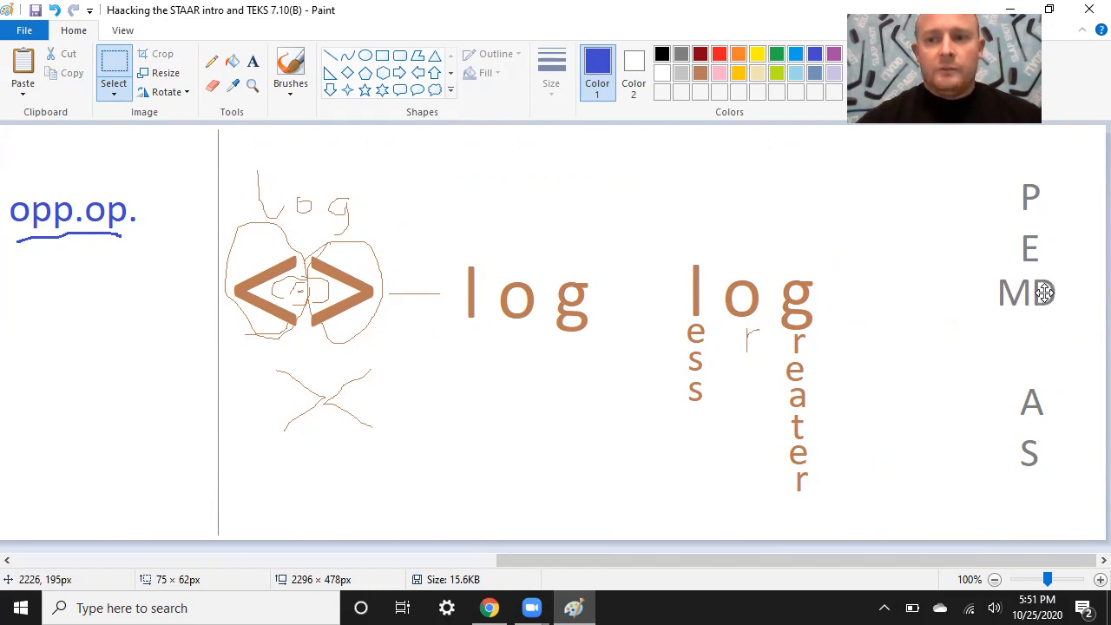
drag(1007, 278, 1074, 328)
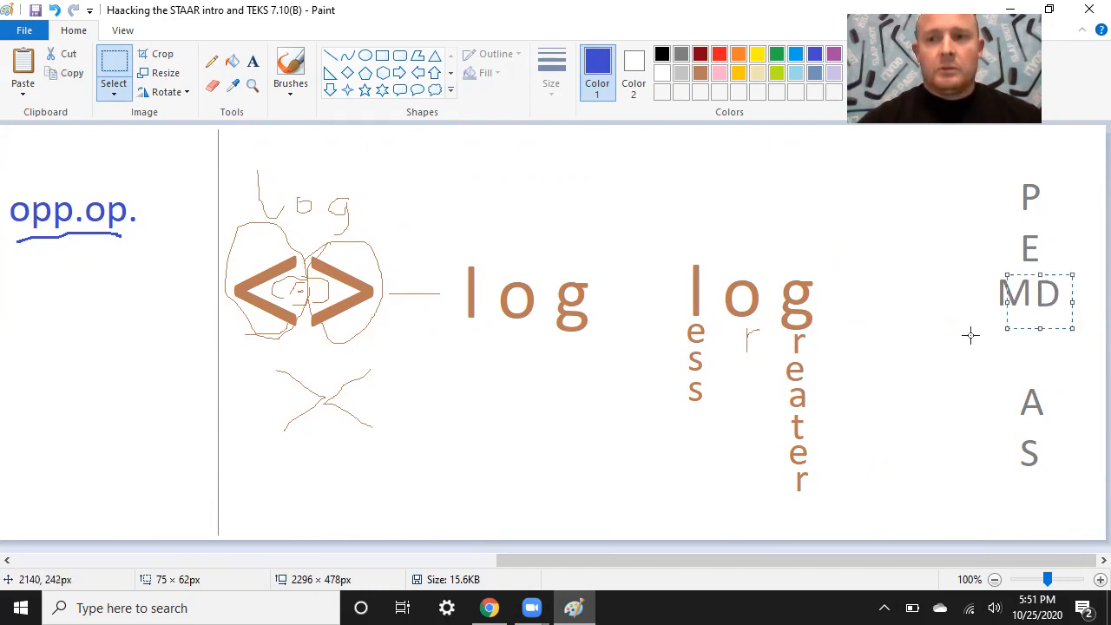
click(971, 337)
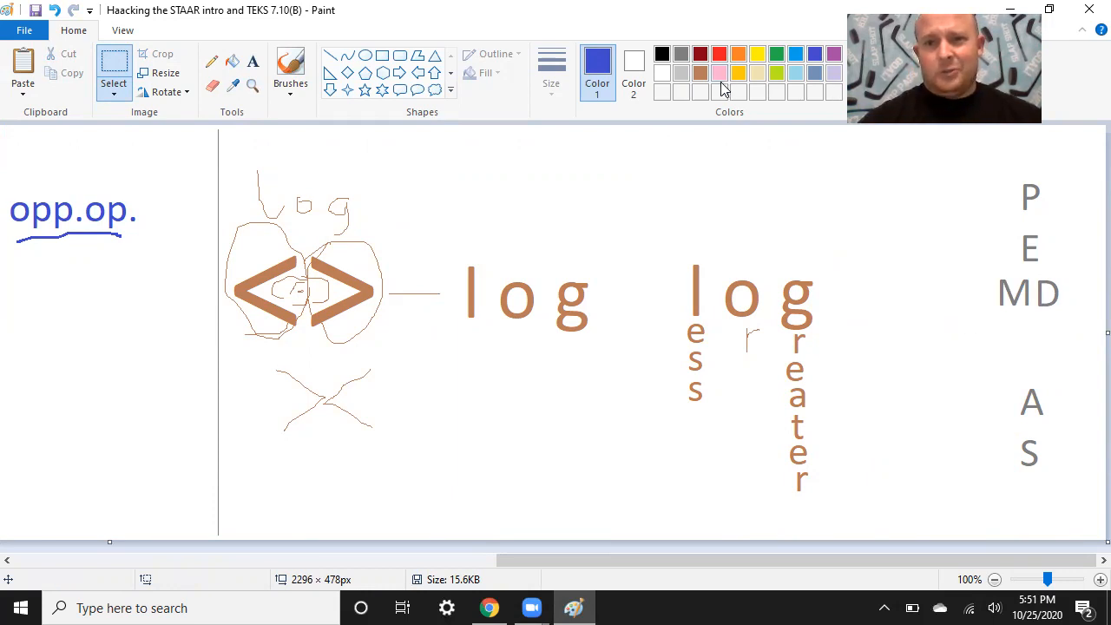
Draw a blue arrow pointing at the MD pair.
click(212, 61)
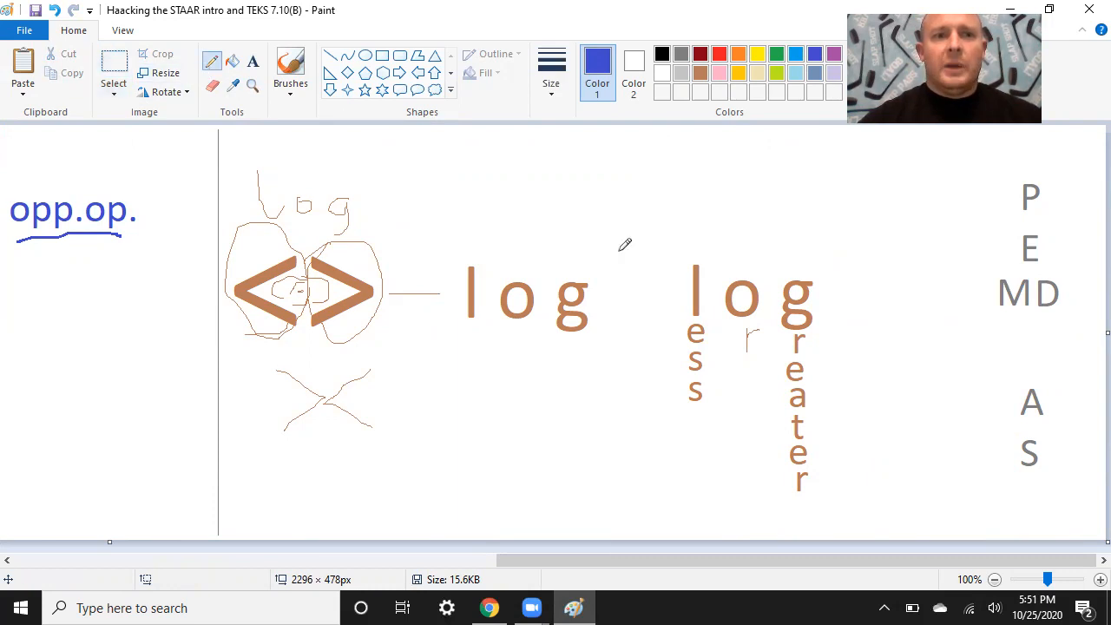
drag(854, 292, 972, 278)
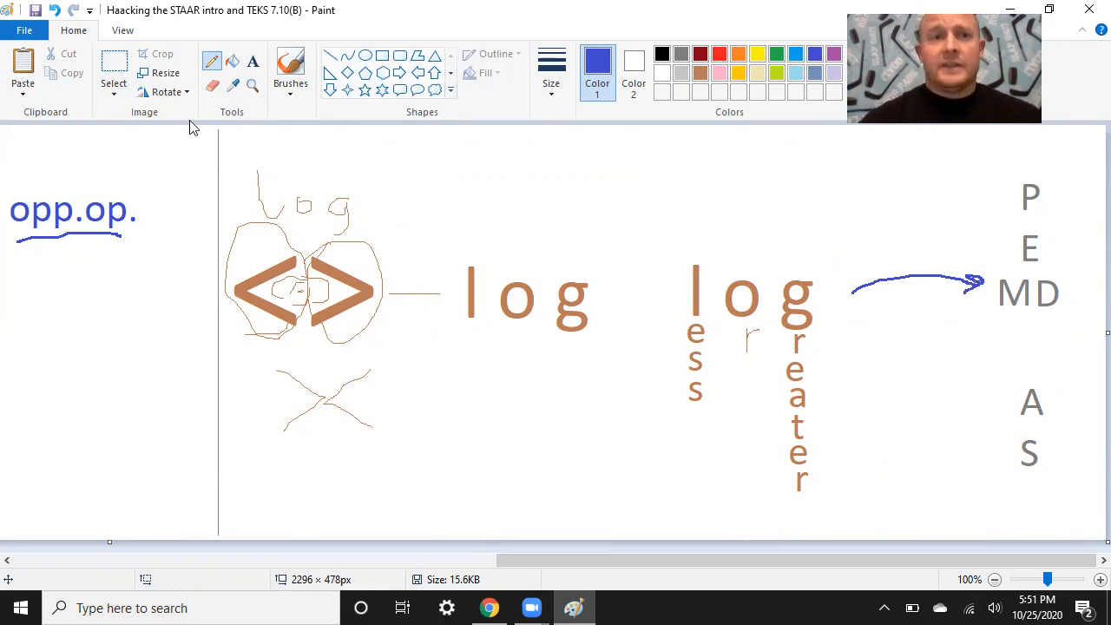
click(114, 73)
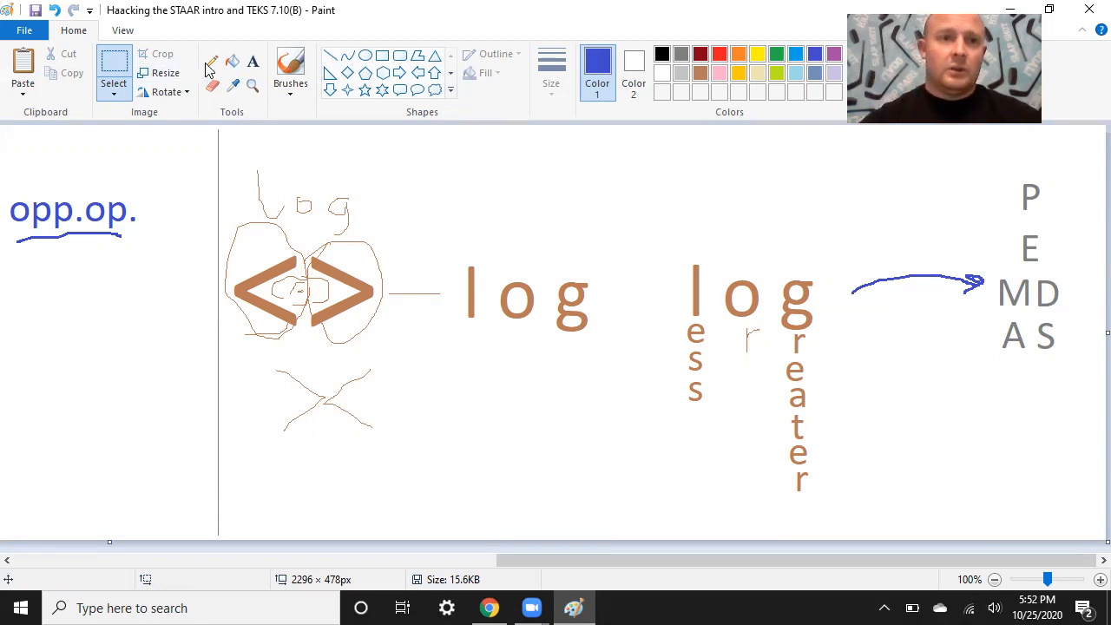
Draw a blue arrow alongside PEMDAS and double-underline the A S line.
click(212, 62)
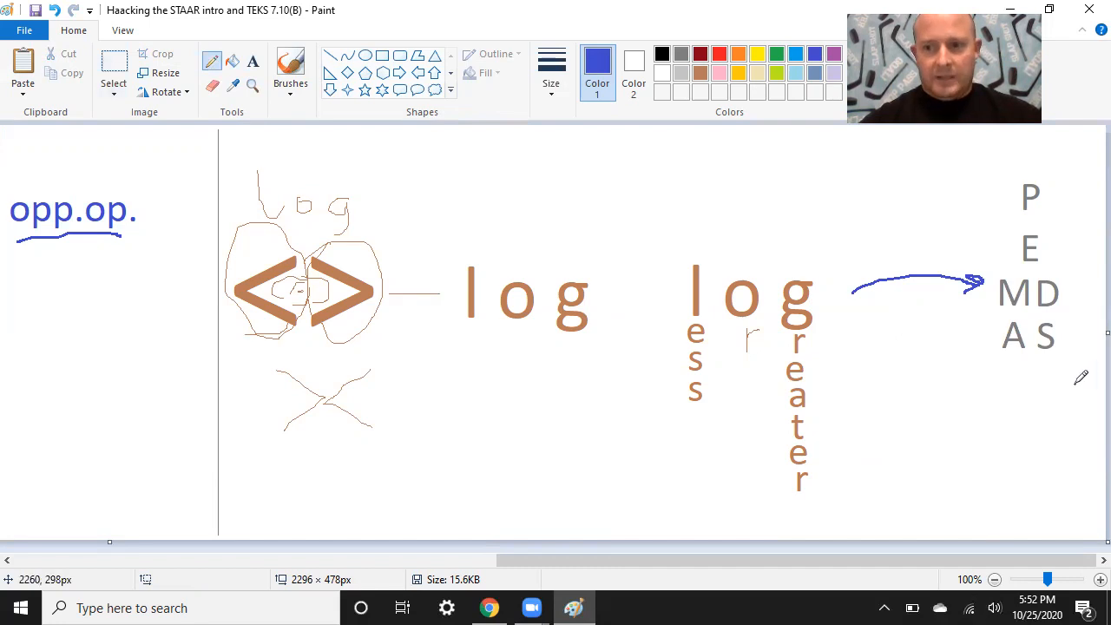
drag(1058, 171, 1079, 382)
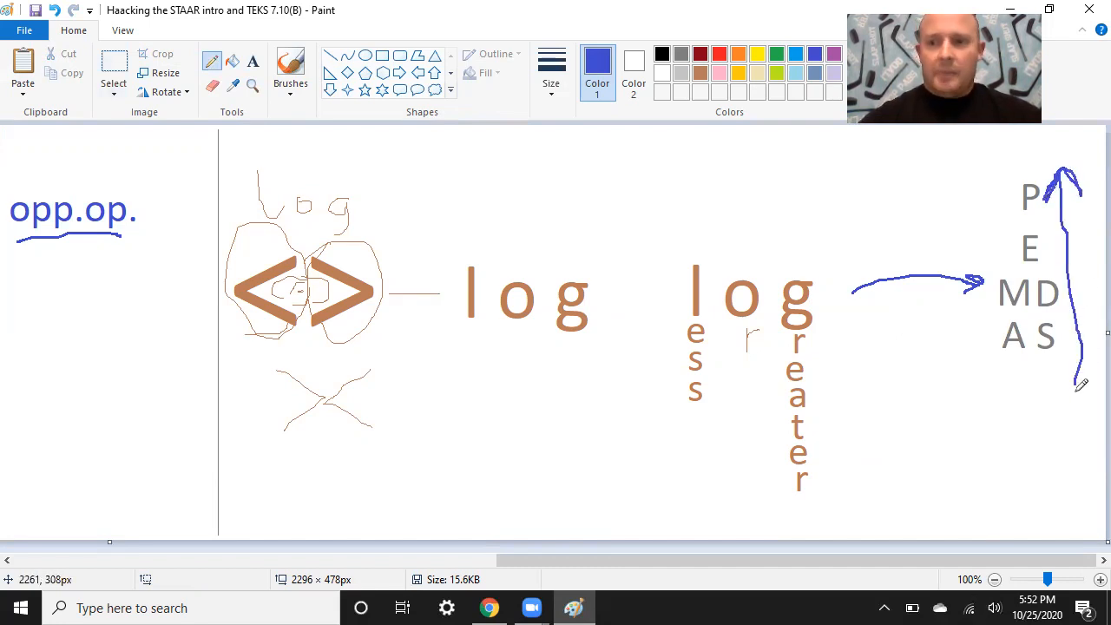
mouse_move(1042, 363)
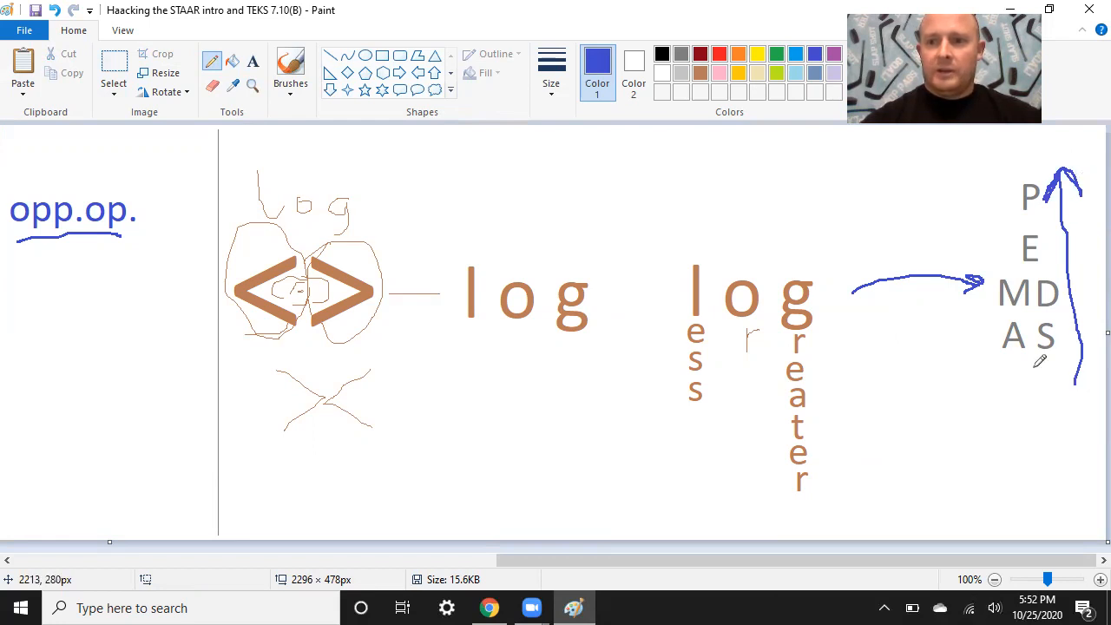
drag(1007, 363, 1056, 359)
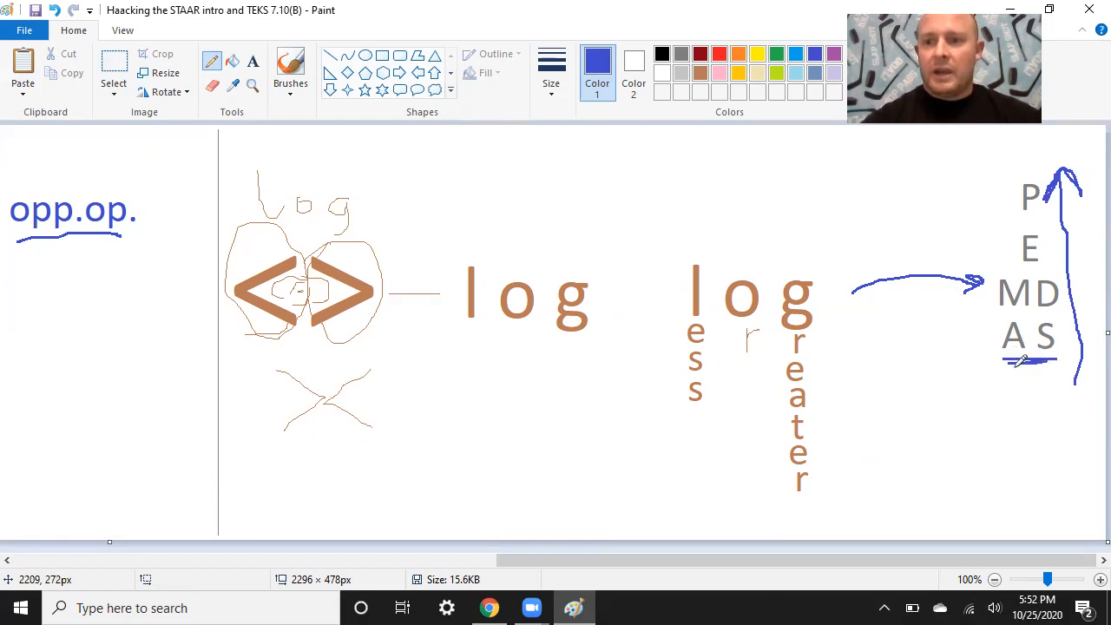
drag(1004, 363, 1060, 363)
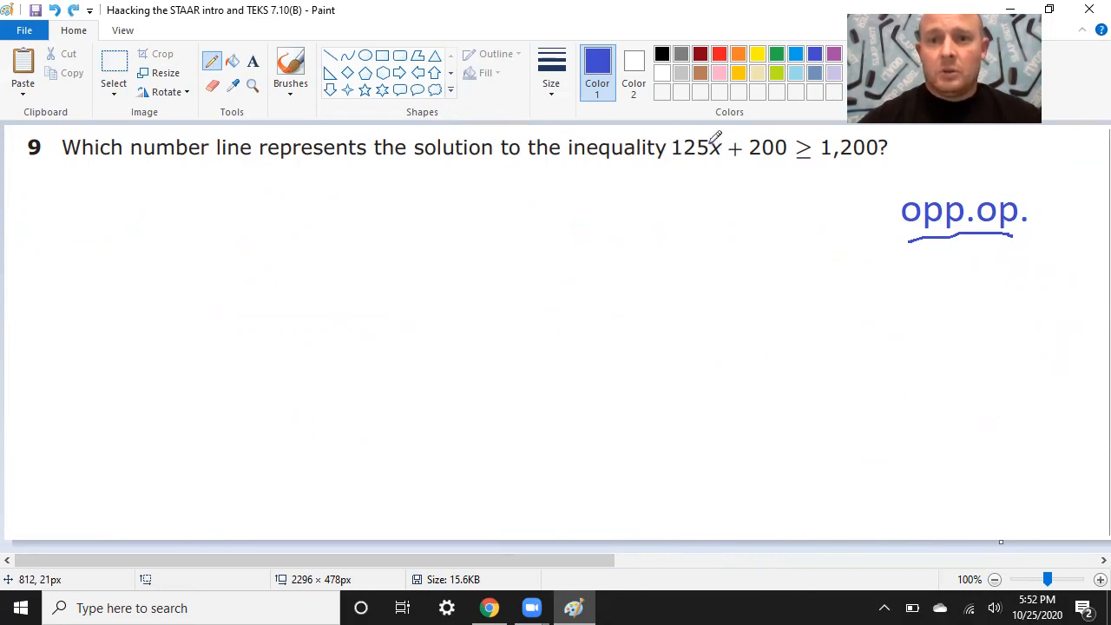
mouse_move(715, 148)
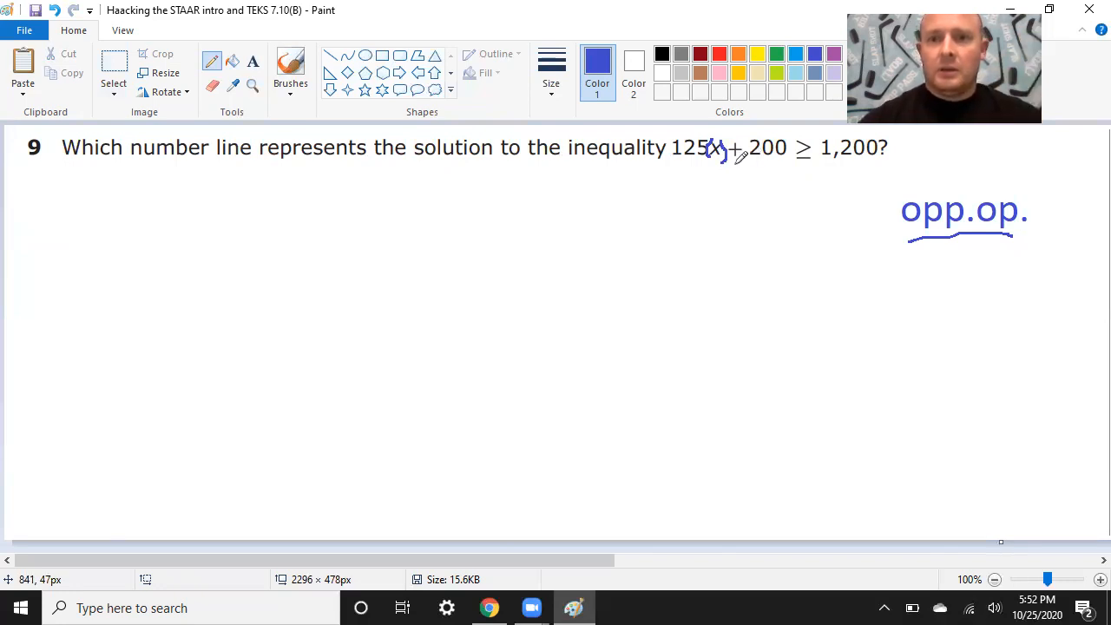
Write -200 under the +200 and under the 1,200 on both sides.
drag(733, 160, 785, 159)
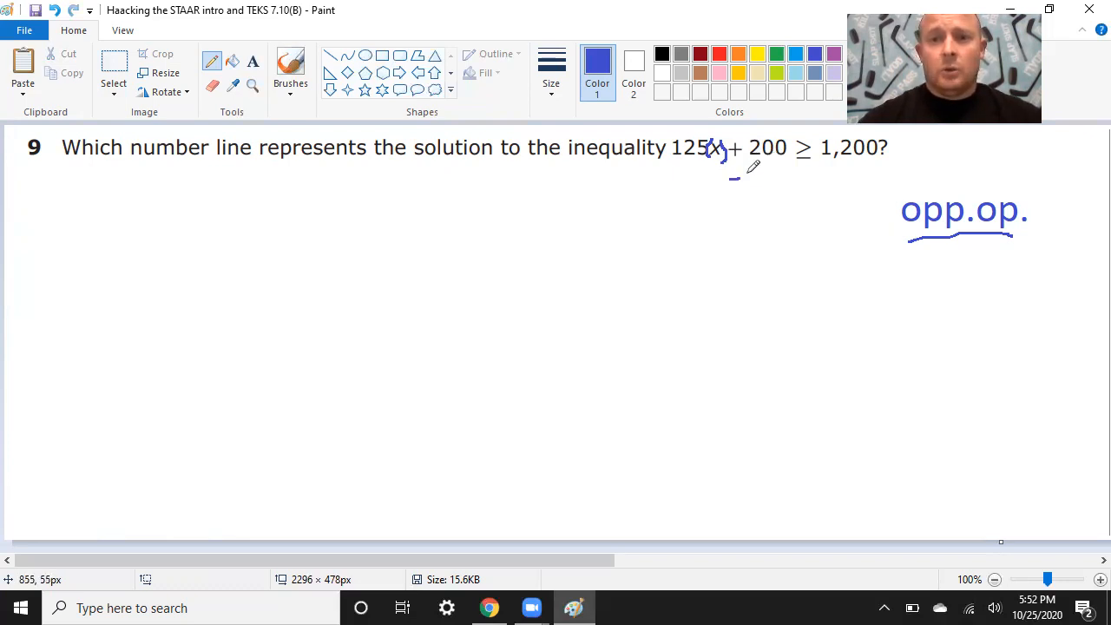
drag(733, 177, 762, 182)
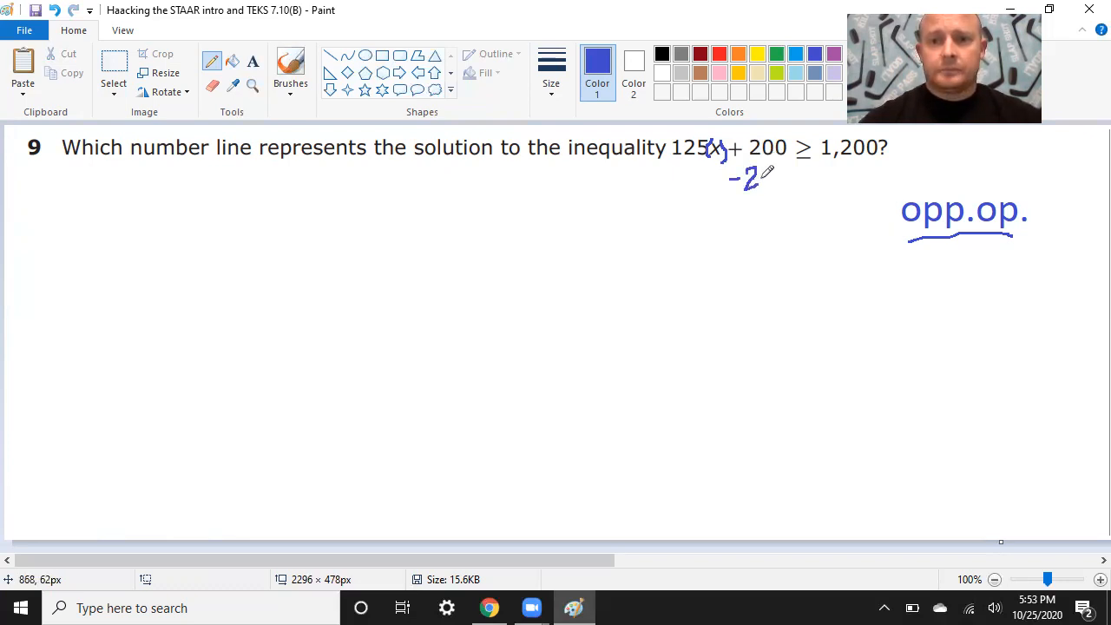
drag(755, 177, 785, 177)
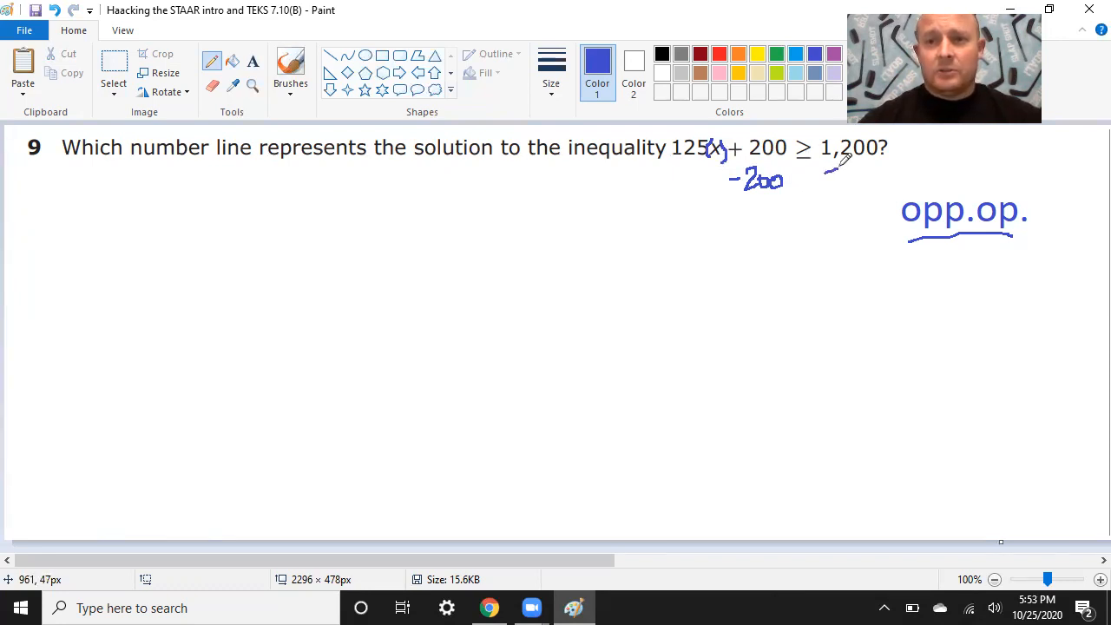
drag(832, 174, 851, 178)
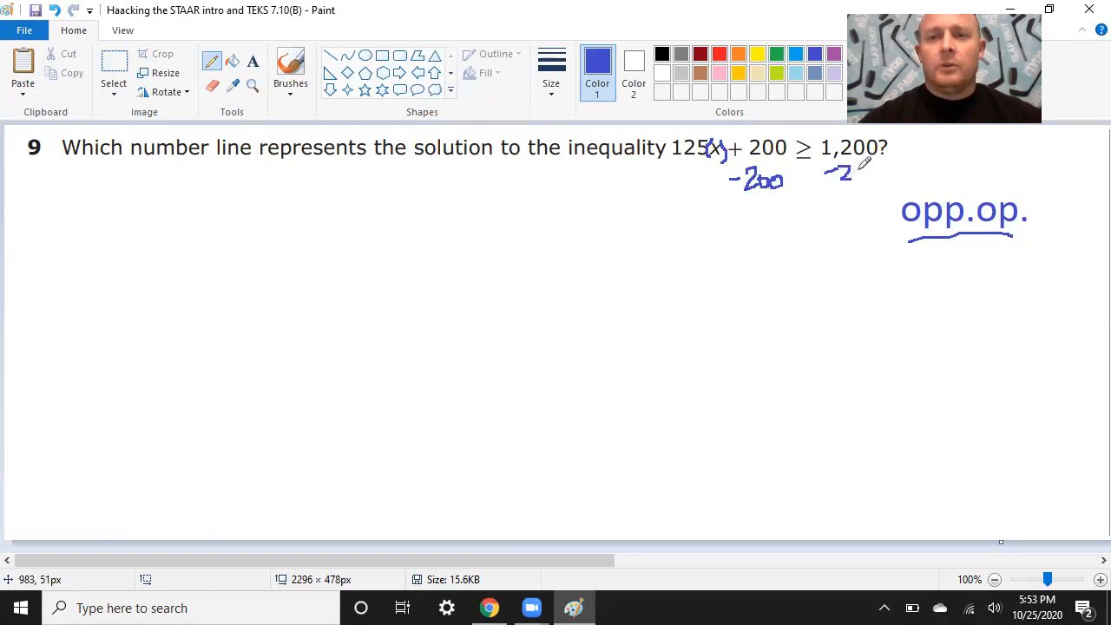
drag(833, 173, 869, 174)
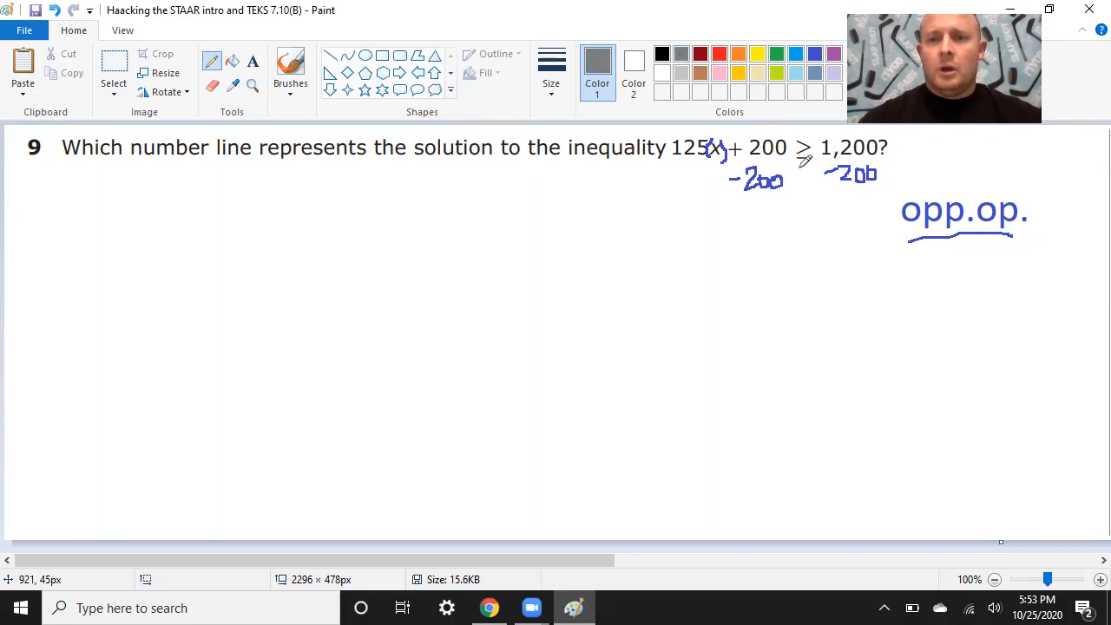
Draw a divider line down from the ≥ sign and reselect blue.
drag(803, 159, 803, 292)
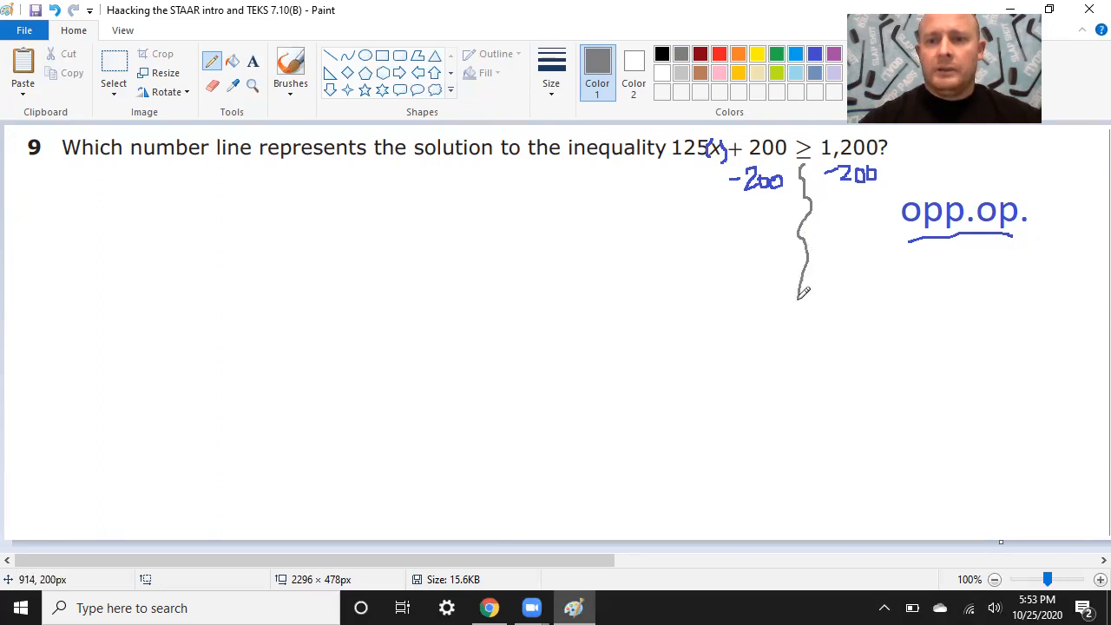
drag(802, 291, 813, 430)
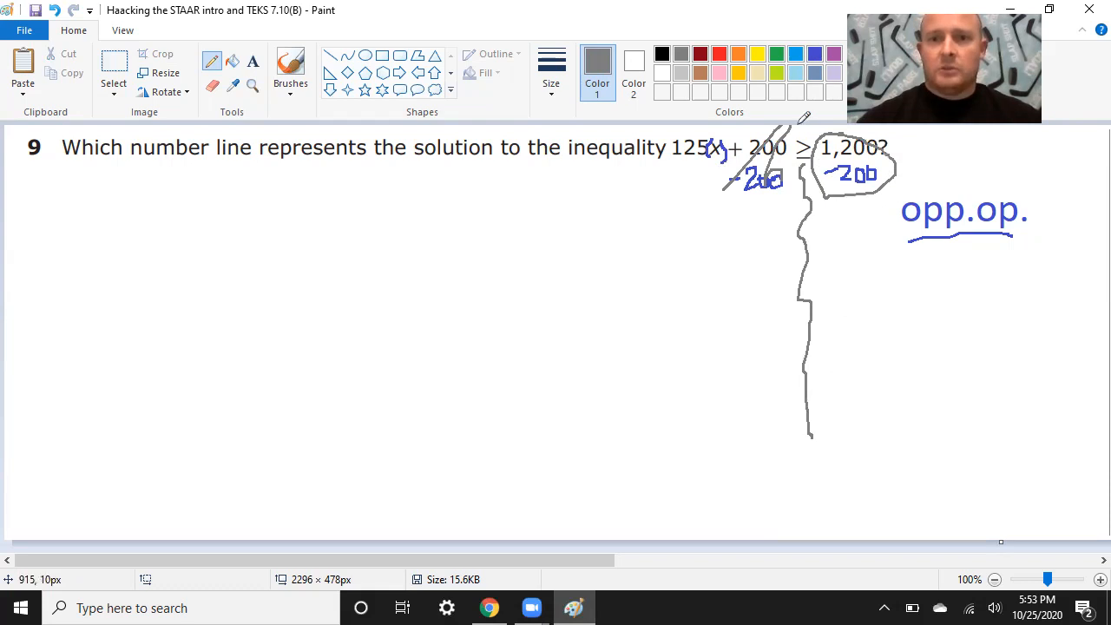
click(814, 54)
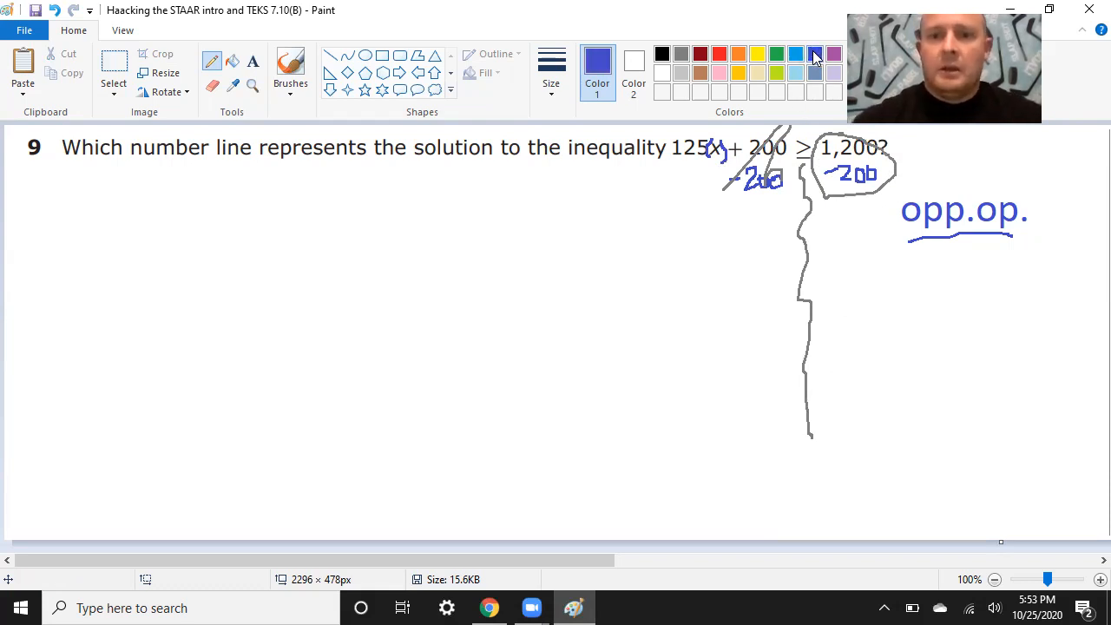
Write 125(x) ≥ 1,000 below the inequality in blue.
drag(660, 225, 703, 269)
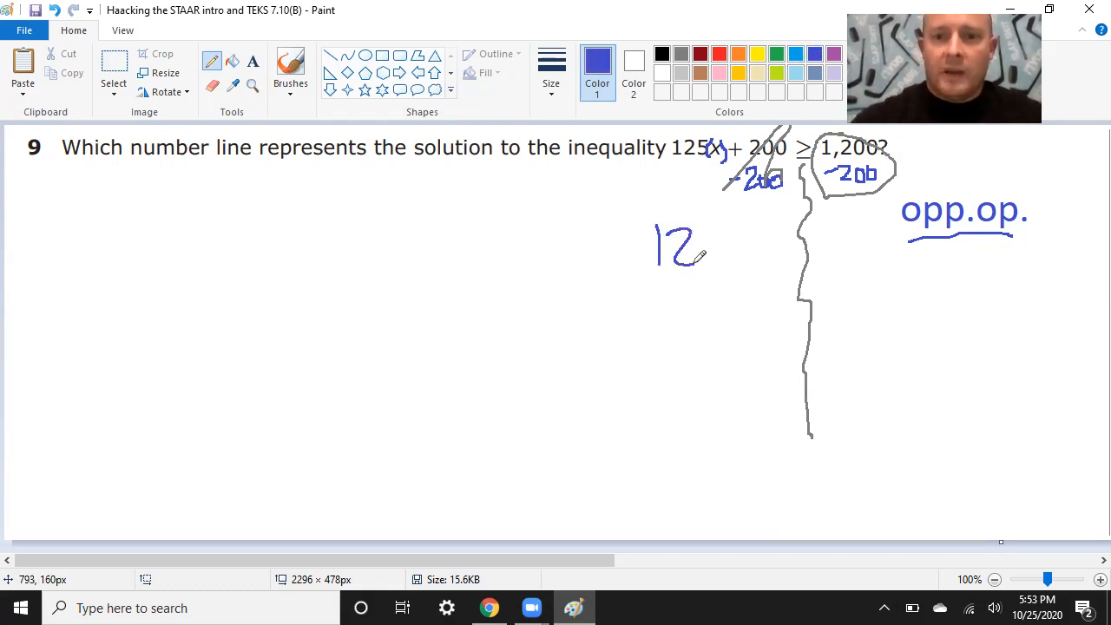
drag(712, 243, 764, 252)
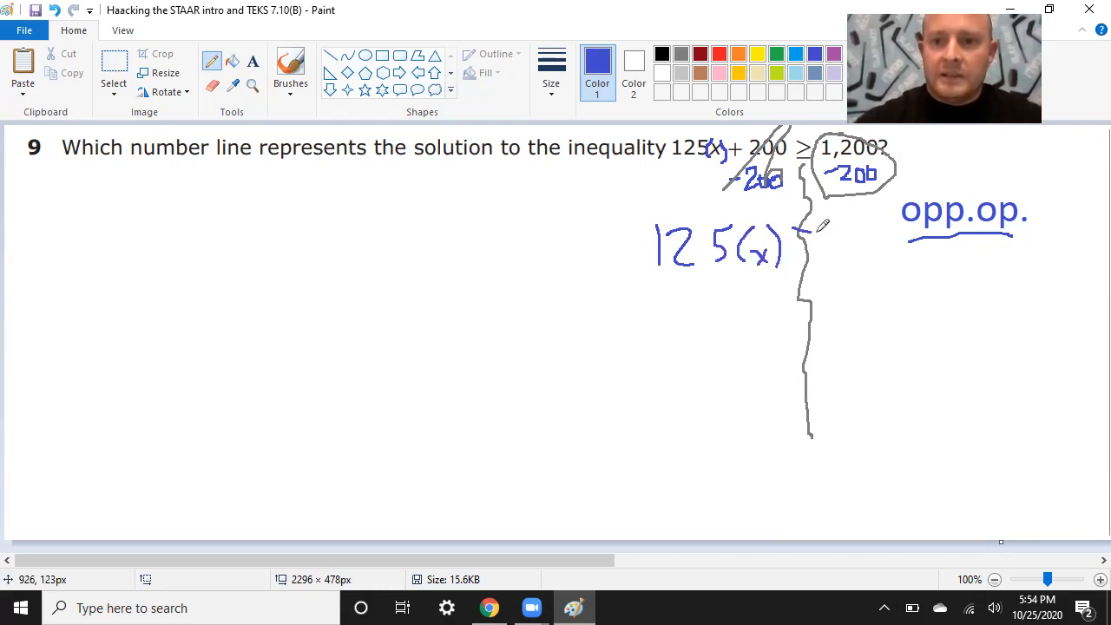
drag(785, 235, 816, 257)
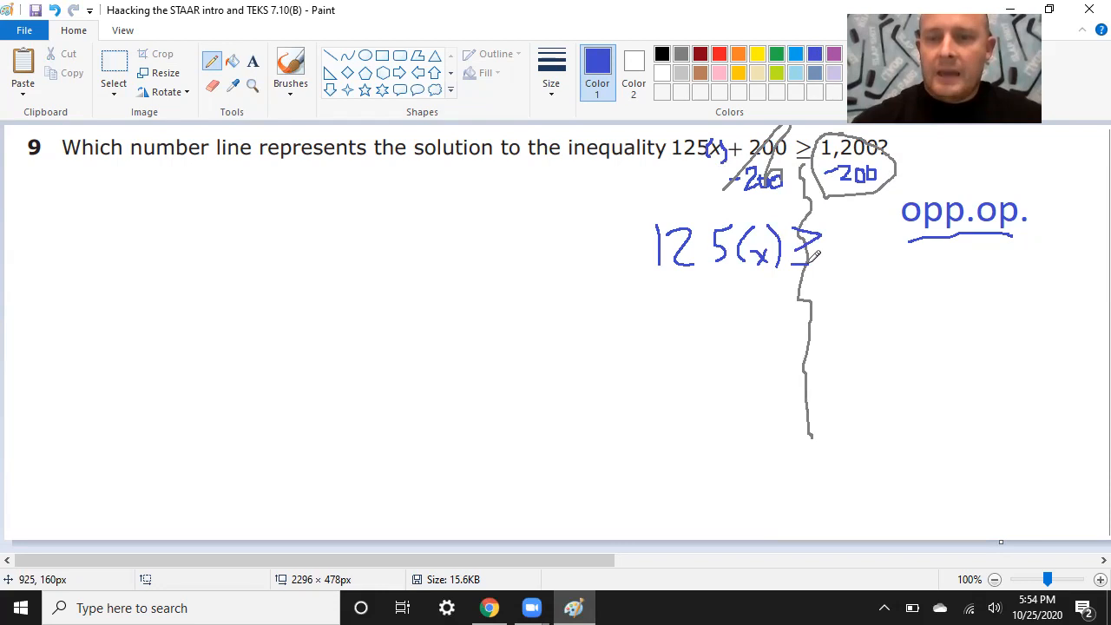
drag(837, 240, 848, 261)
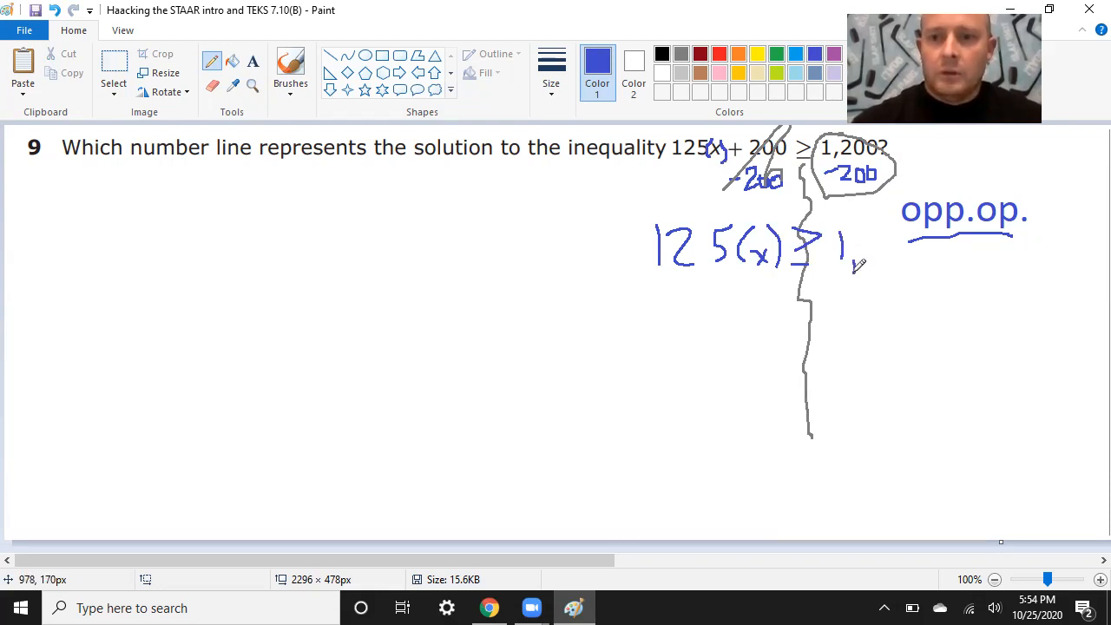
drag(854, 252, 924, 260)
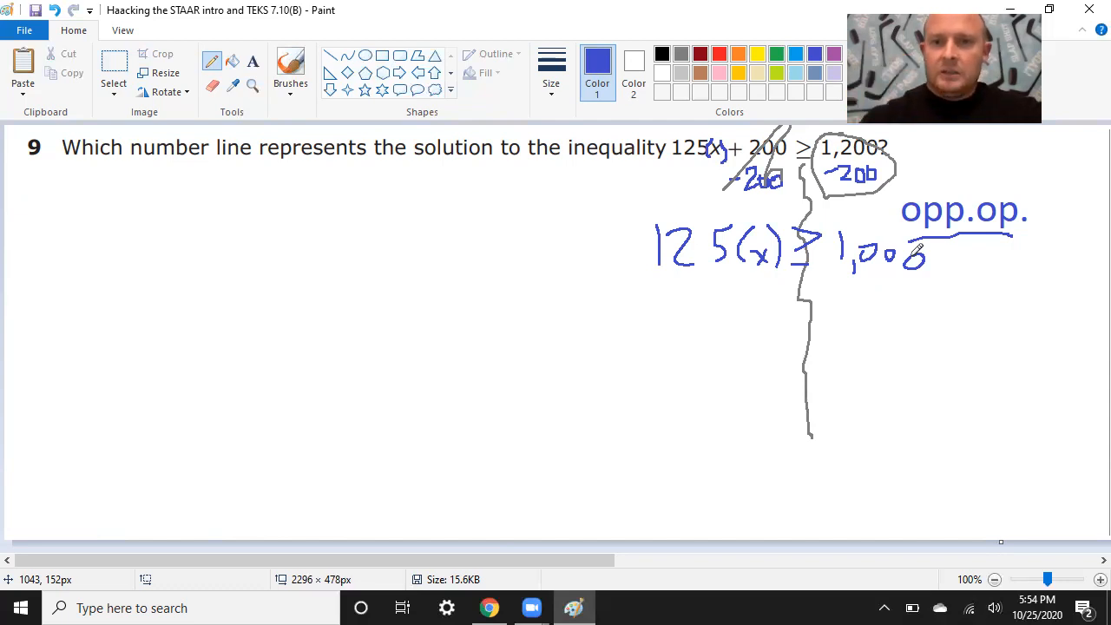
Divide both sides by 125 with division bars and 125 under each side.
drag(649, 285, 790, 276)
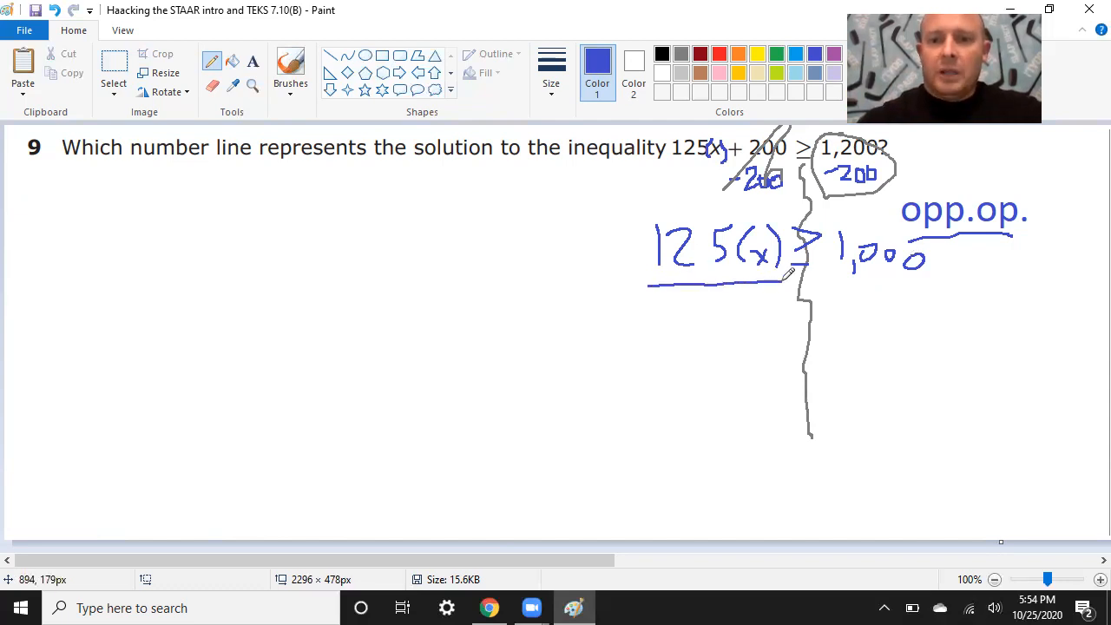
drag(686, 299, 677, 330)
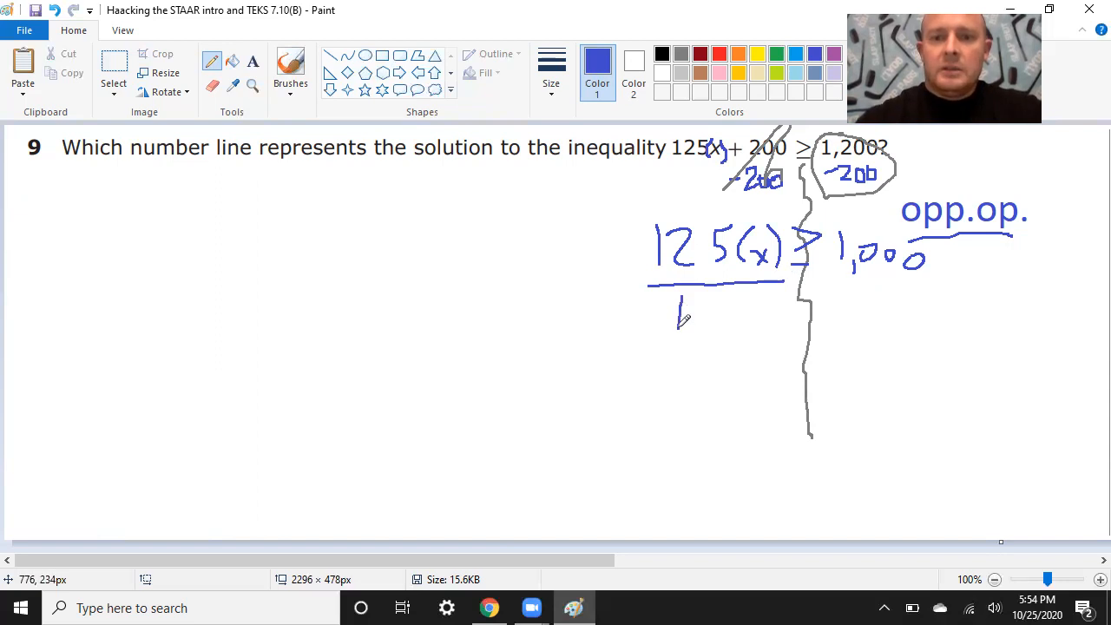
drag(673, 313, 755, 316)
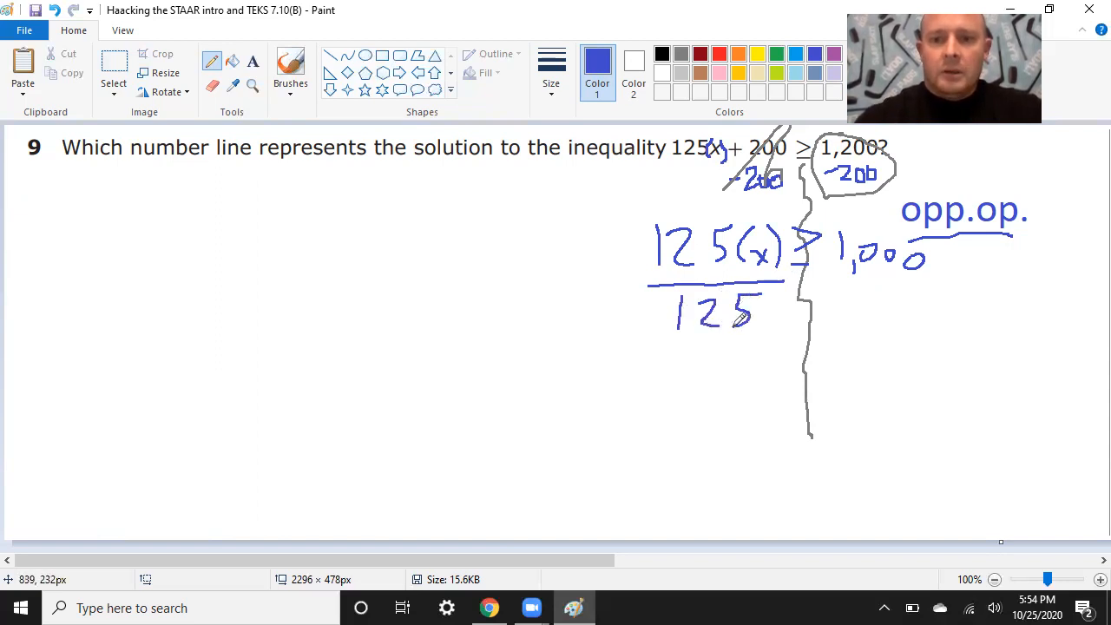
drag(542, 292, 628, 285)
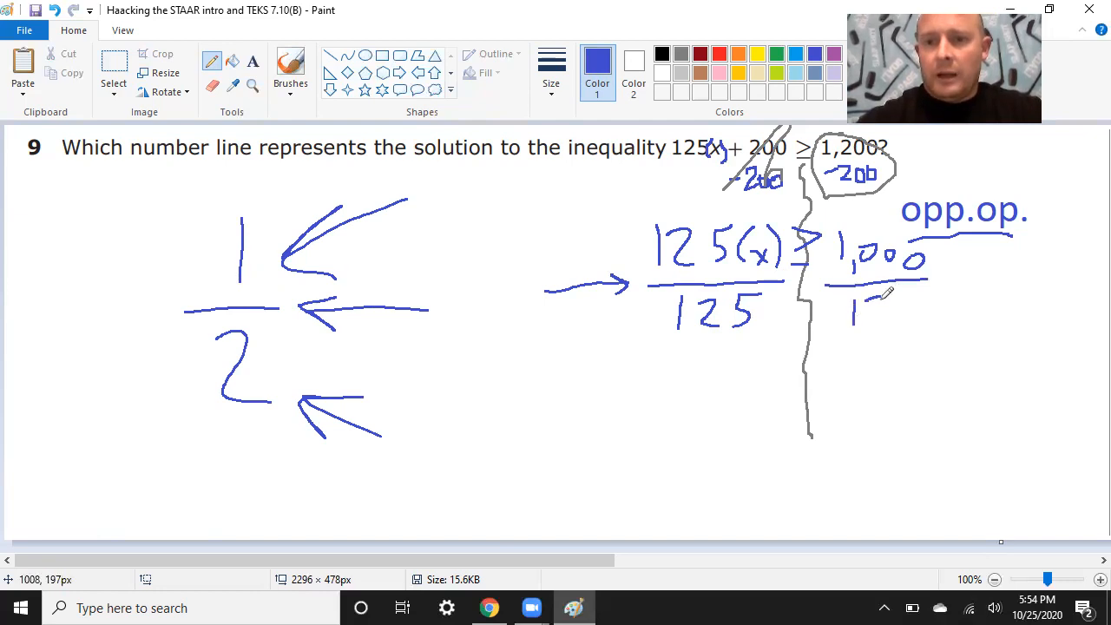
drag(868, 304, 924, 312)
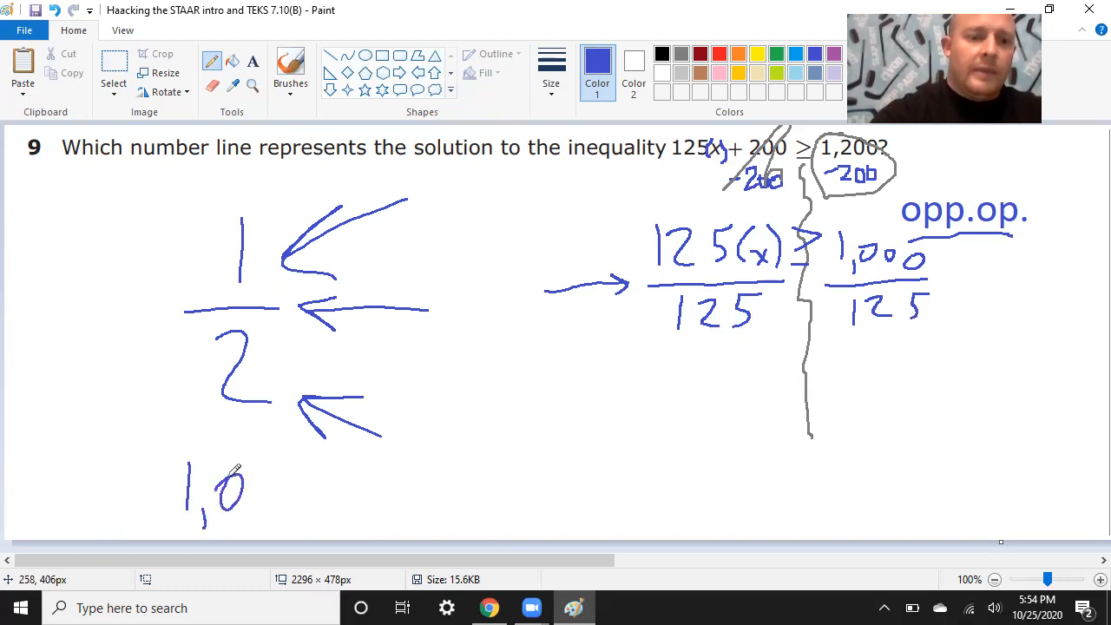
Set up 125 into 1,000 as long division at the bottom left.
drag(243, 483, 316, 486)
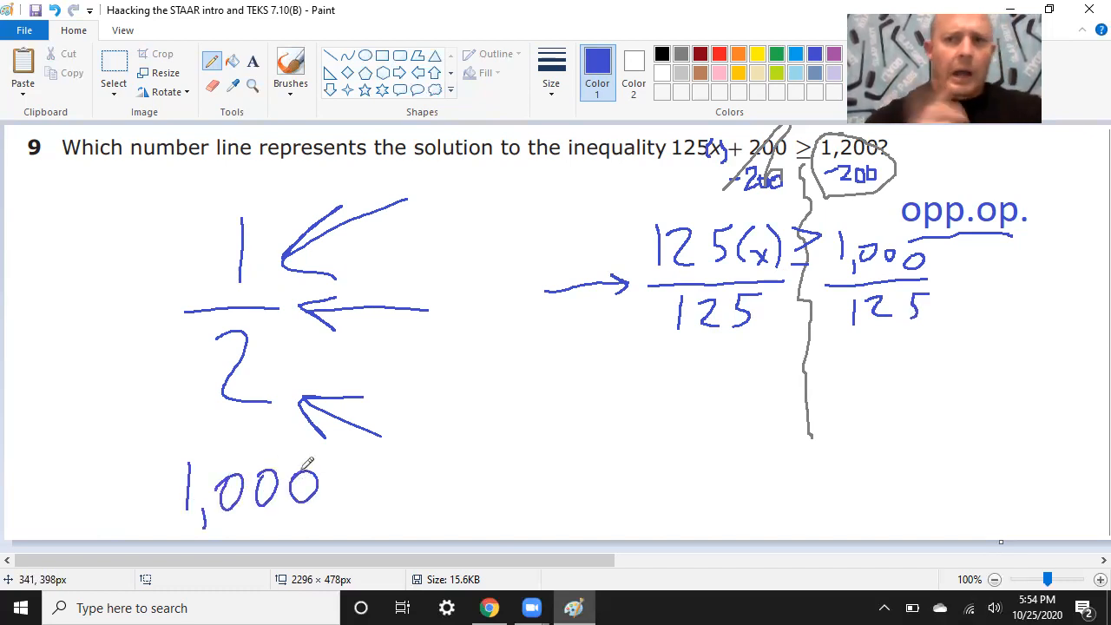
drag(156, 466, 158, 530)
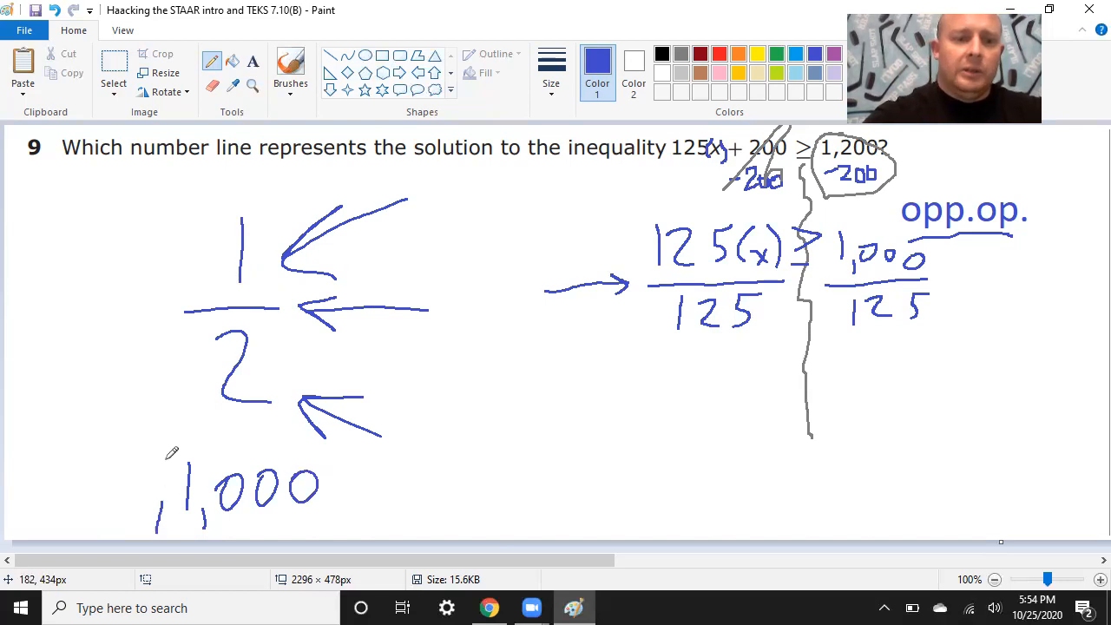
drag(156, 443, 414, 444)
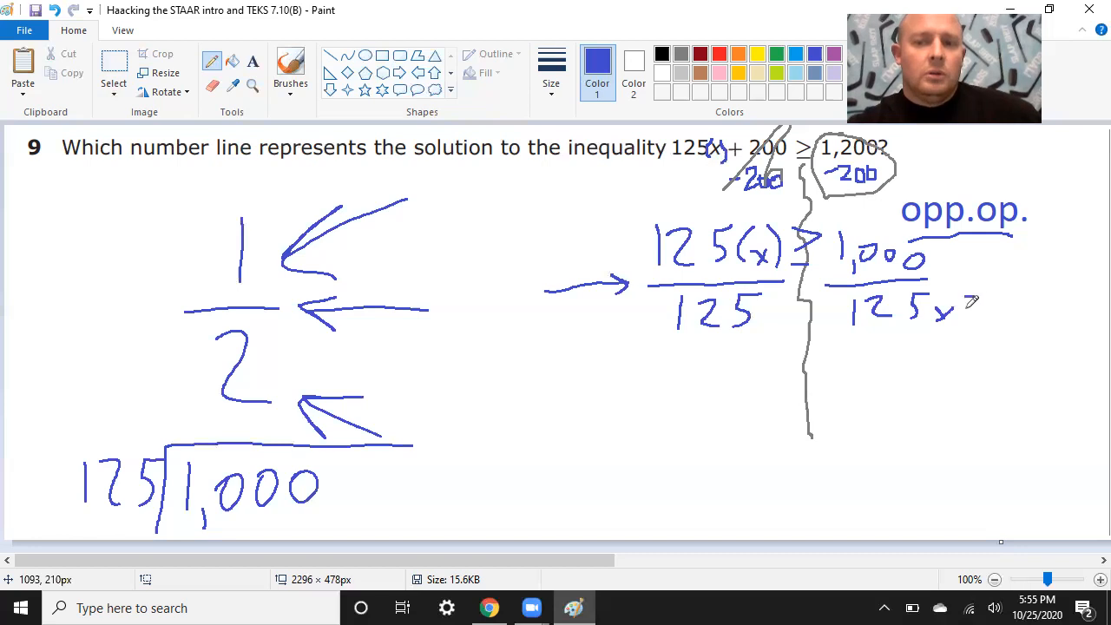
Write the ×2 doubling work beside 125 toward 250, 500 and 1,000.
drag(956, 299, 981, 339)
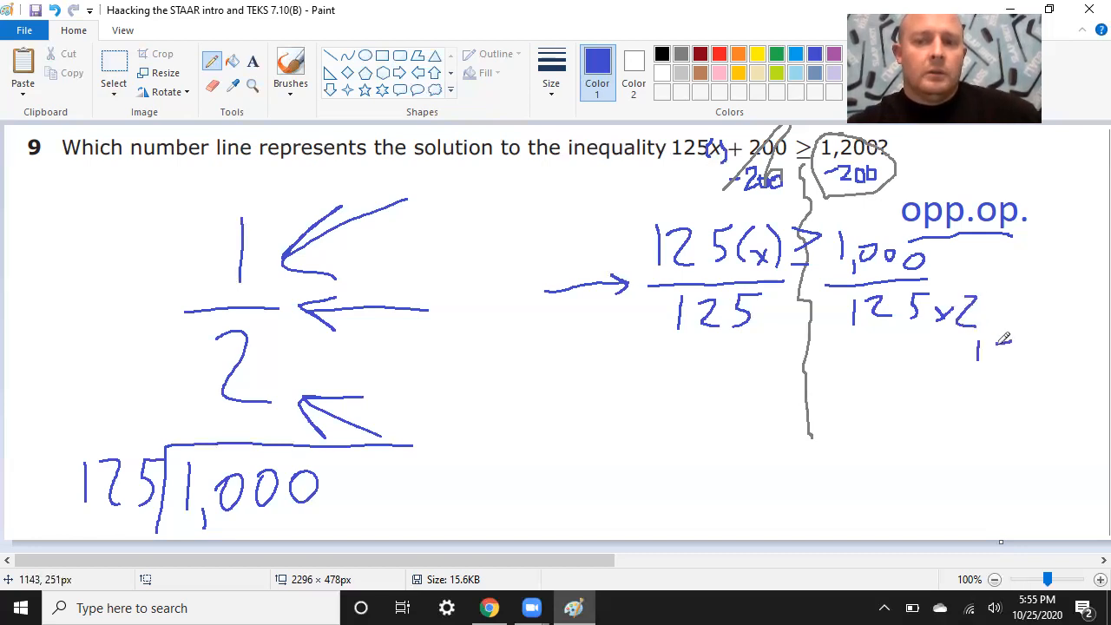
drag(981, 356, 1033, 365)
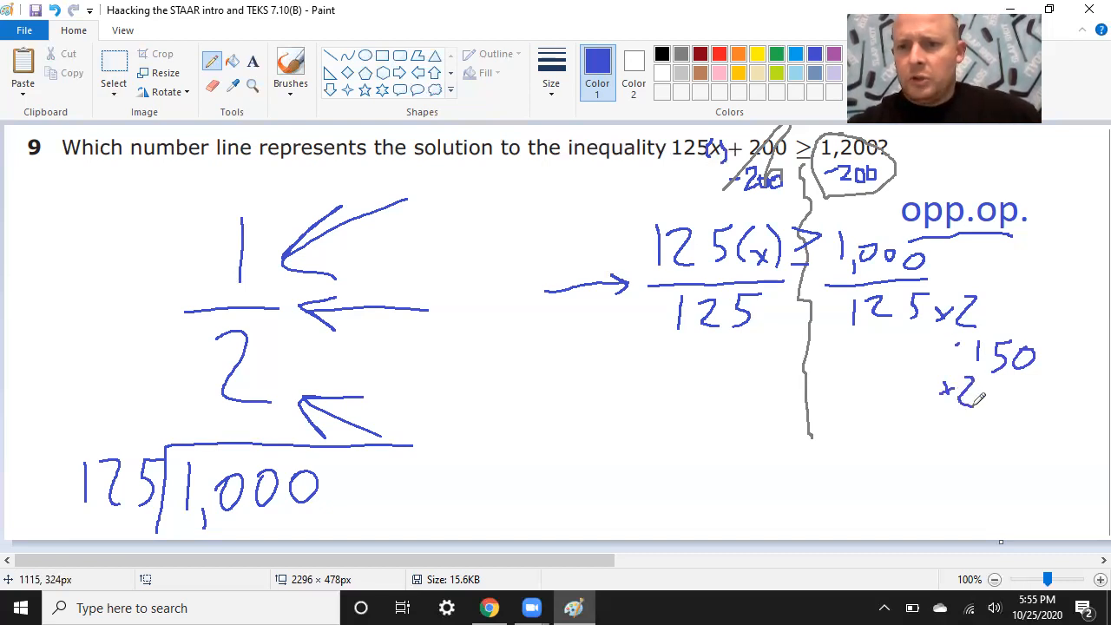
drag(986, 347, 969, 368)
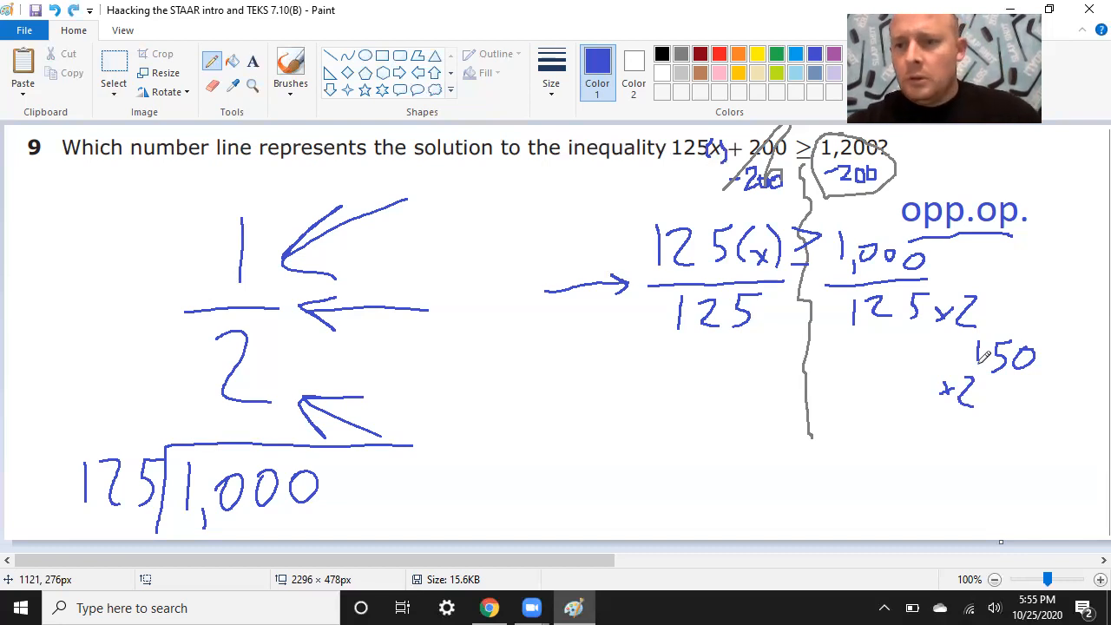
drag(955, 368, 981, 347)
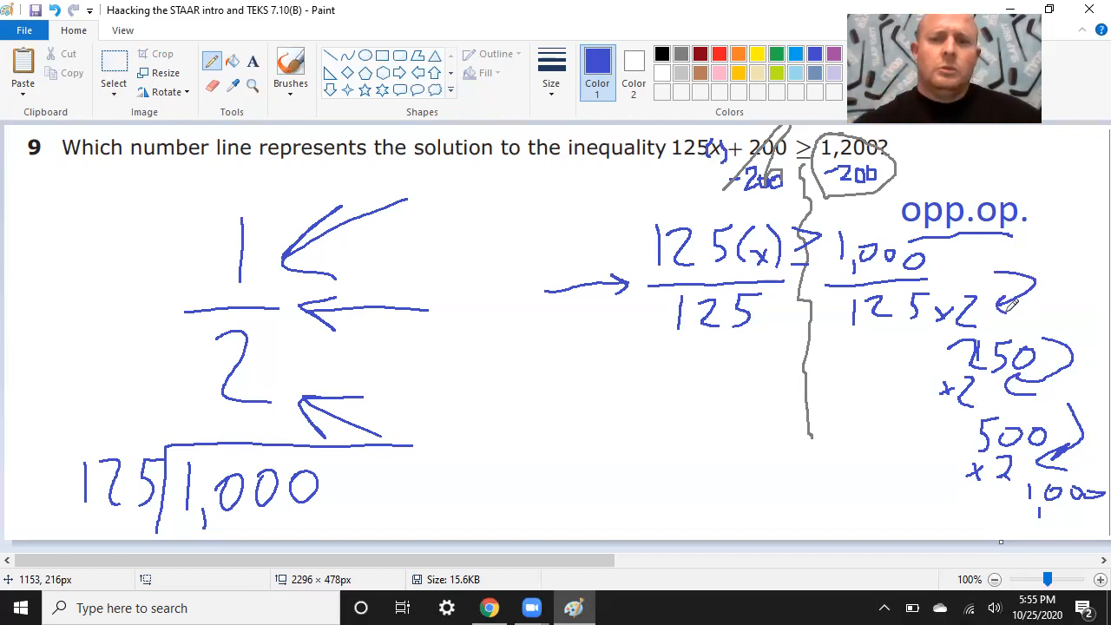
Write the quotient 8 below the doubling work.
drag(868, 408, 851, 478)
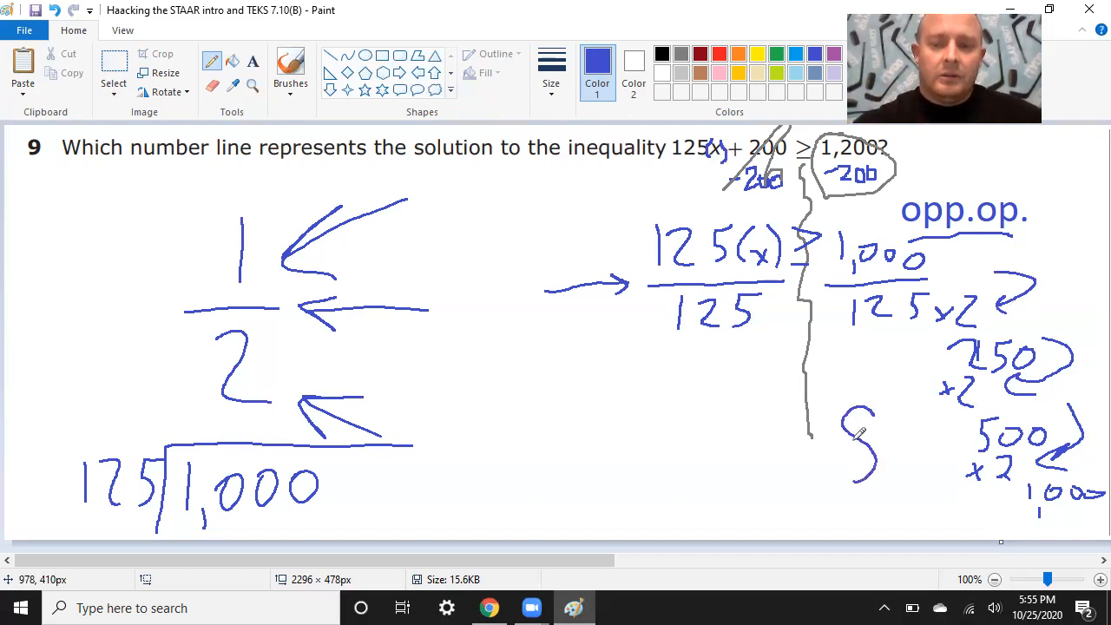
drag(860, 413, 860, 486)
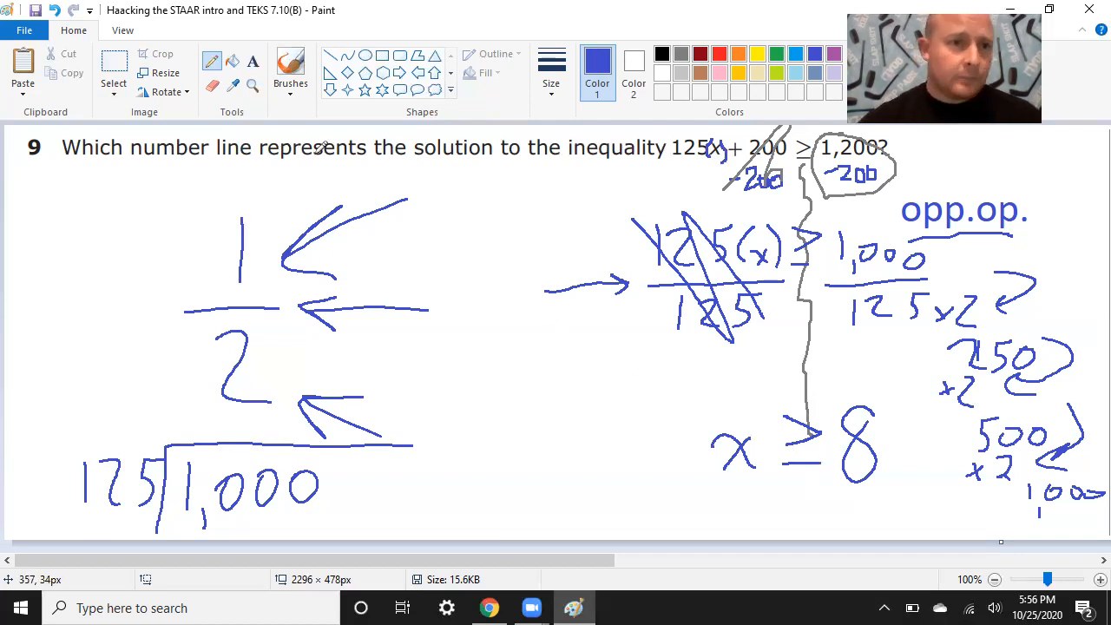
Select the scratch work on the left half of the canvas to clear it.
click(114, 73)
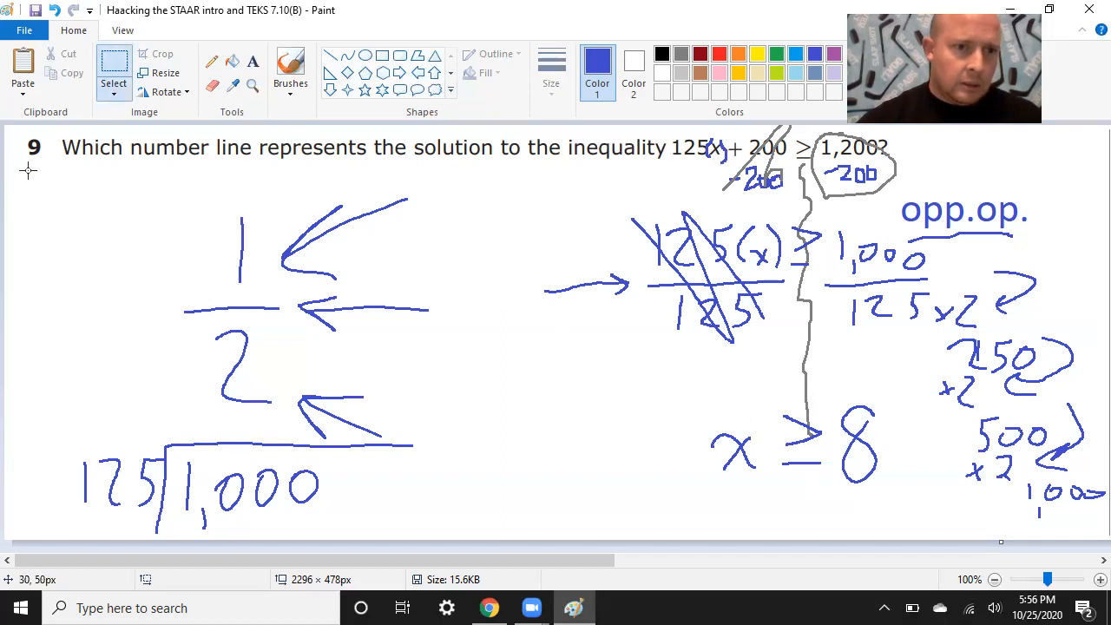
drag(26, 170, 662, 398)
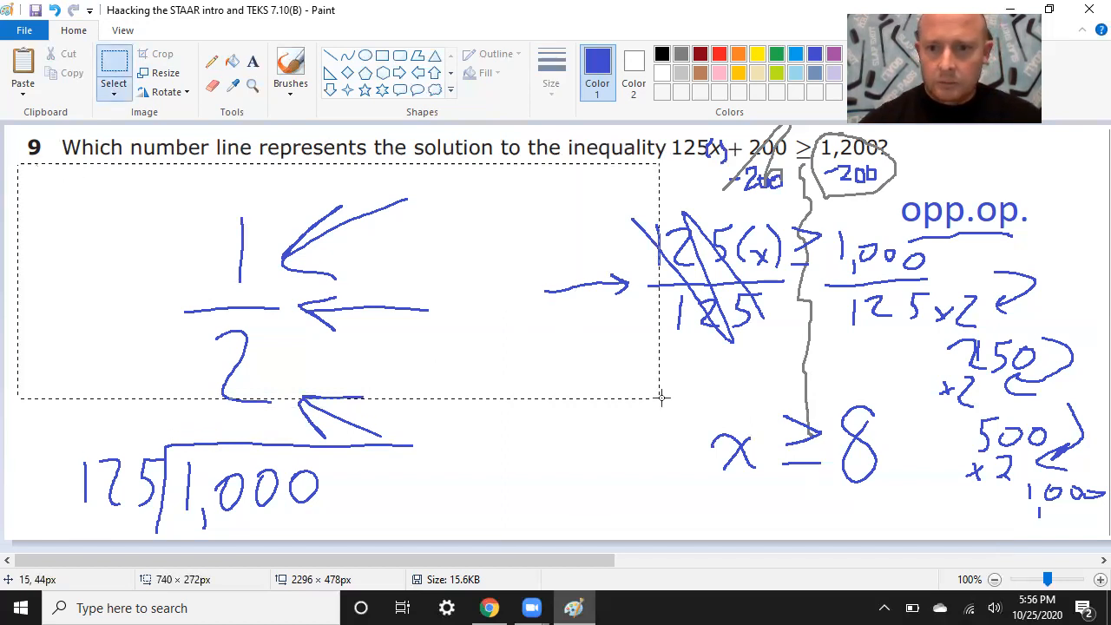
drag(663, 397, 634, 535)
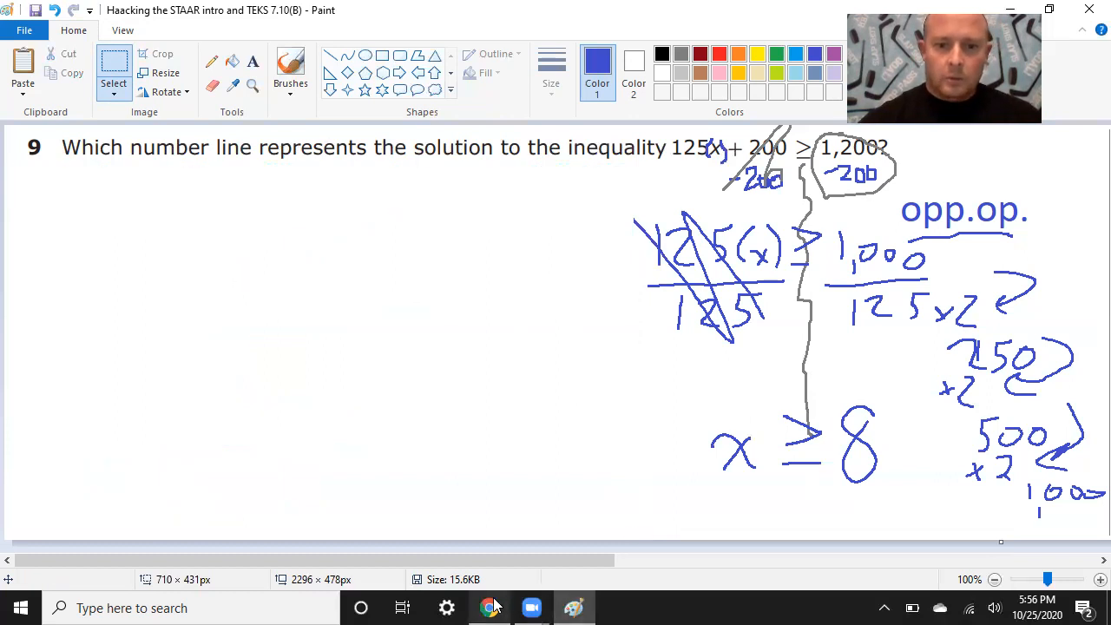
Switch to the Chrome PDF and scroll down to question 9's answer choices.
click(489, 608)
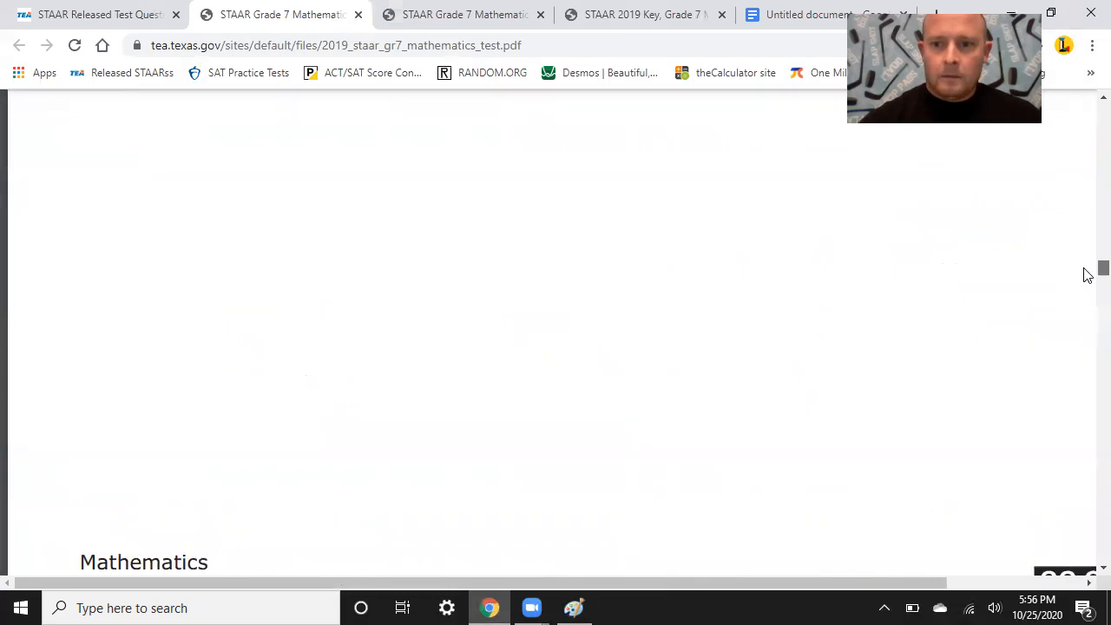
scroll(down, 3)
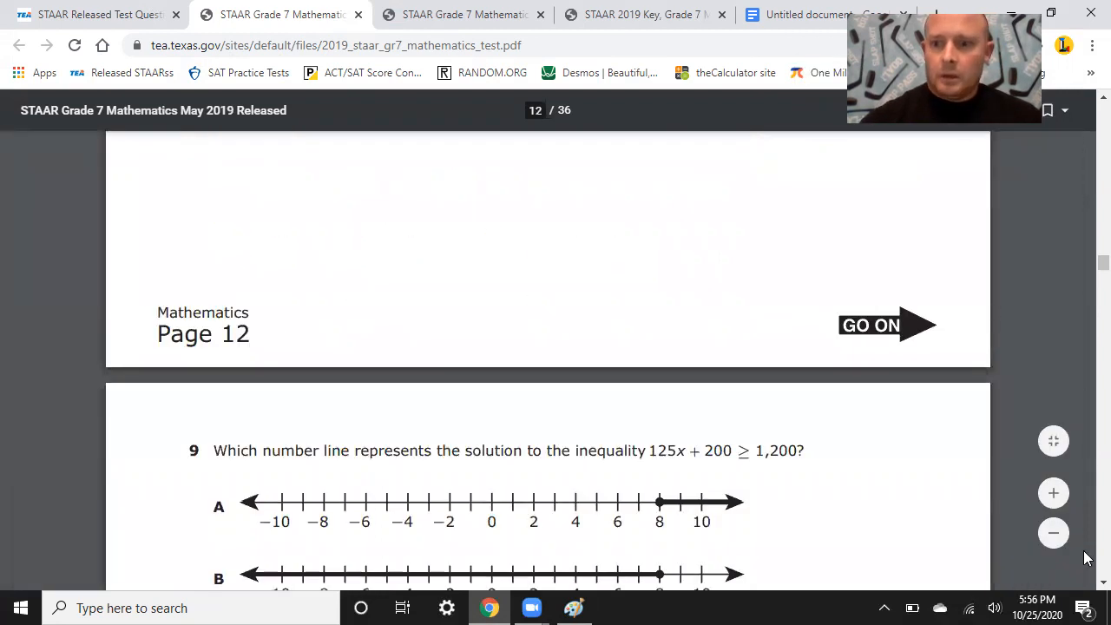
scroll(down, 3)
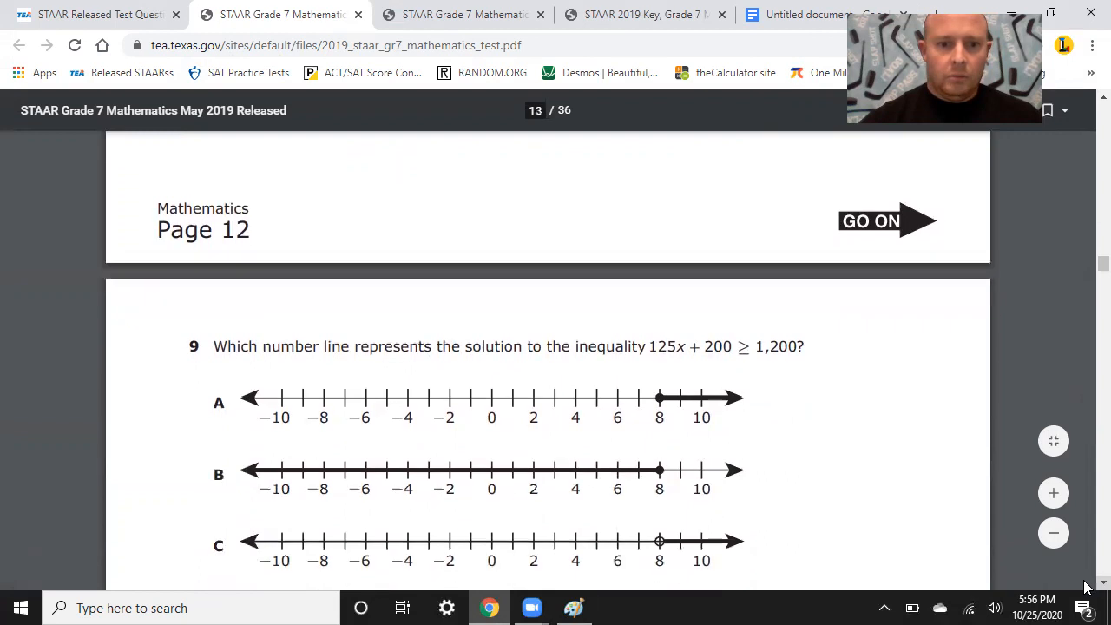
scroll(down, 3)
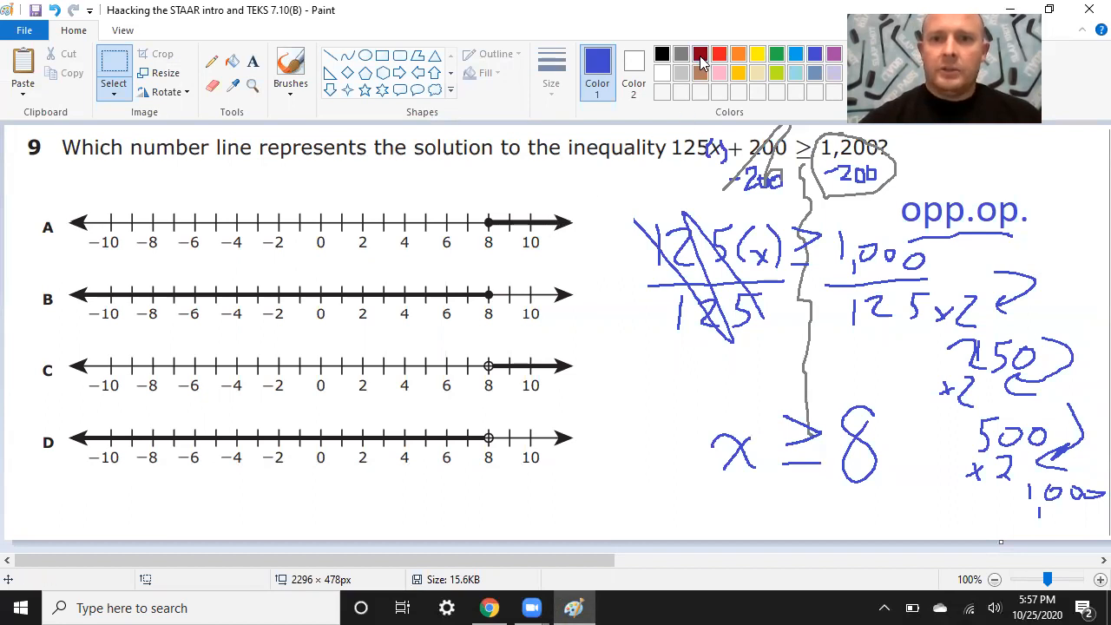
In red, cross out D and draw arrows rightward from point 8 on lines A and C.
click(702, 54)
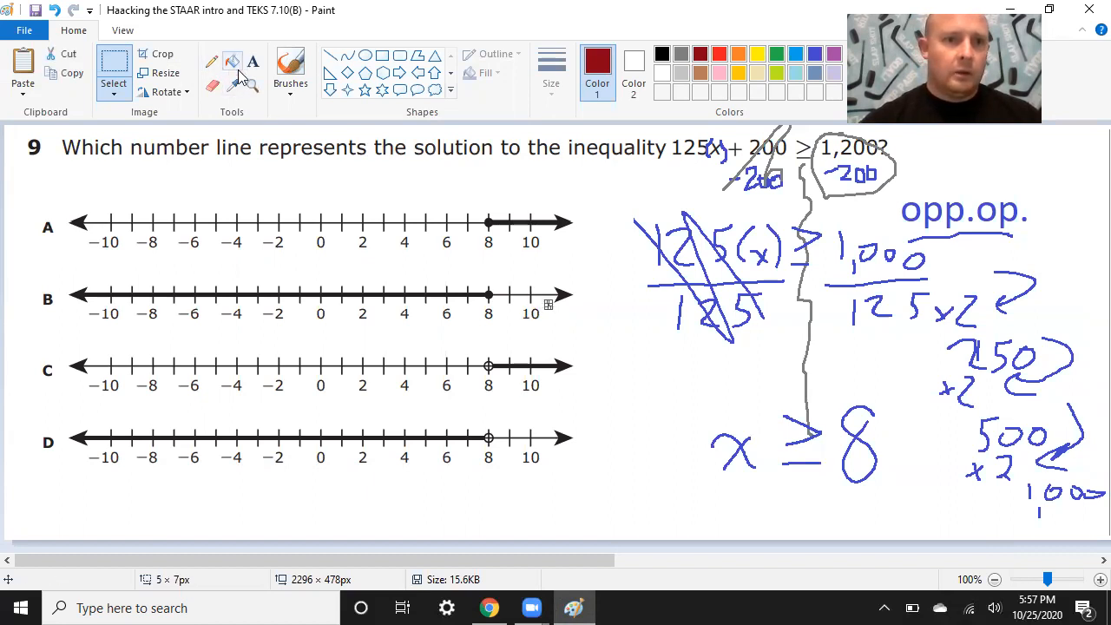
click(212, 62)
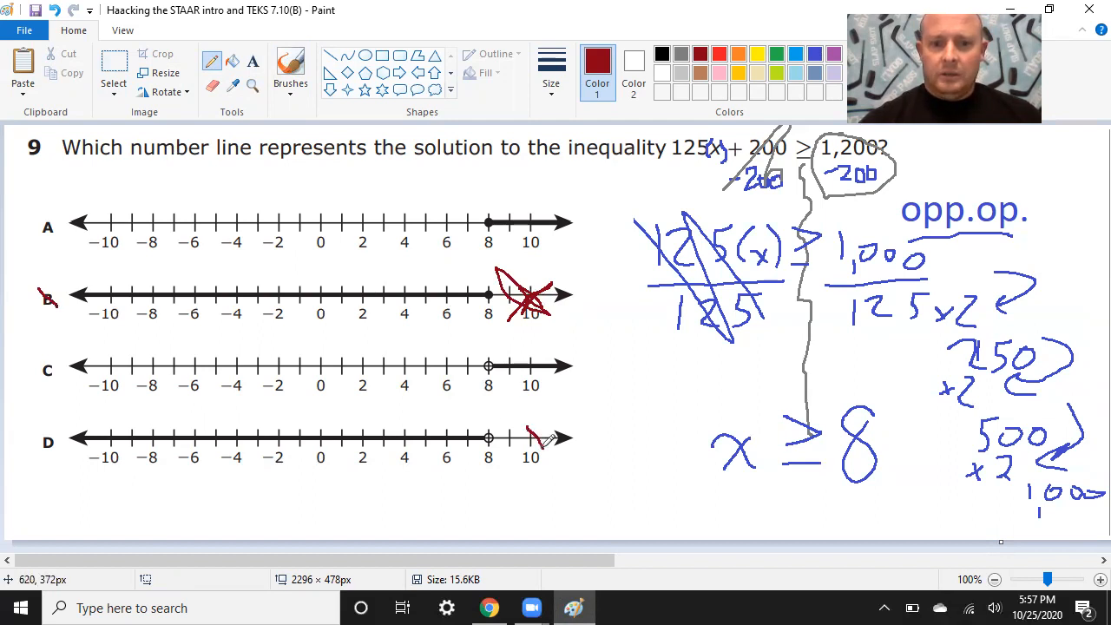
drag(521, 431, 547, 451)
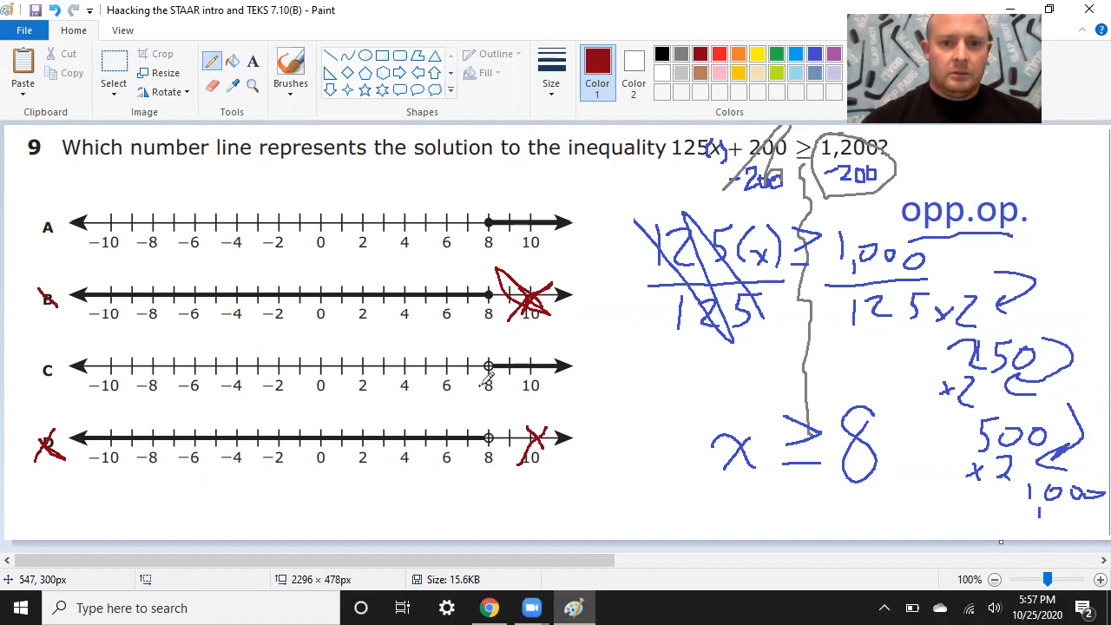
drag(488, 385, 569, 385)
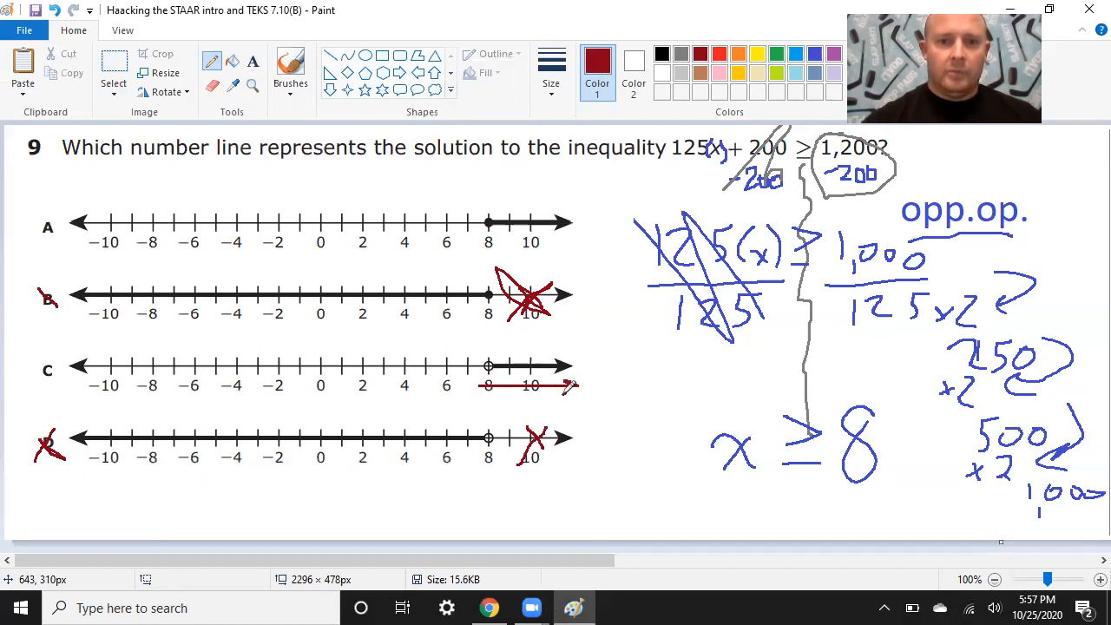
mouse_move(497, 202)
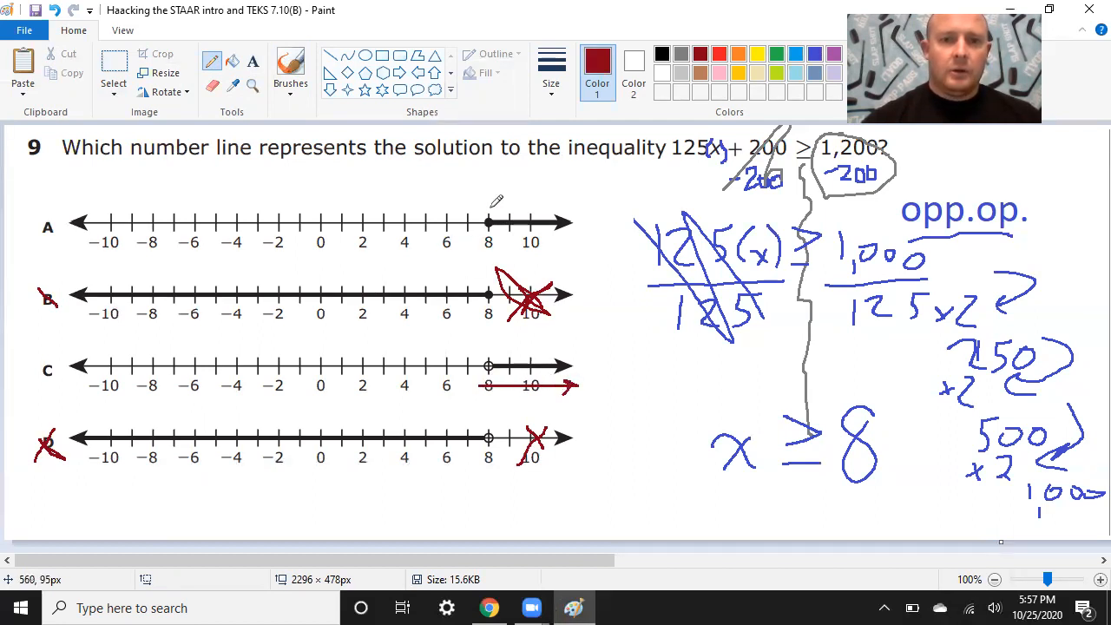
drag(488, 222, 573, 233)
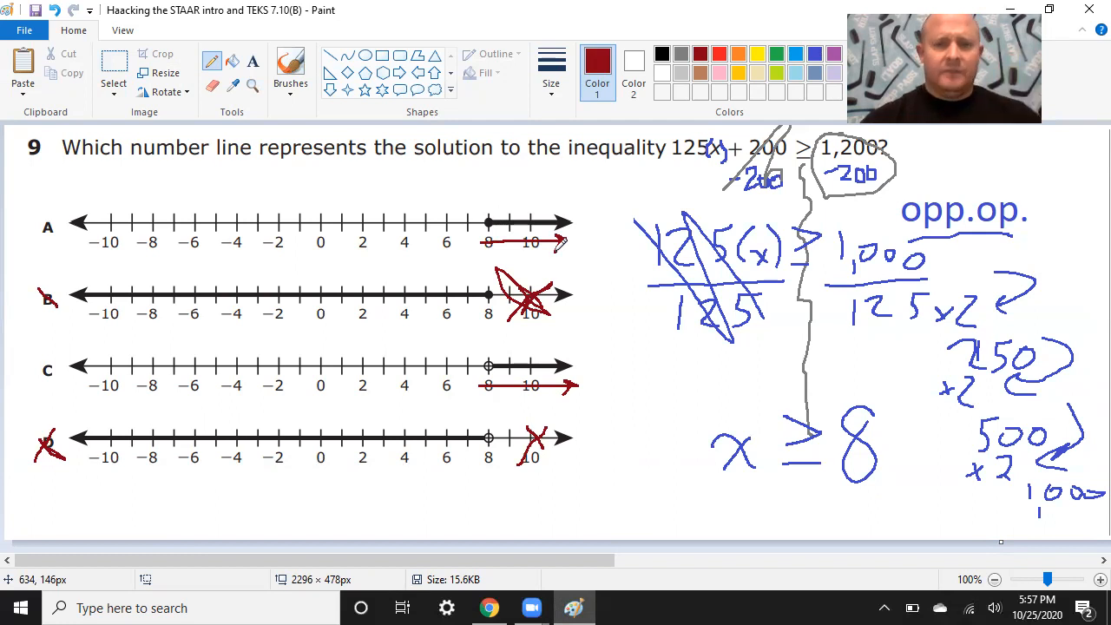
drag(490, 188, 502, 211)
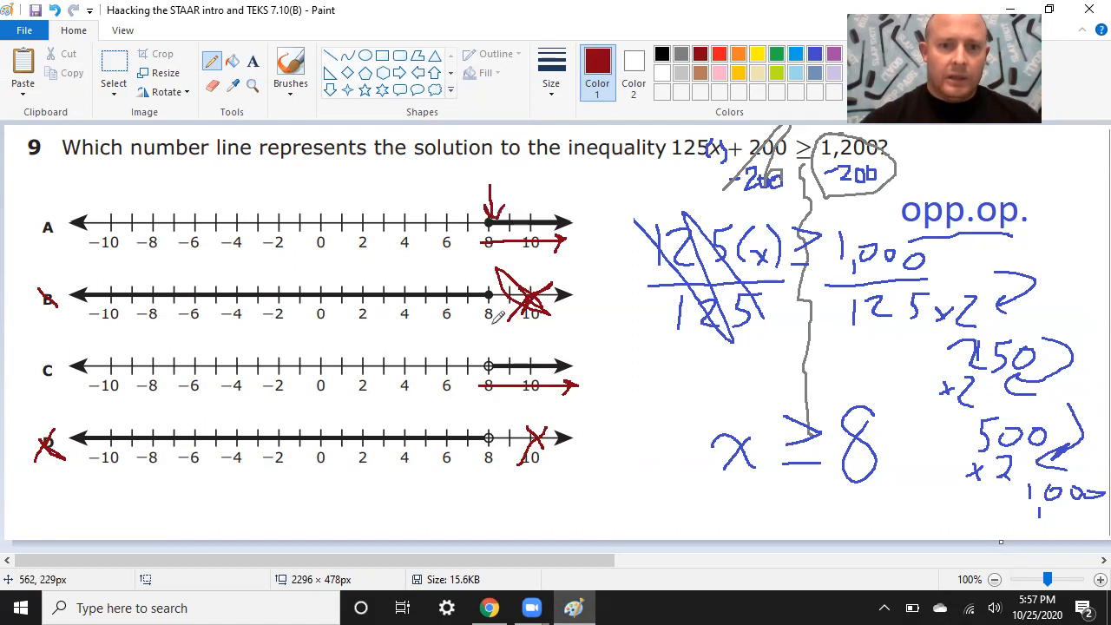
drag(495, 313, 486, 356)
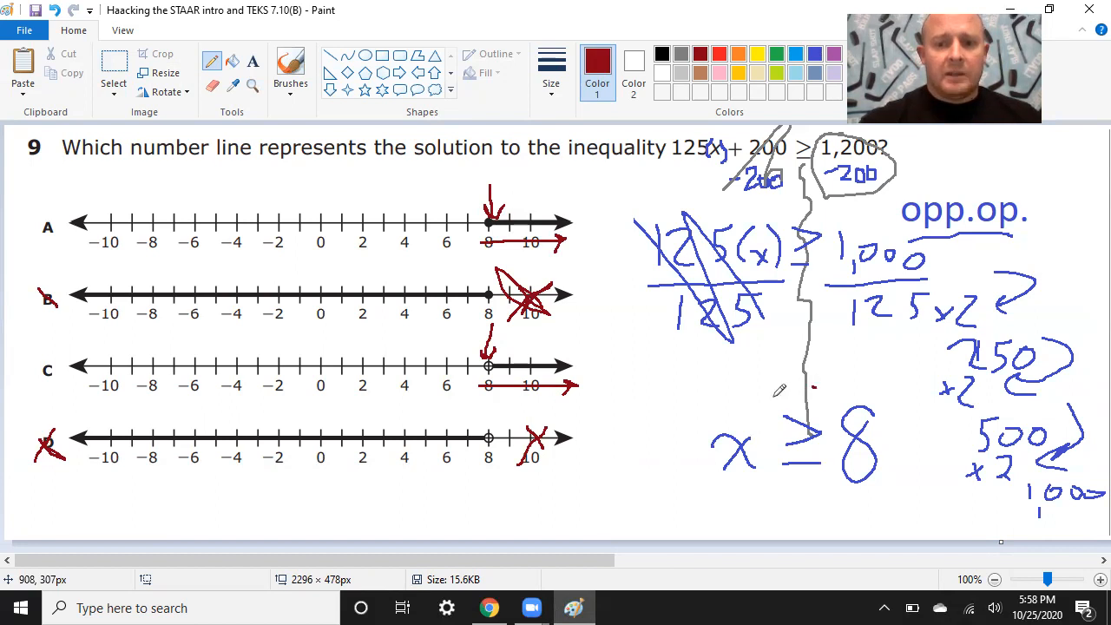
Circle the ≥ in x ≥ 8 with an arrow and add a red mark left of 8 on C.
drag(782, 385, 791, 483)
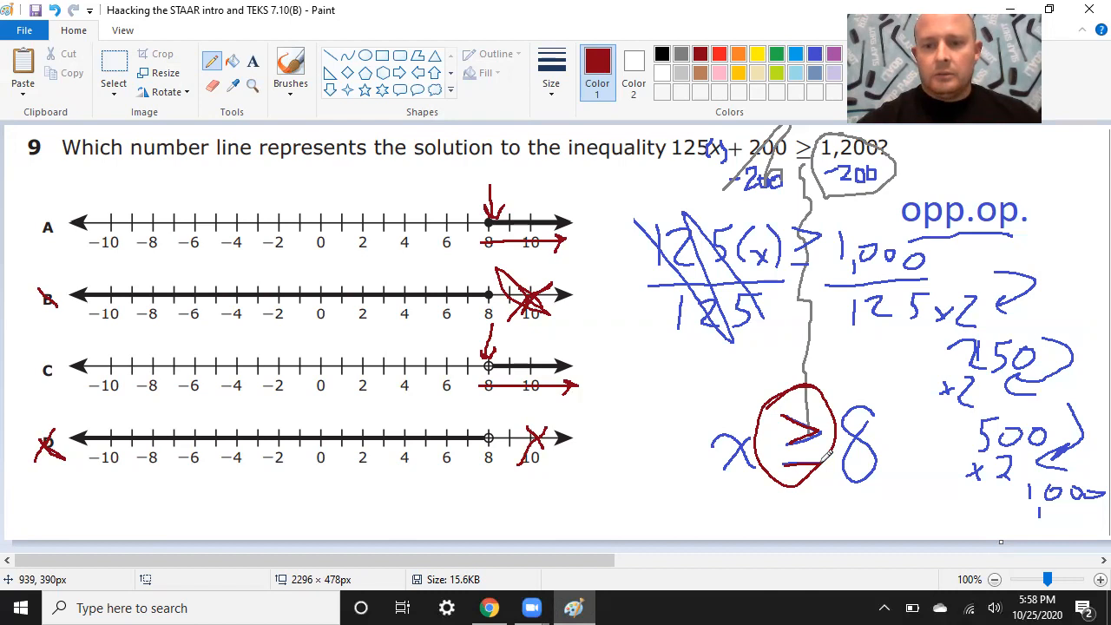
drag(733, 521, 778, 495)
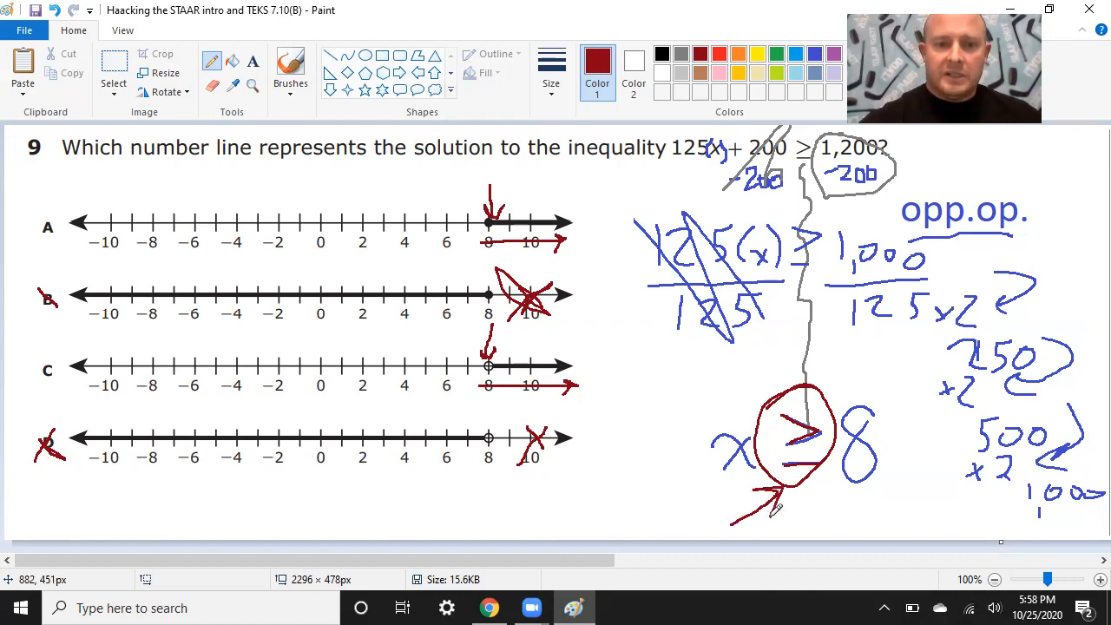
drag(368, 340, 448, 337)
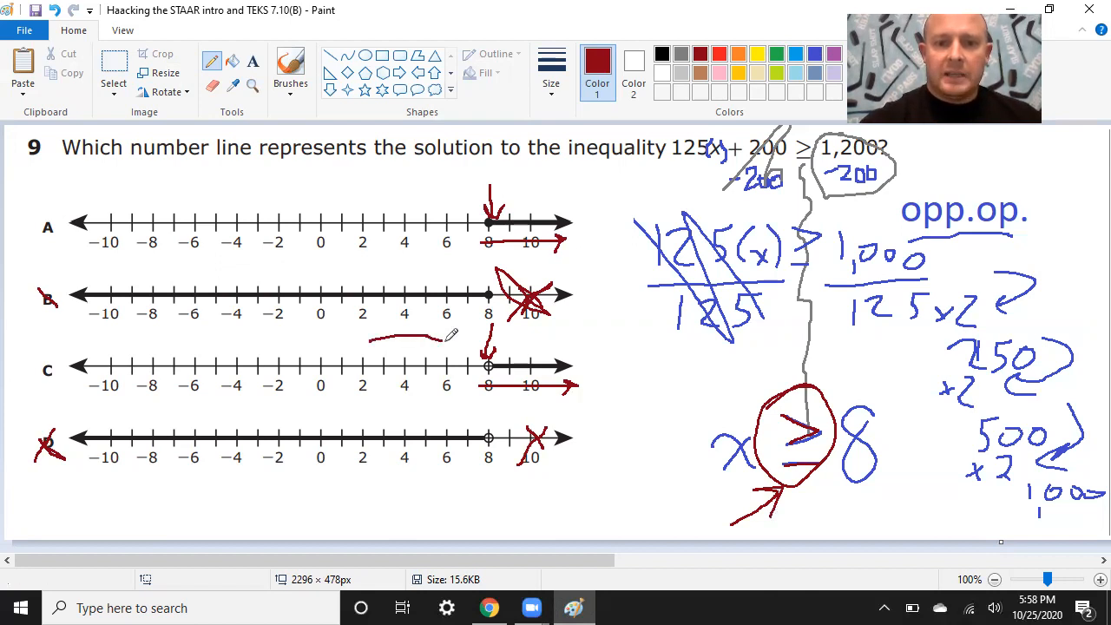